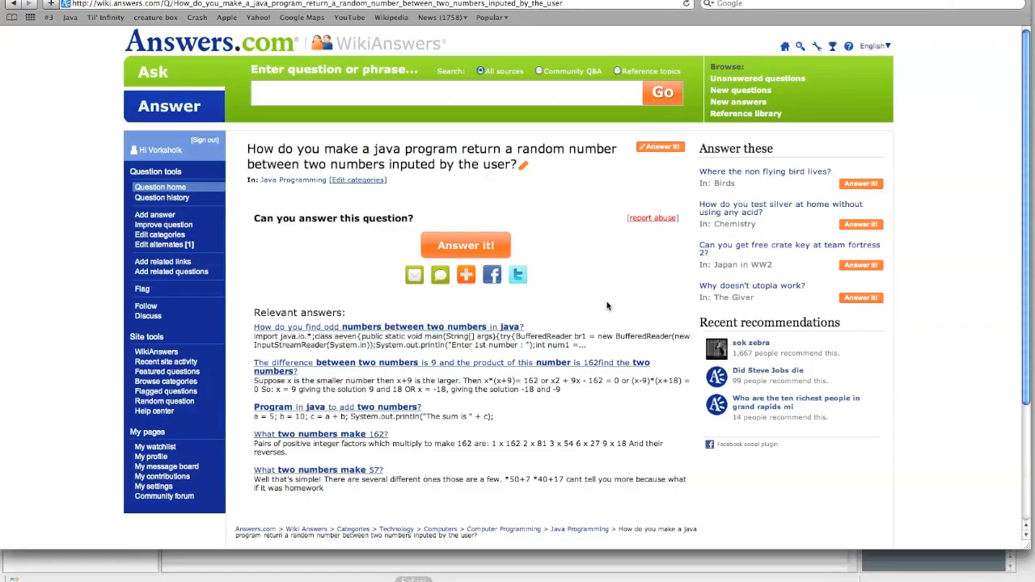
mouse_move(546, 153)
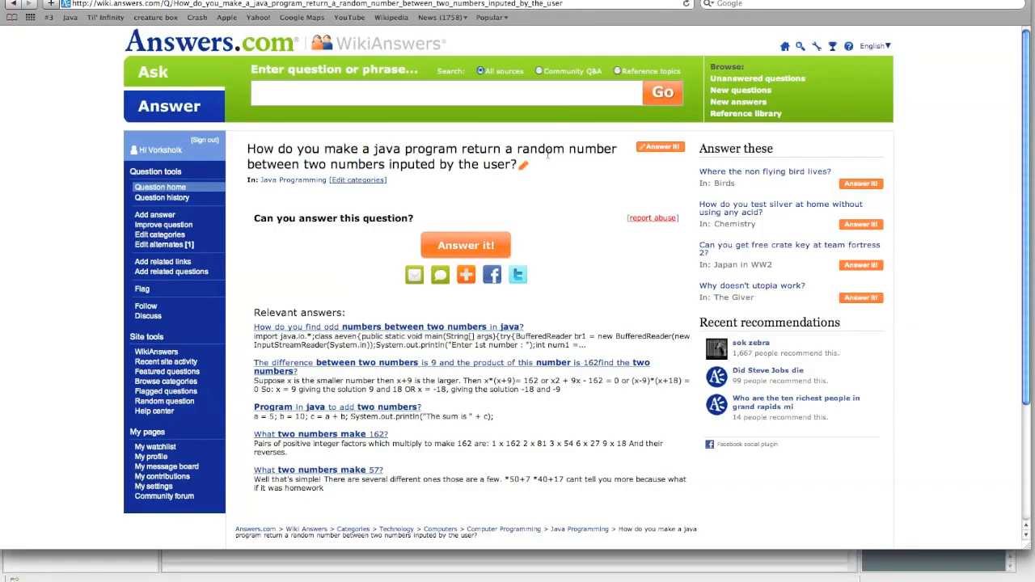
mouse_move(559, 268)
text(import java.util)
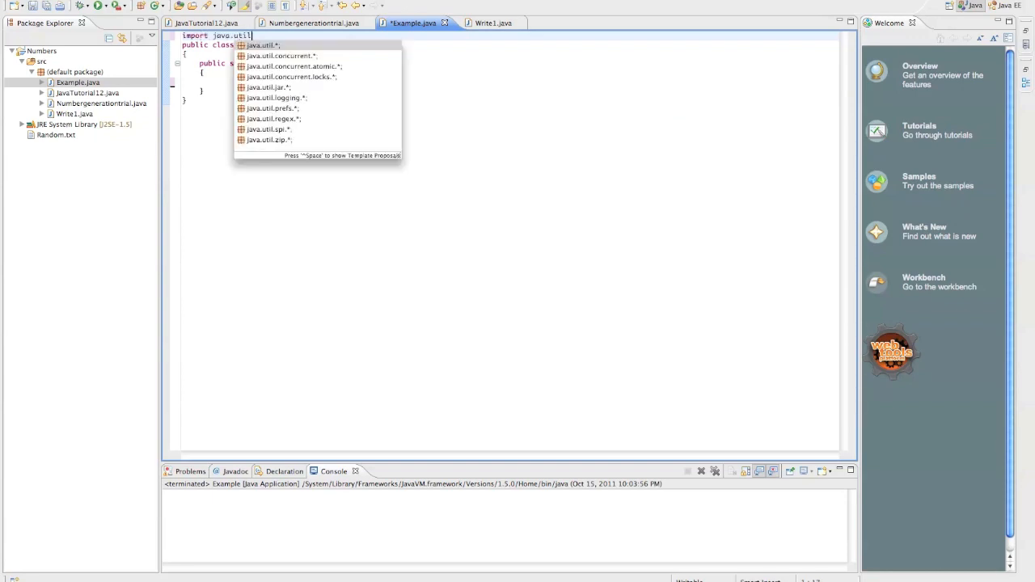
Step: Complete 'import java.util.*;', add commented Random and Scanner imports, then delete those two comment lines
click(266, 46)
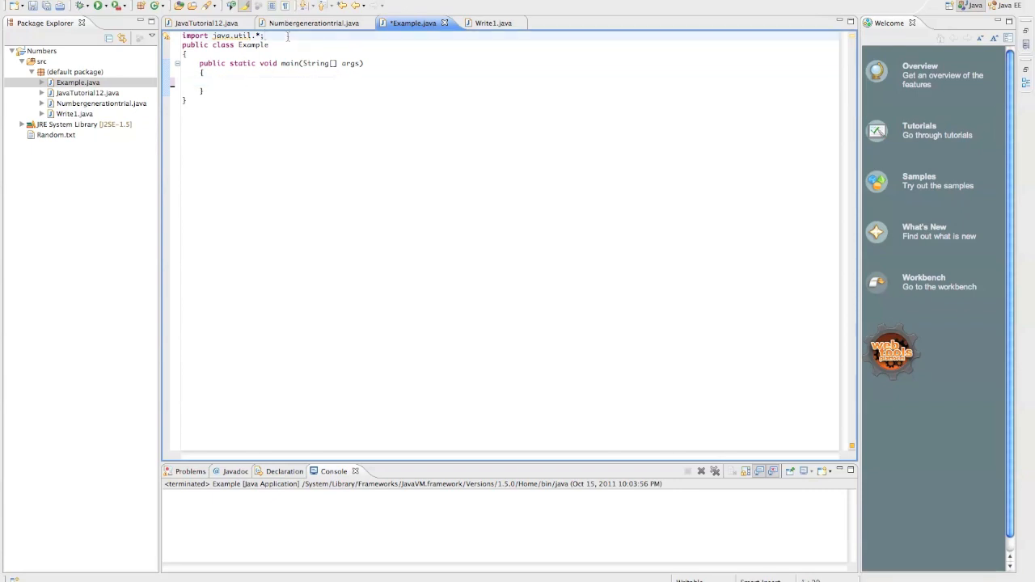
text(//import j)
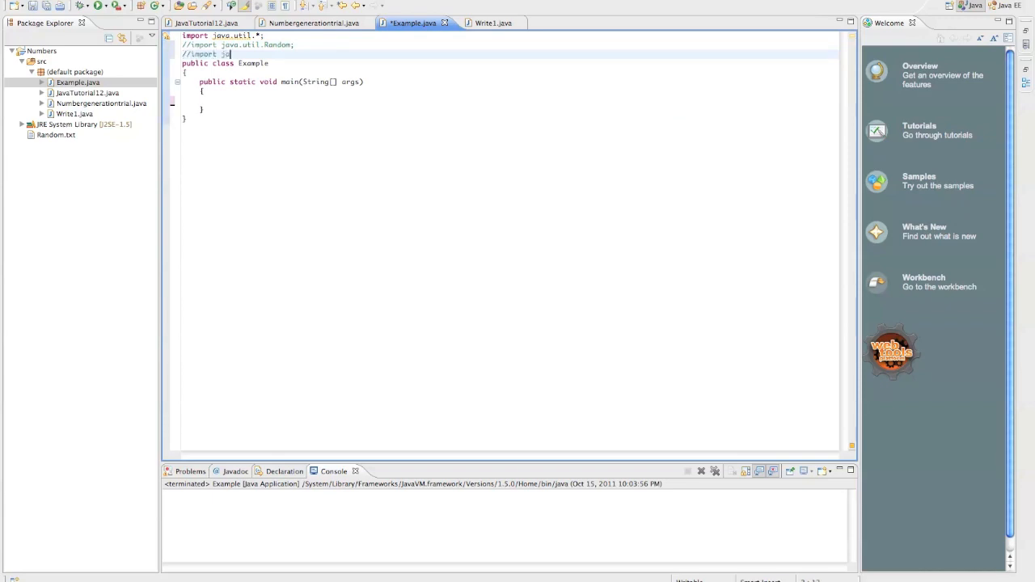
text(a.util.)
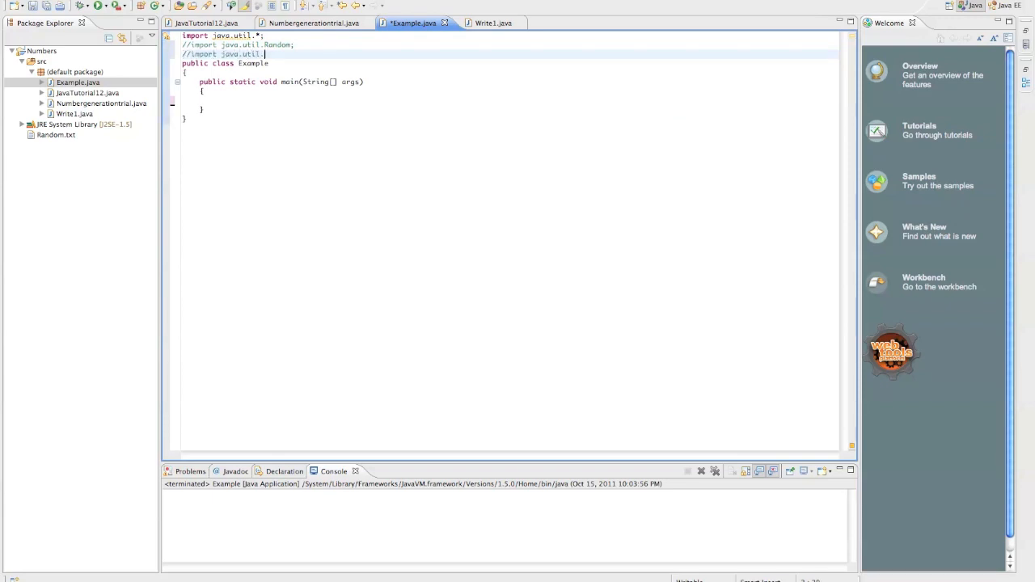
text(Scanner;)
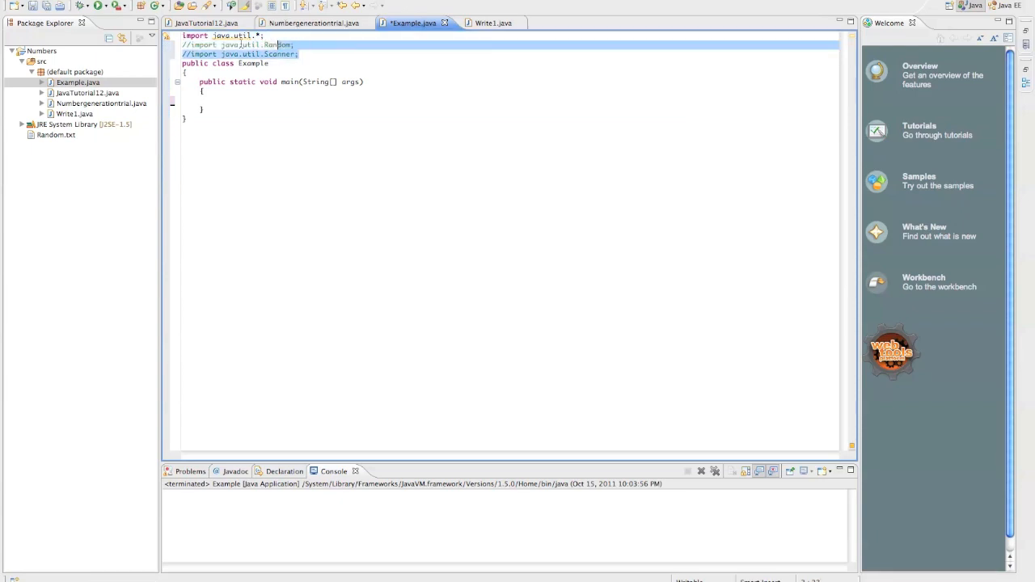
key(Delete)
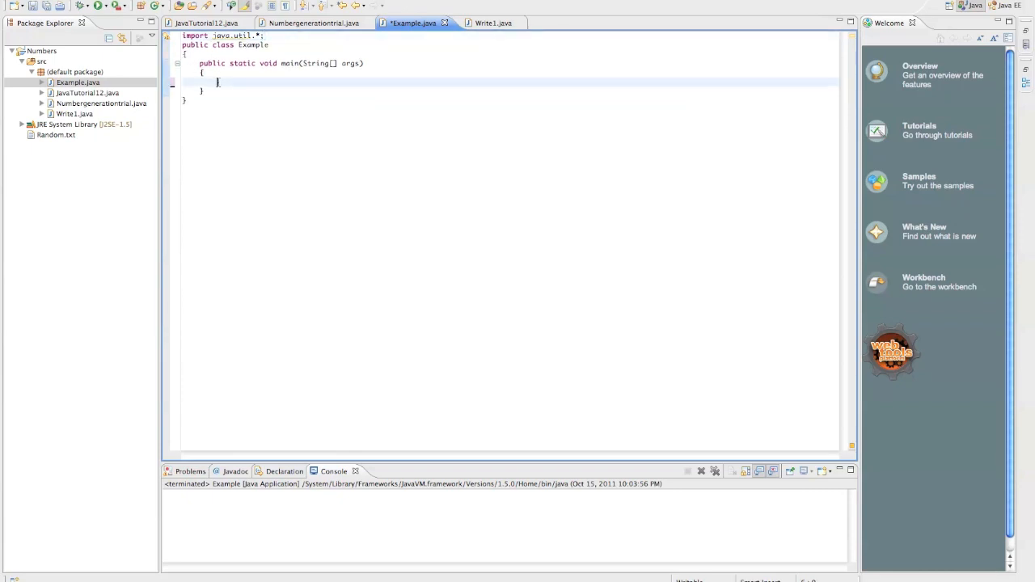
Step: Declare 'Scanner in = new Scanner(System.in);' at the start of main
text(Scanner in = ne)
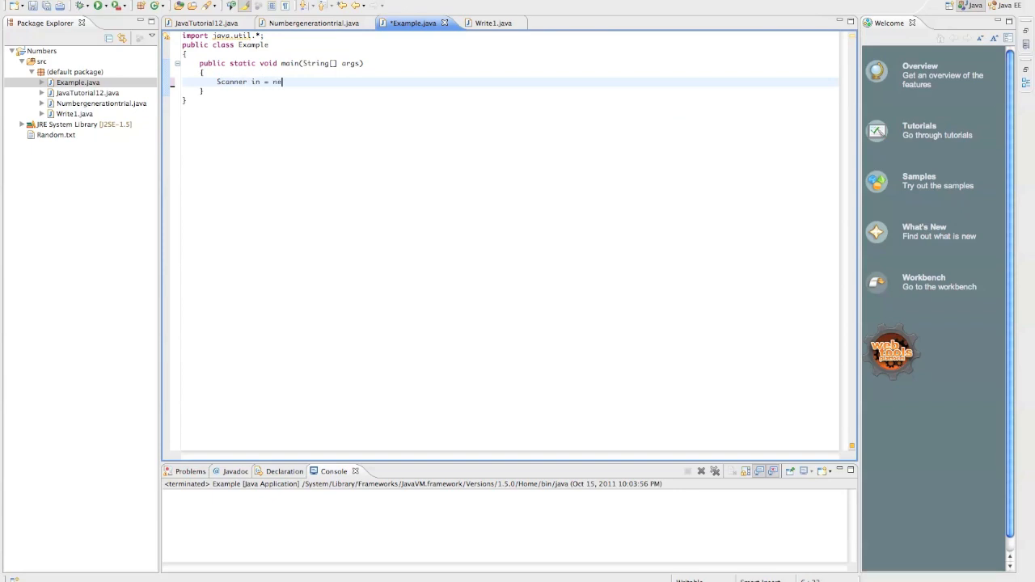
text(w Scanner(Syp)
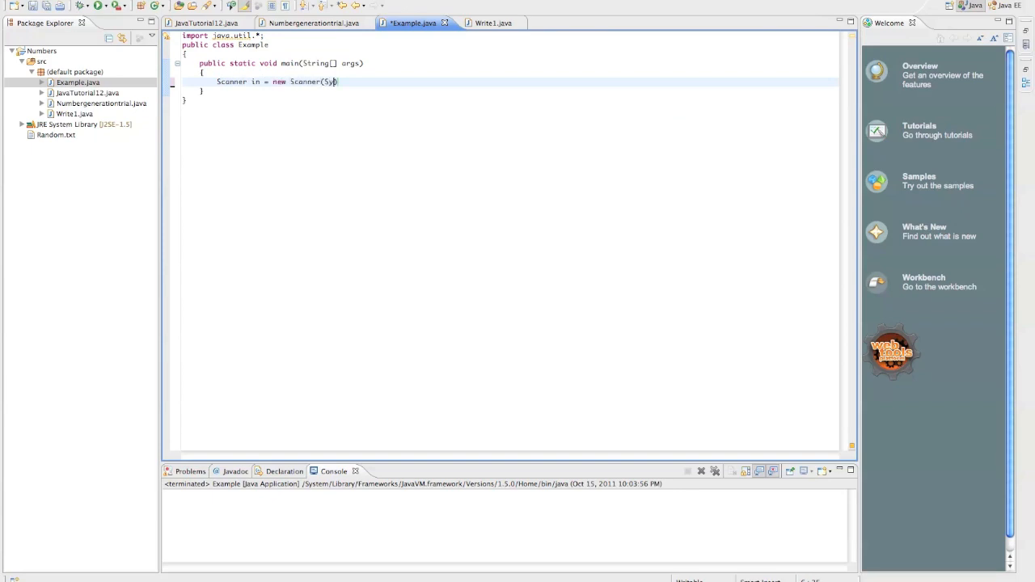
text(tem.in))
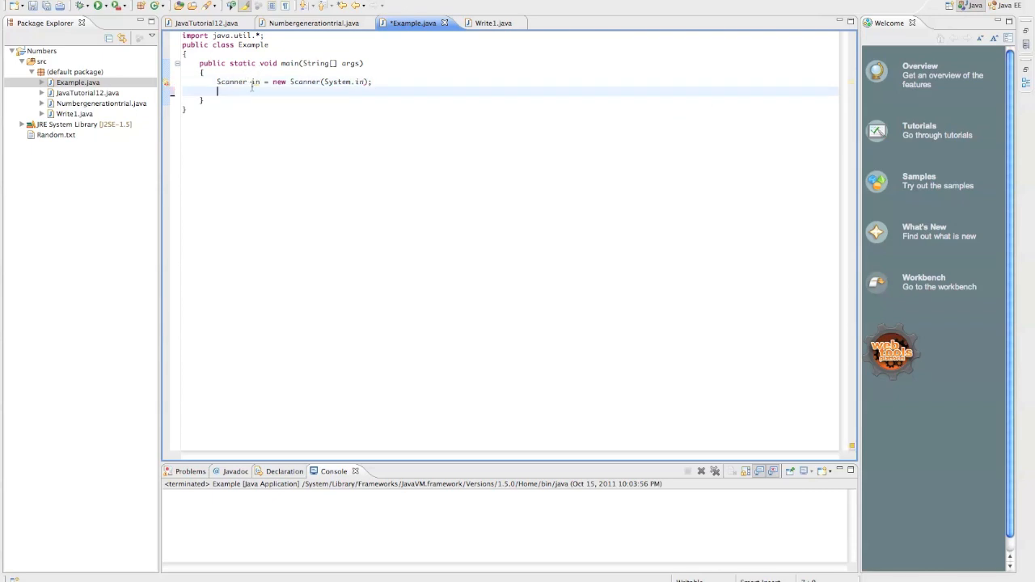
text(in.nexti)
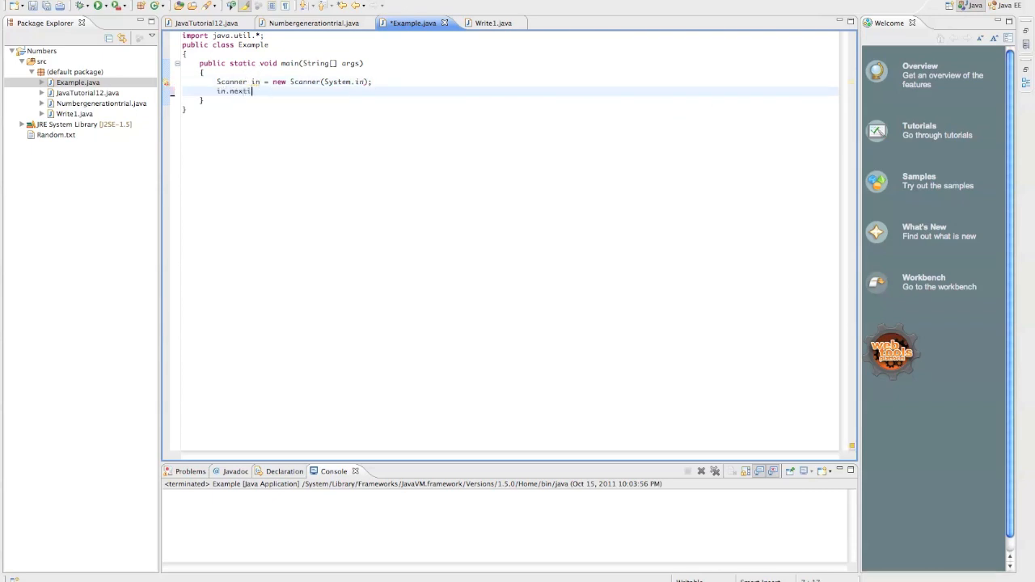
text(Int)
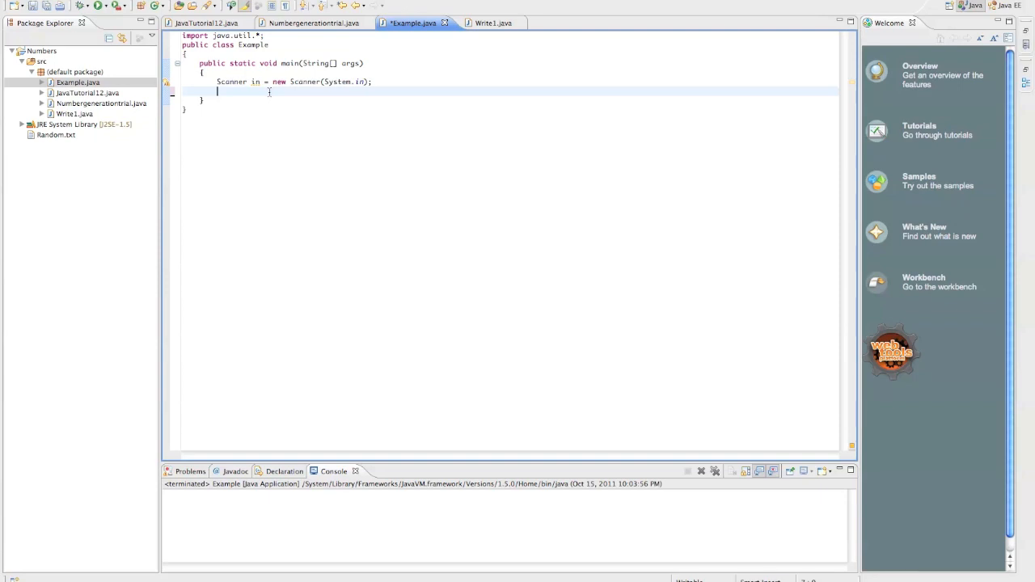
Step: Declare 'Random random = new Random();' on the following line
text(Random random)
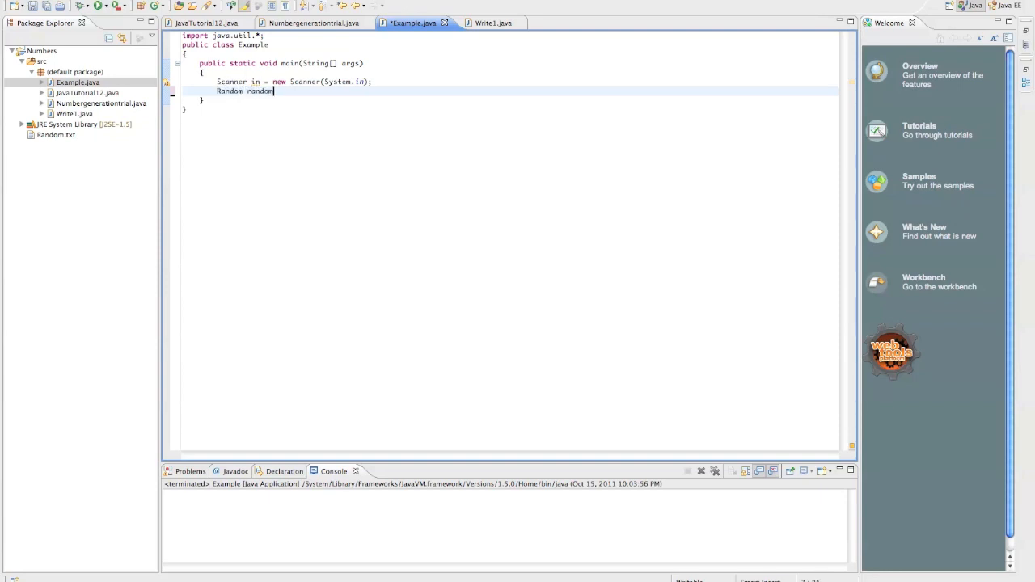
text(= new Random())
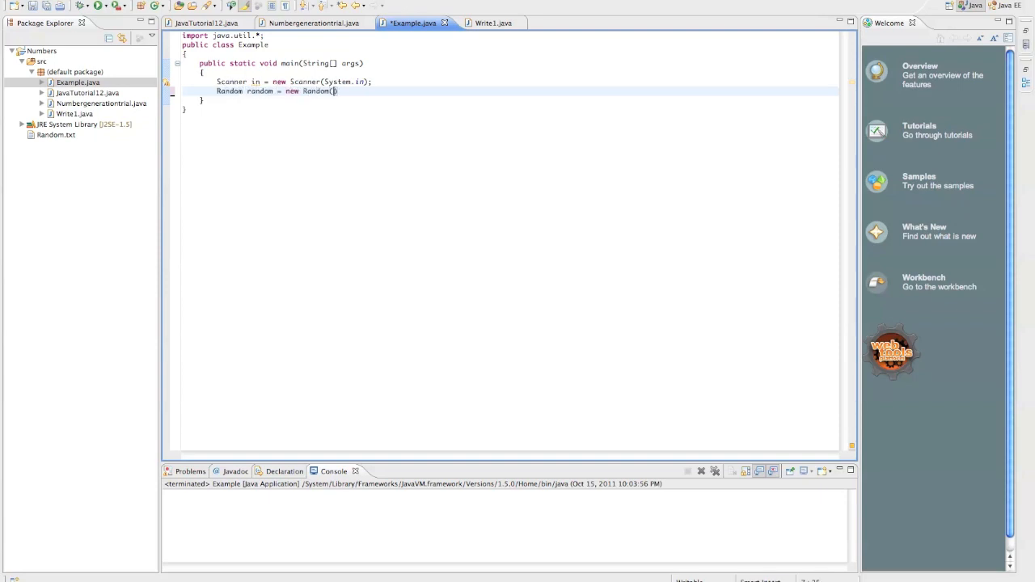
text(;)
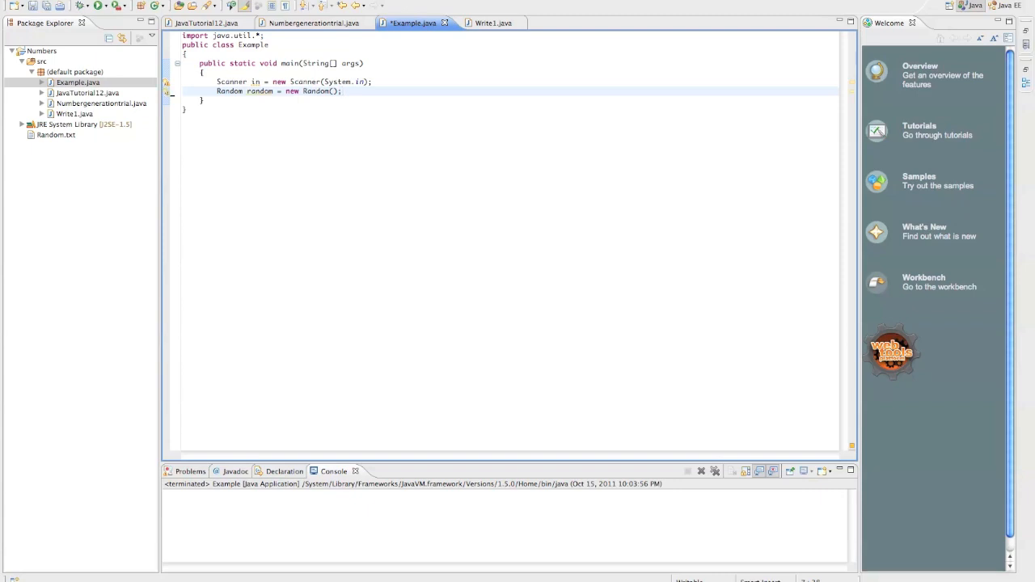
key(Return)
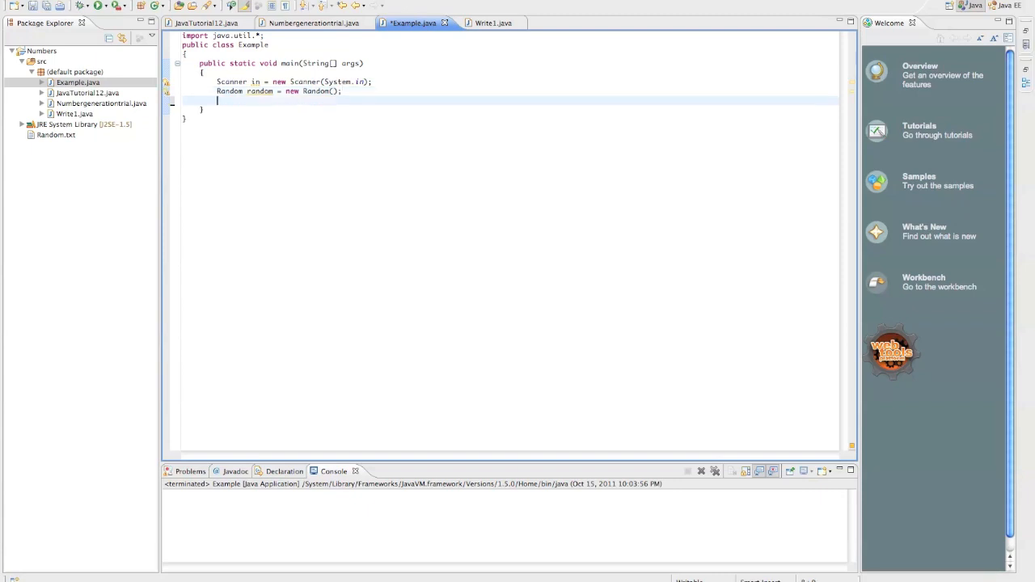
Step: Print a prompt asking for two numbers to generate a number between (inclusive)
text(System)
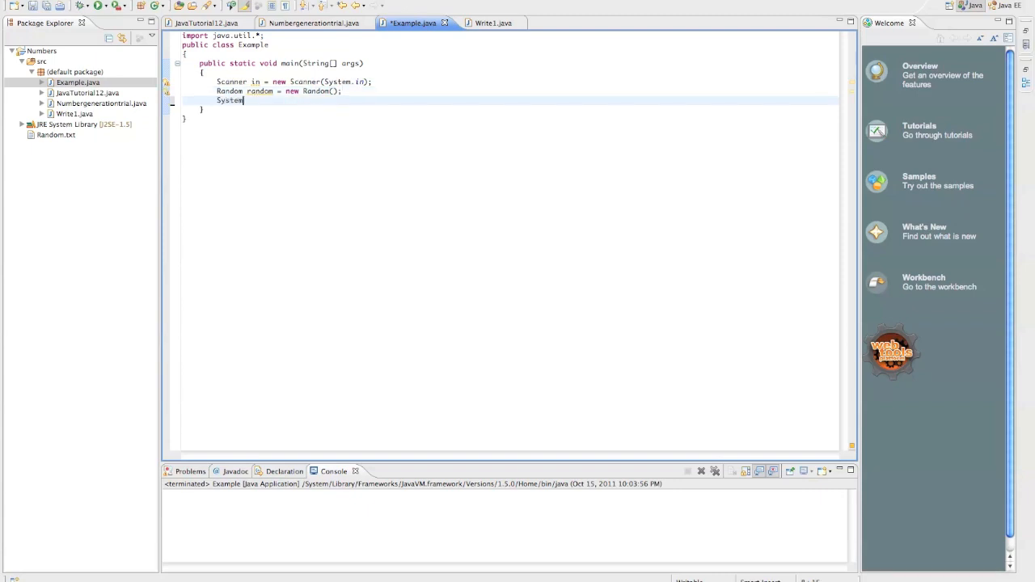
text(.out.println(""))
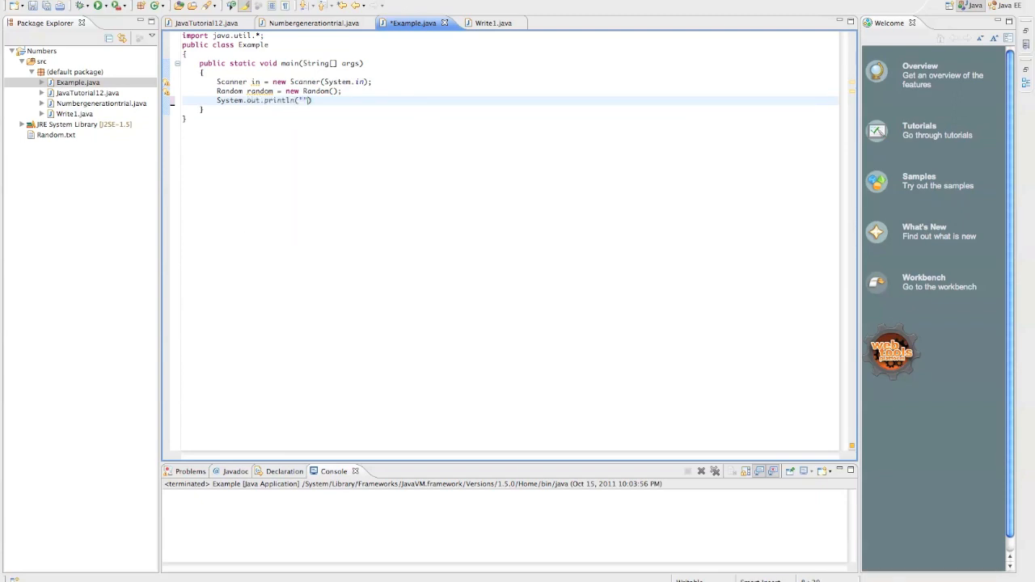
text(Please enter two numbers to generate)
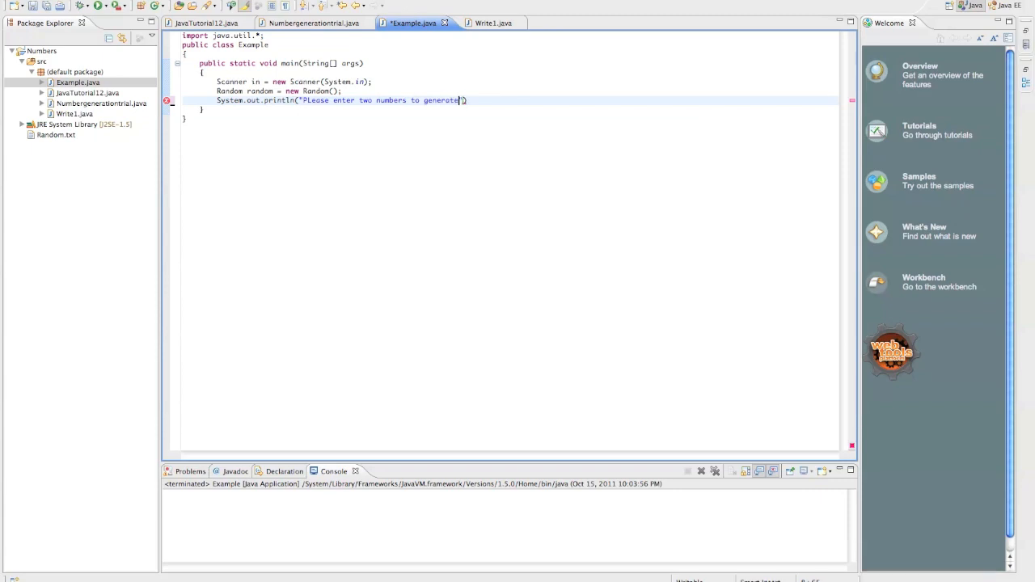
text(a number)
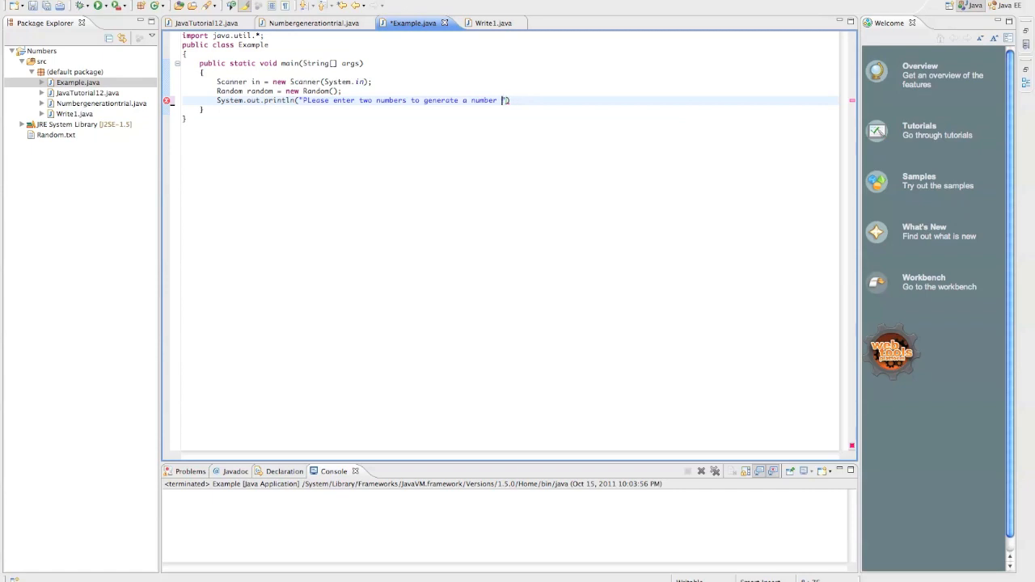
text(between (")
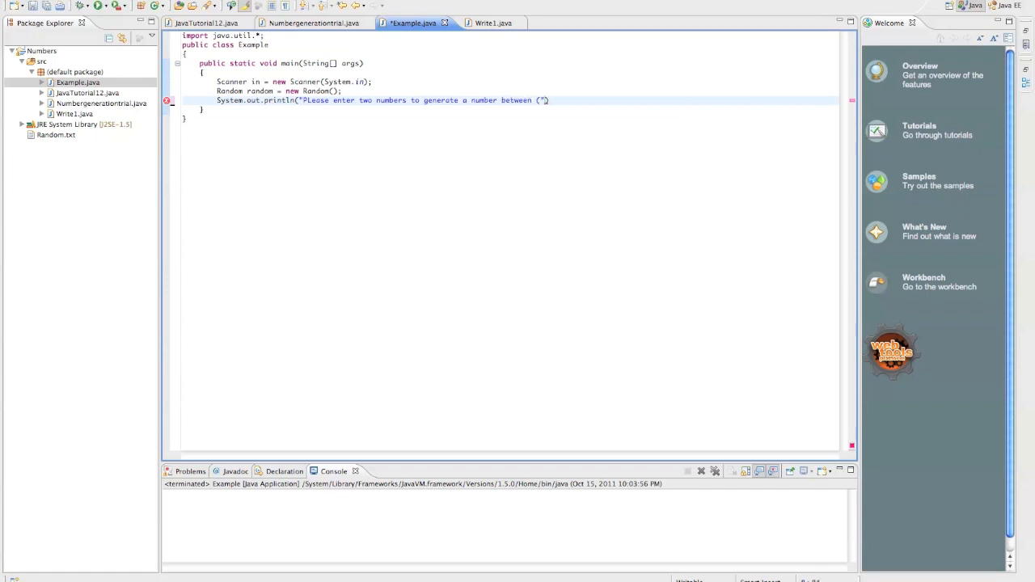
text((inclusive) those)
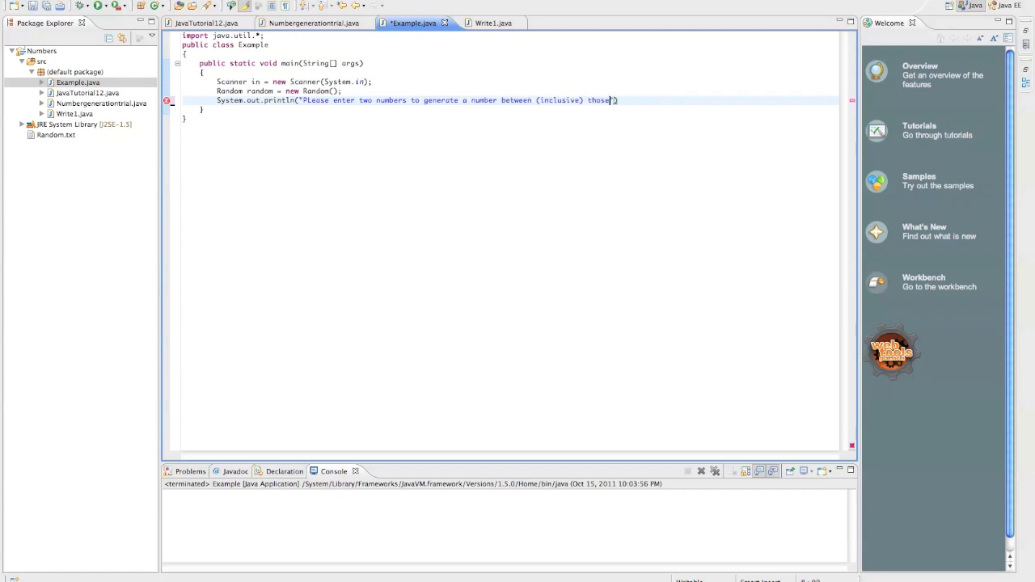
text(two numbers")
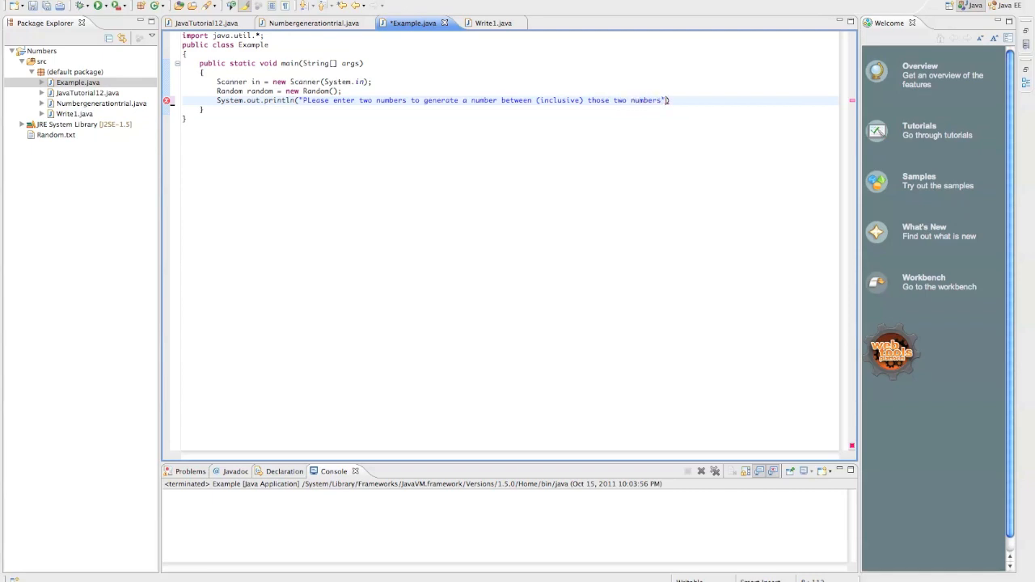
text(;)
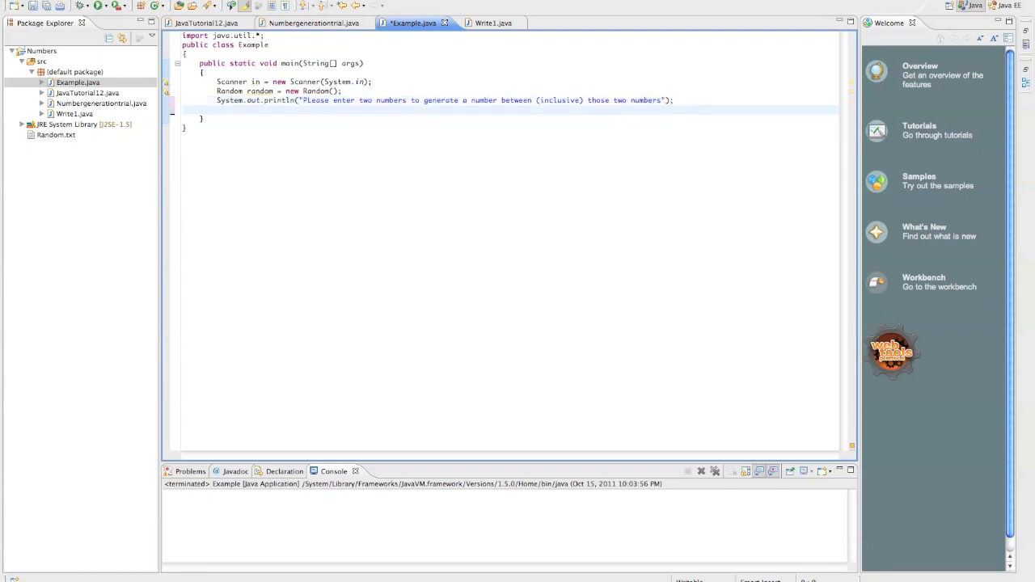
Step: Print a second prompt reading 'Please enter the first:'
text(Sysetm.out.println())
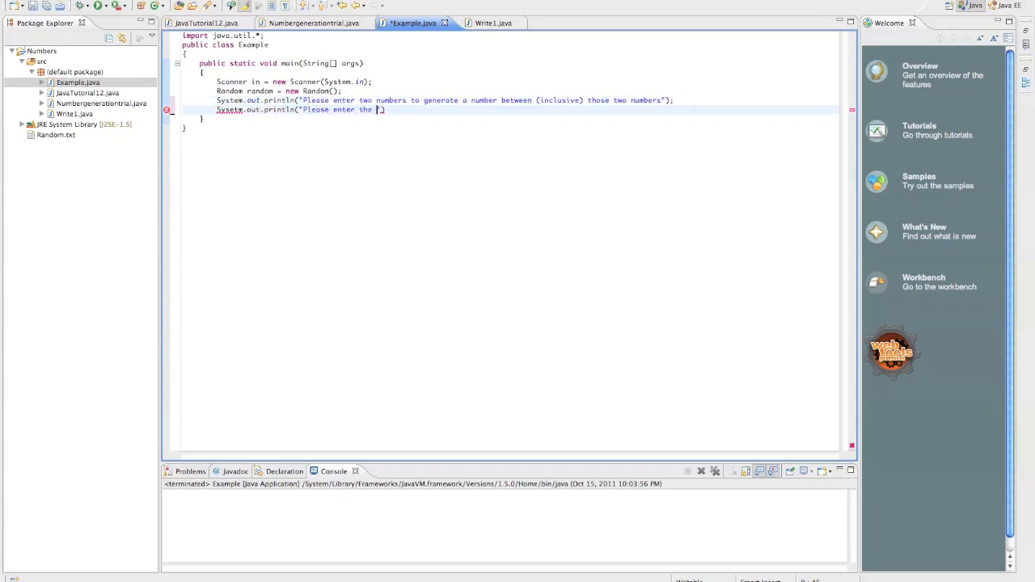
text(first:");)
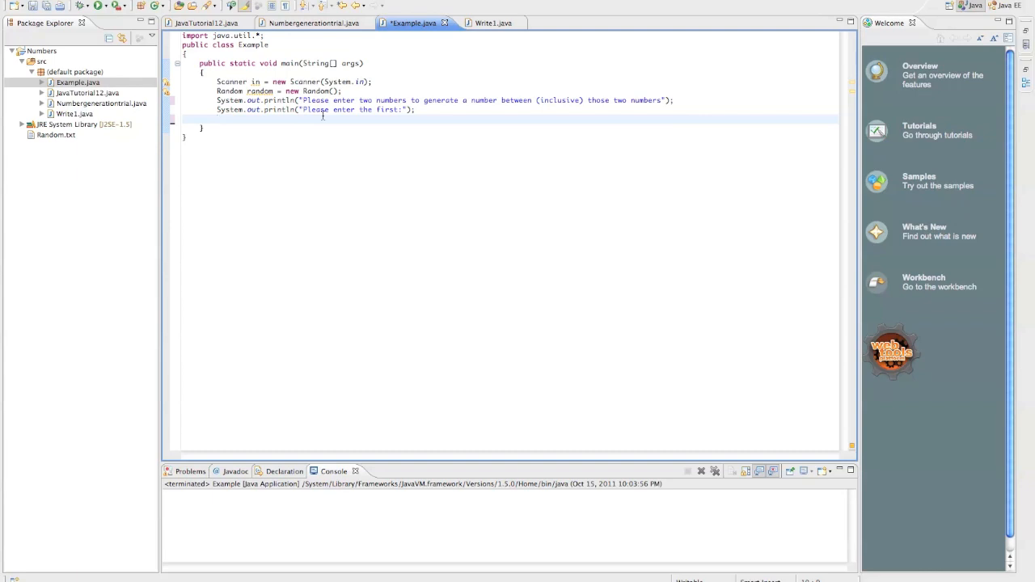
Step: Read int d with in.nextInt() and start a System.out statement below it
text(int d =)
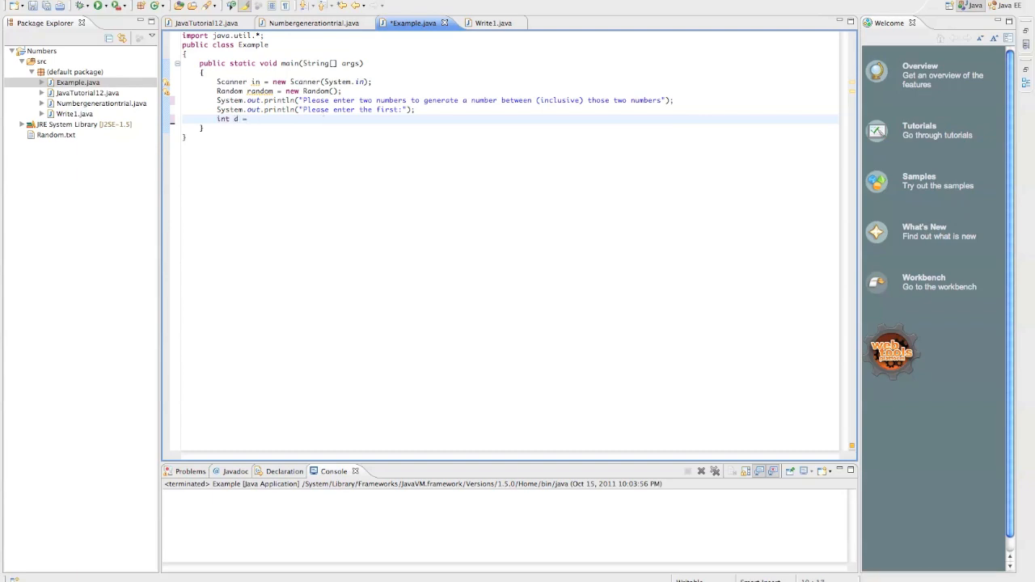
text(in.nextInt();)
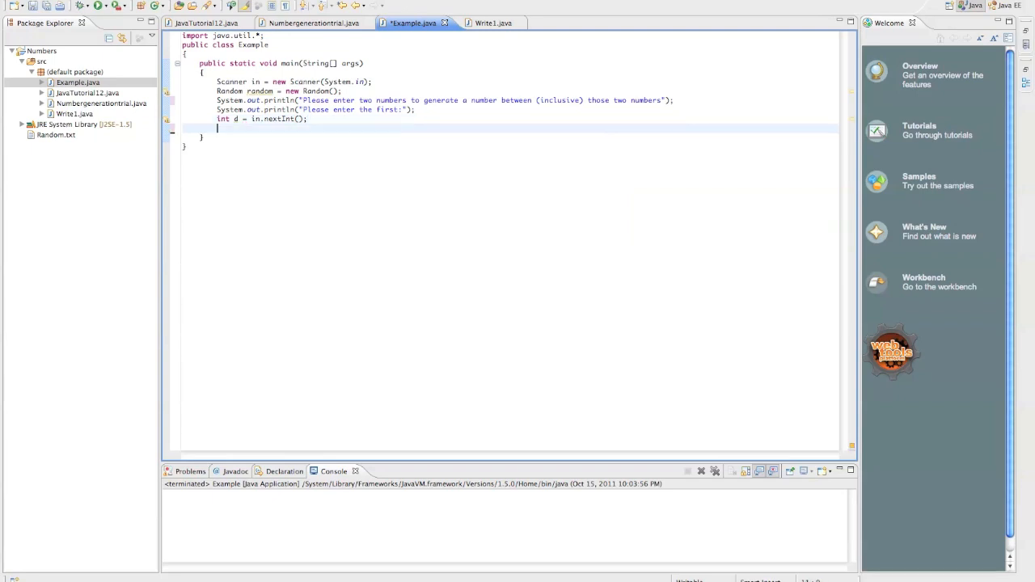
text(Sysetm.out.)
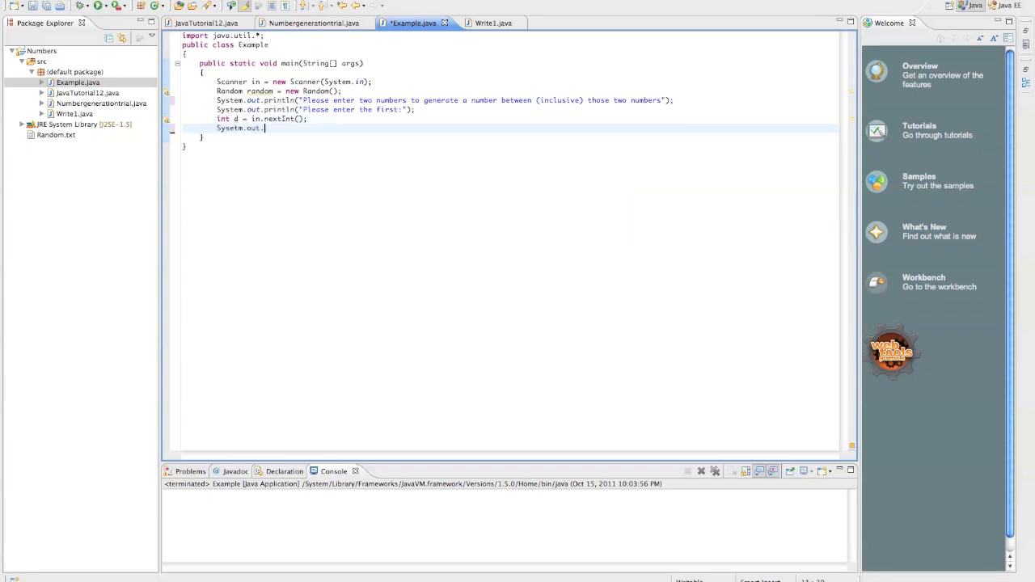
key(Backspace)
text(t)
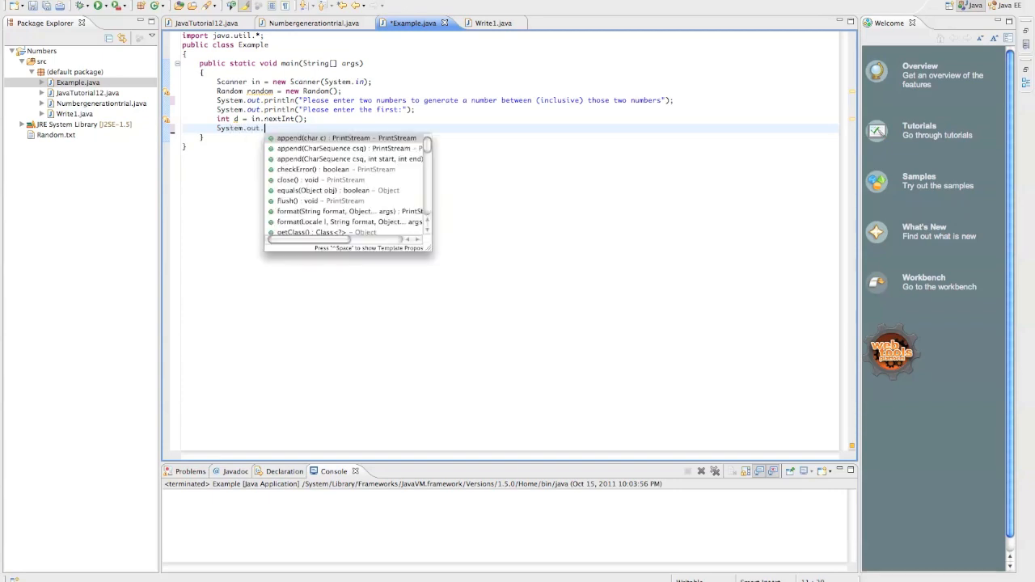
Step: Print 'Please enter the second:' and read int e with in.nextInt()
text(println("Please enter")
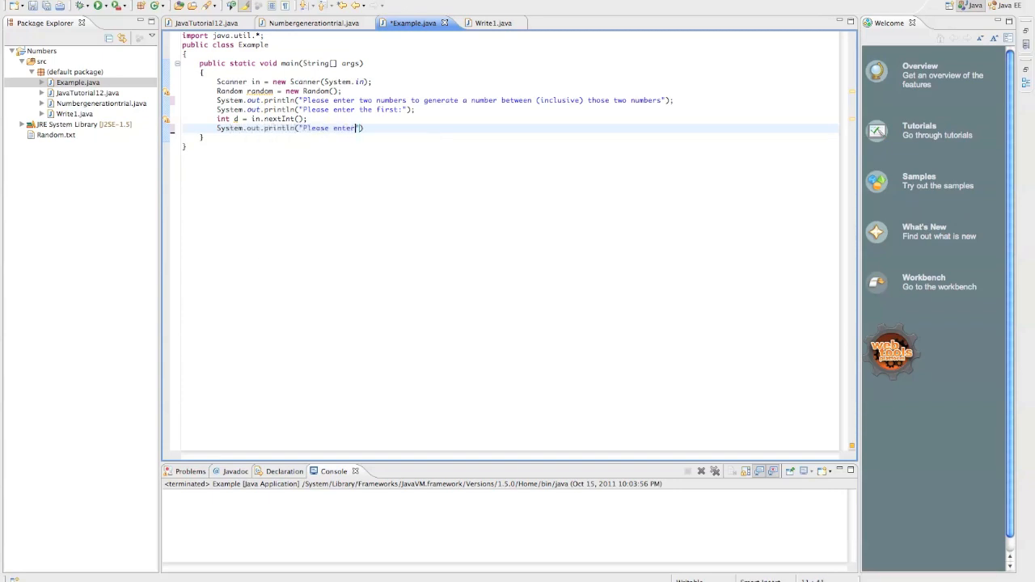
text(the second:)
text(int)
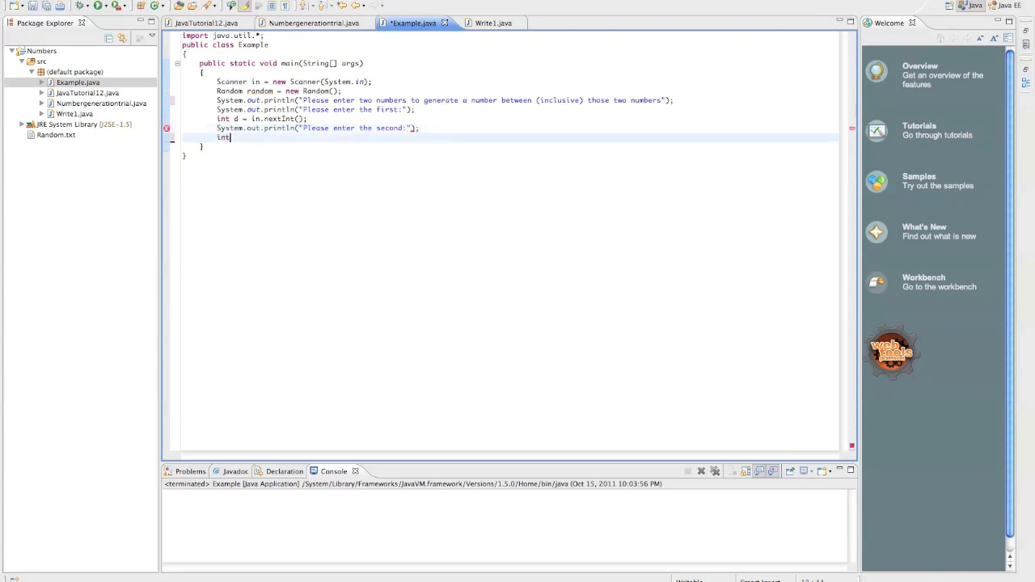
text(e = n.)
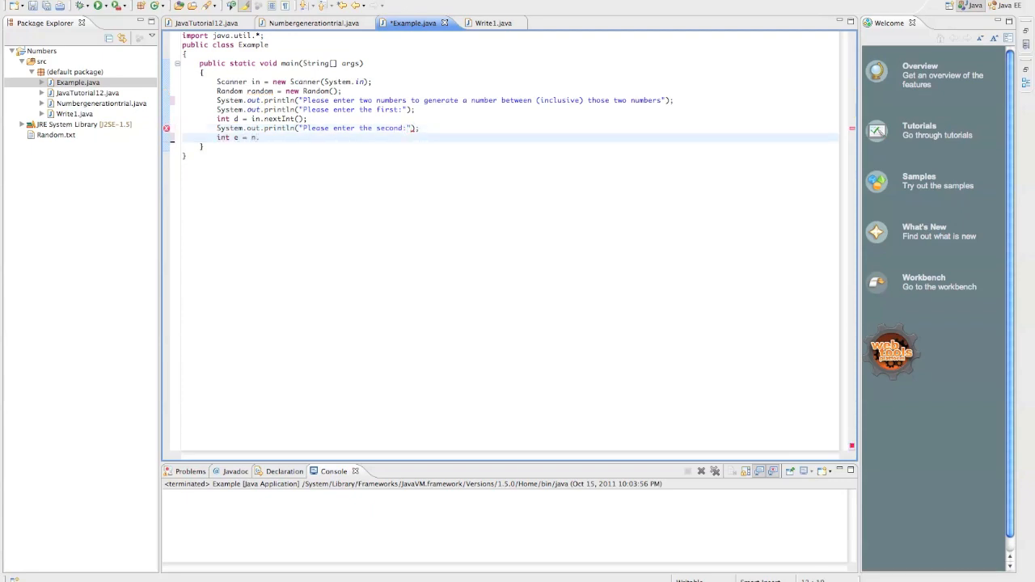
text(in.nextInt();)
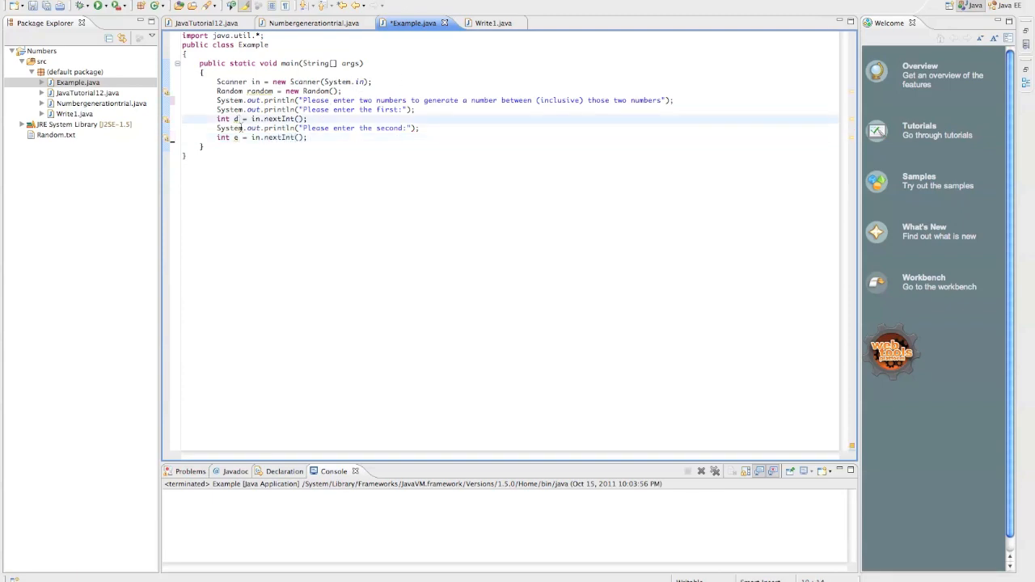
text(eca)
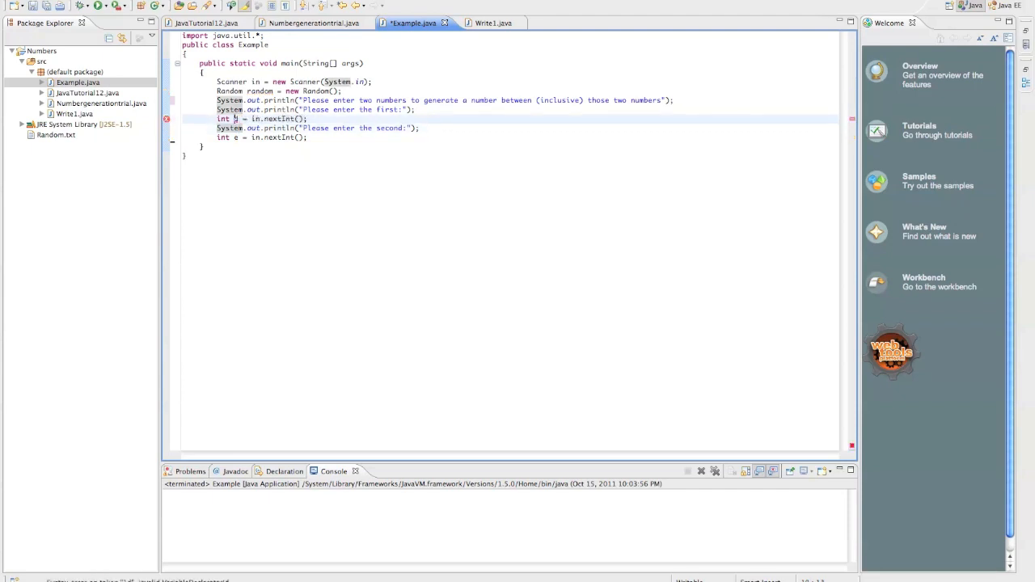
text(d)
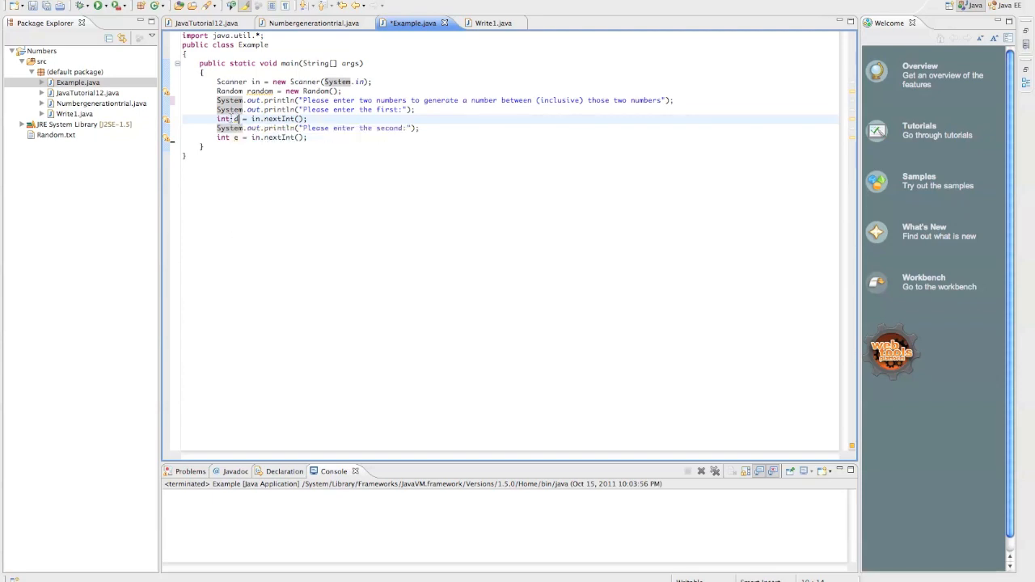
click(168, 119)
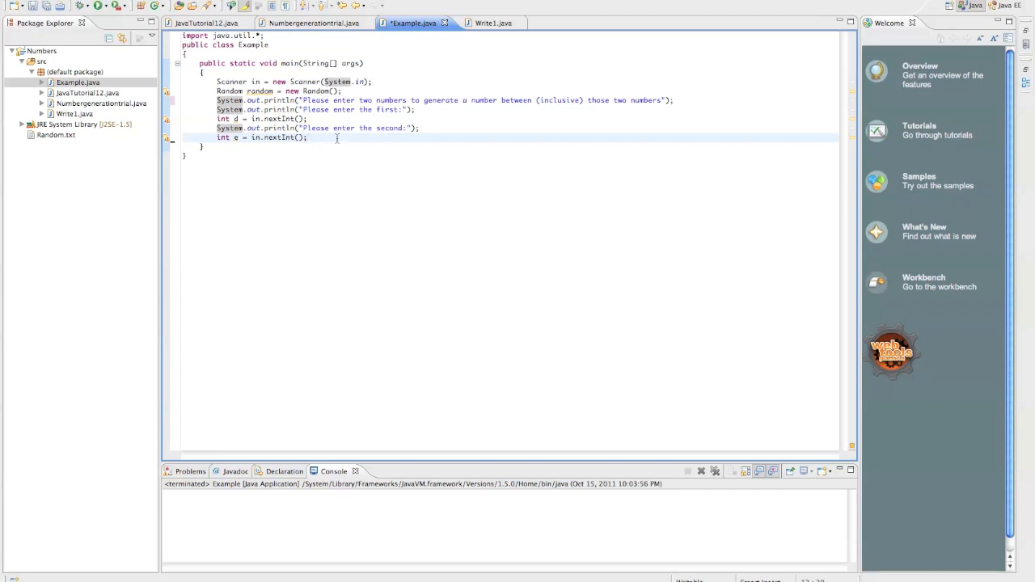
Step: Write 'for (int i = 200; i >= 0; i--)' with an empty braced body after the e declaration
key(Return)
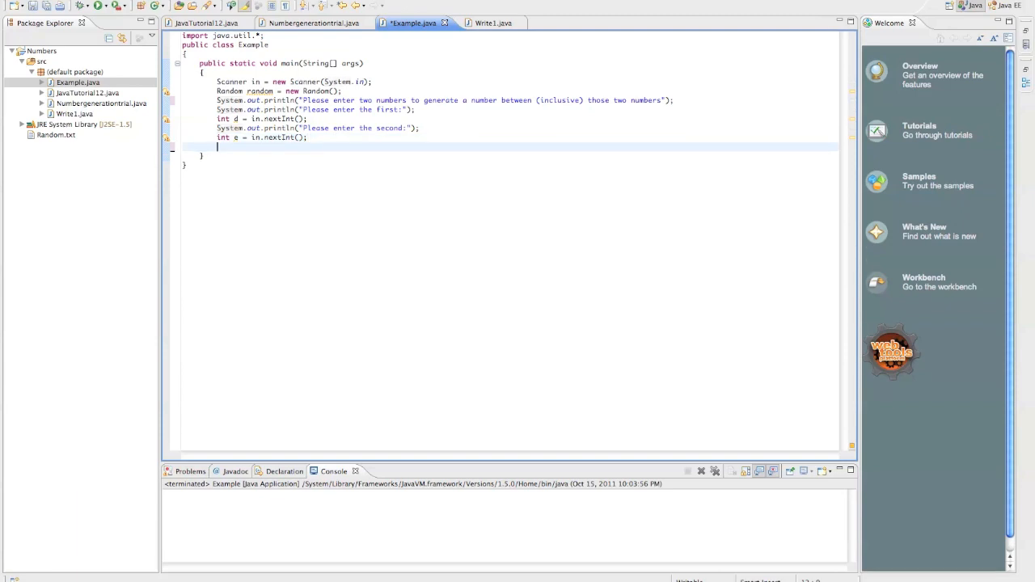
text(for ())
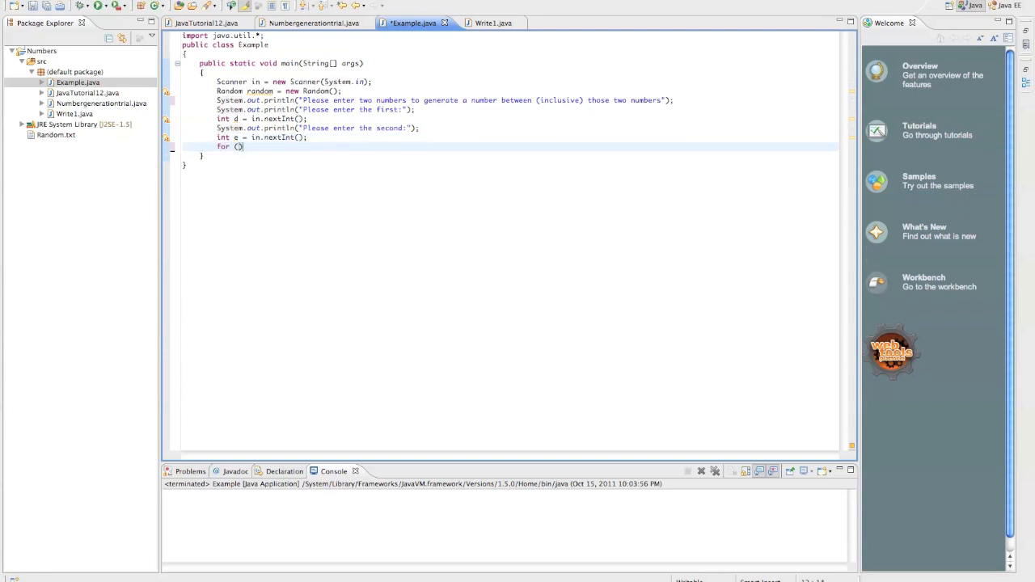
text(i = 200; i >)
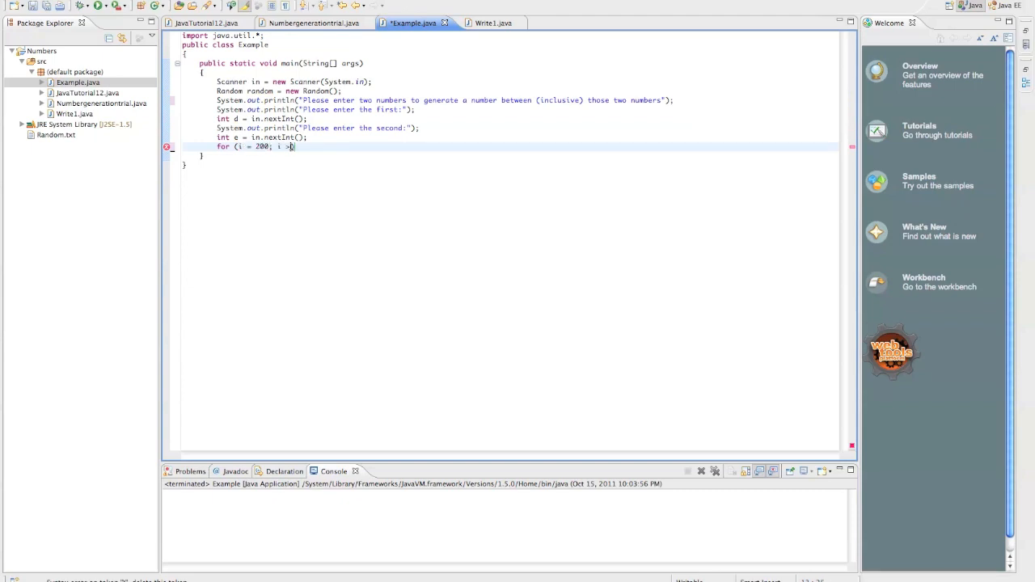
text(= 0)
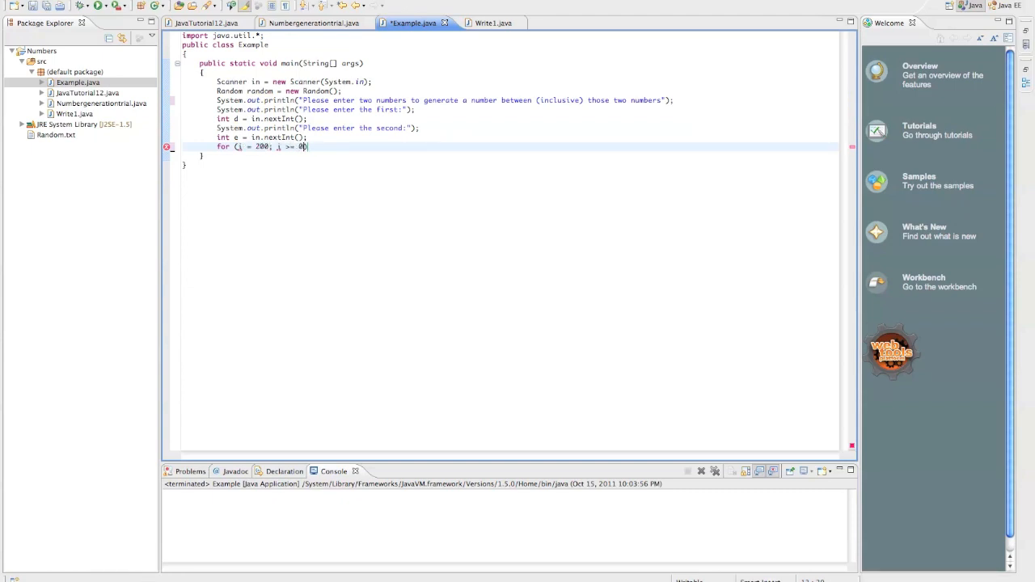
text(; i--)
text({)
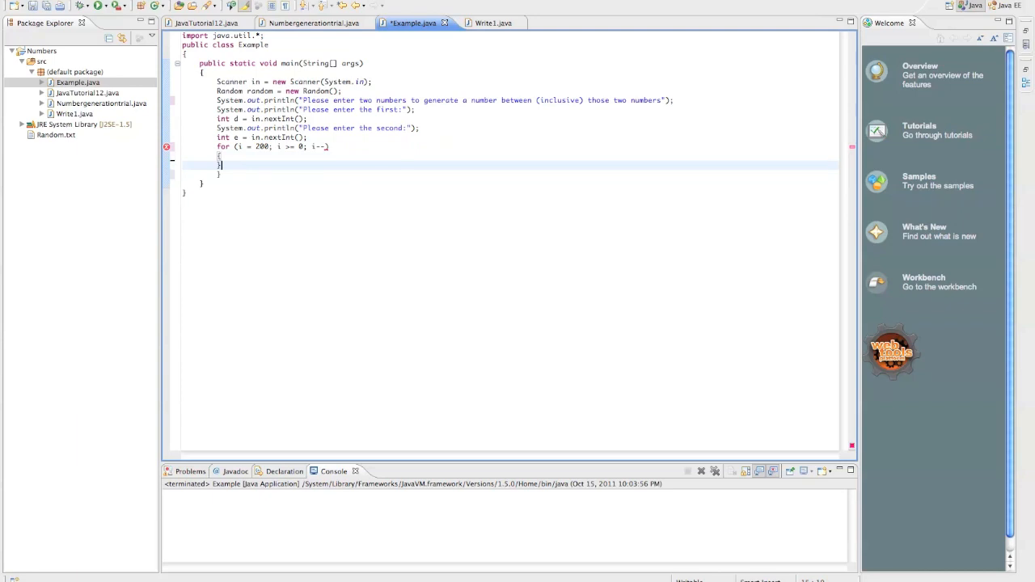
key(Return)
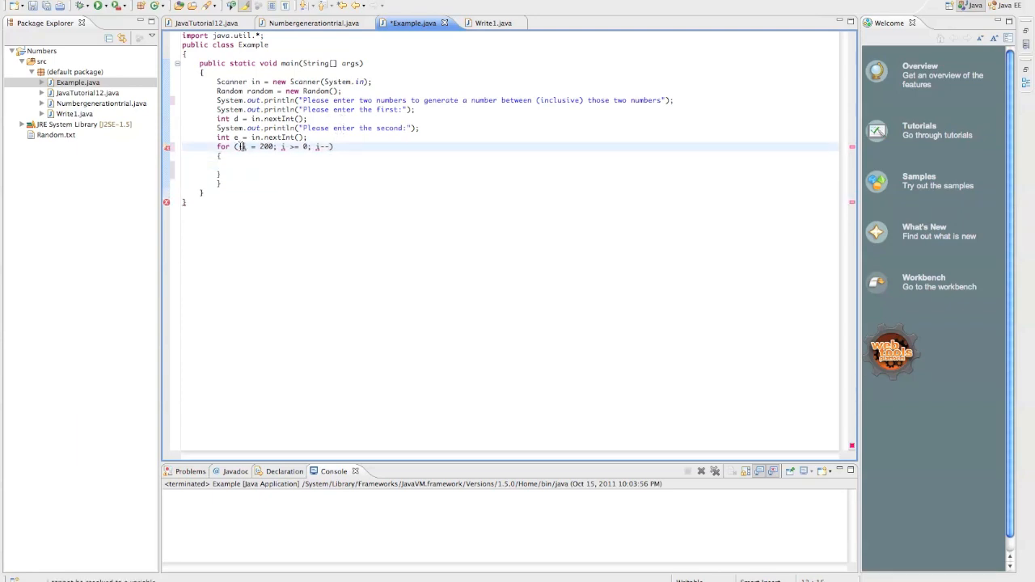
text(int)
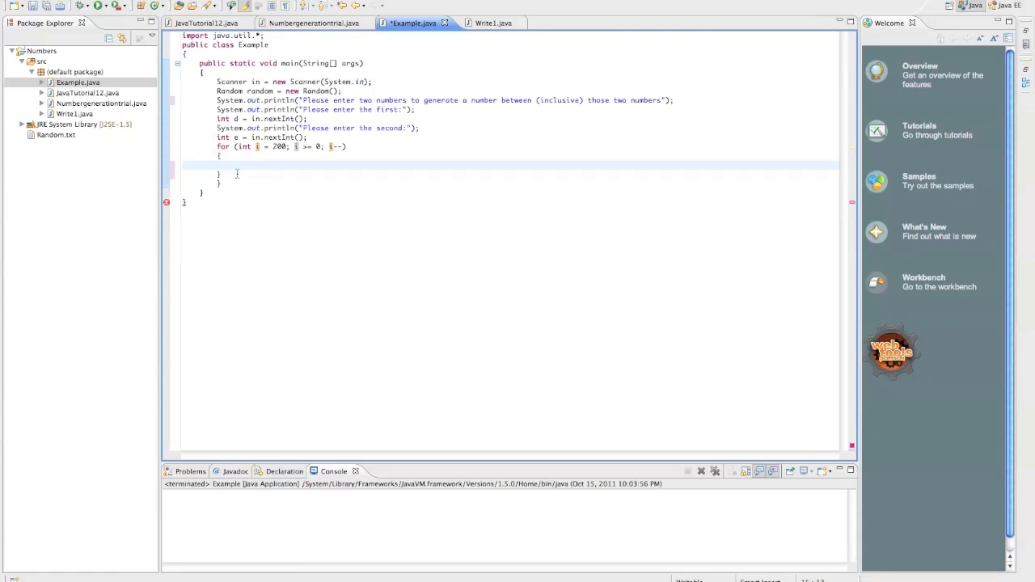
mouse_move(243, 185)
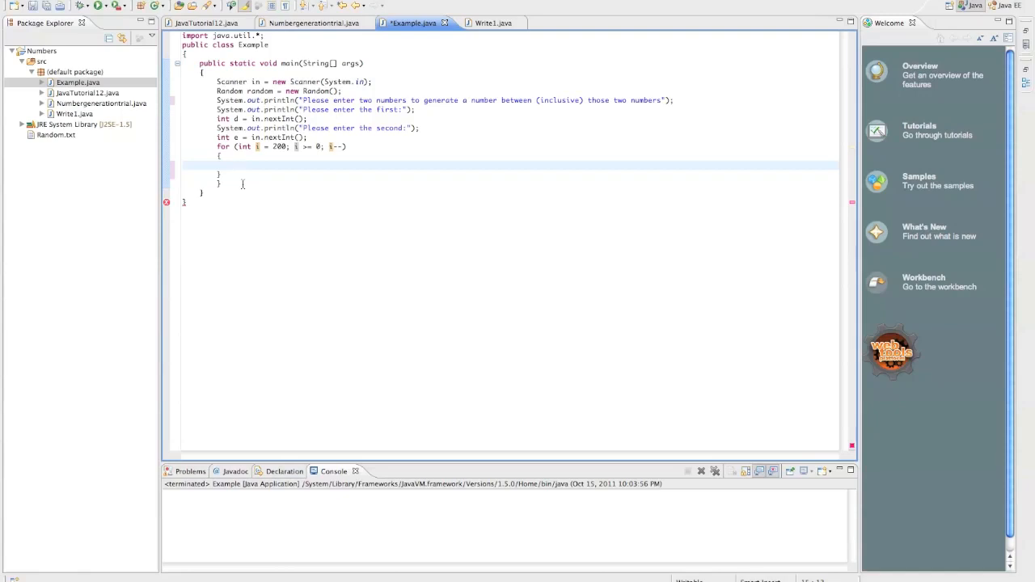
click(235, 165)
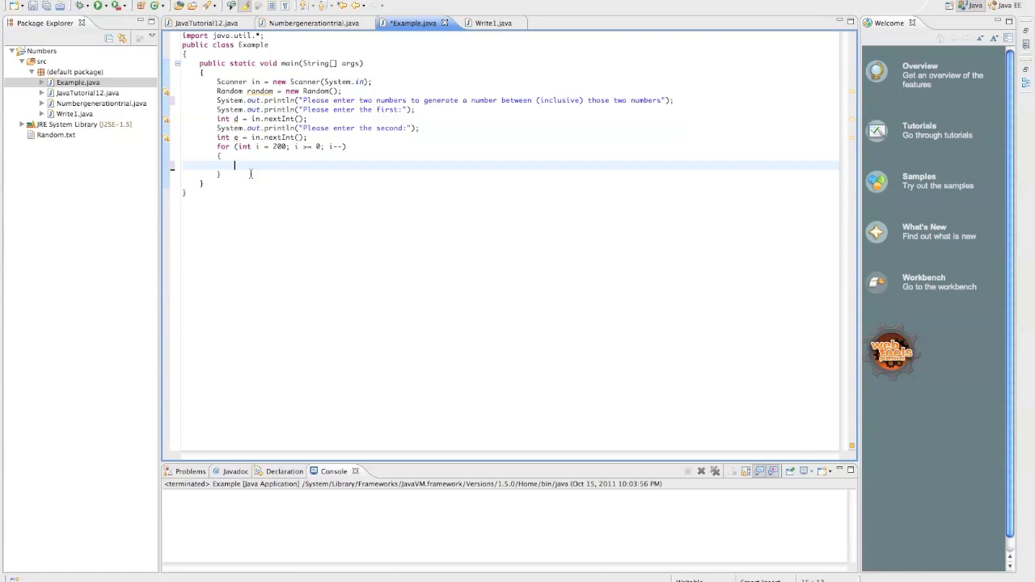
Step: Set int f = random.nextInt(3) in the loop body with a comment listing 0, 1, 2
text(int)
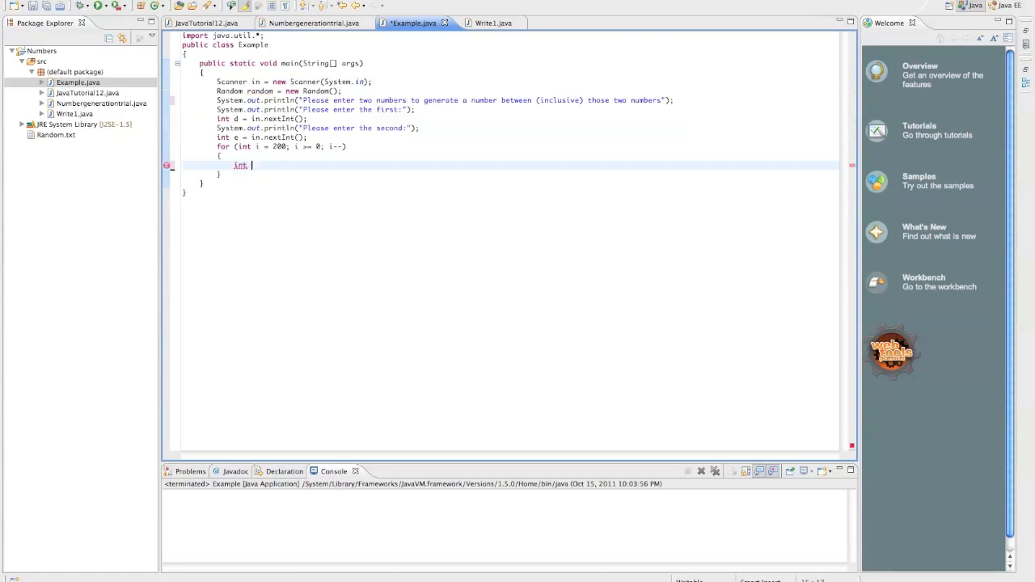
text(f)
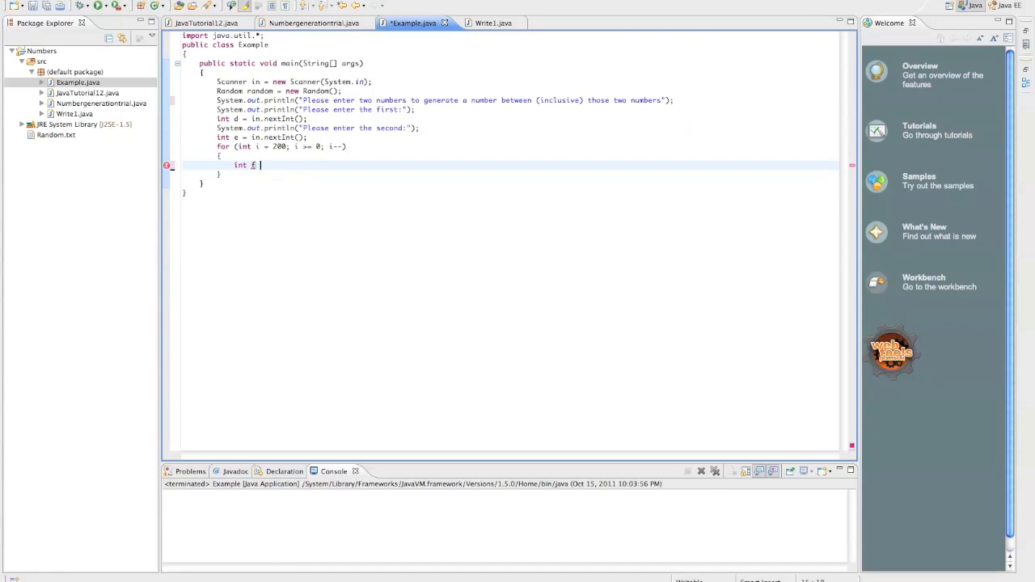
text(= random.next)
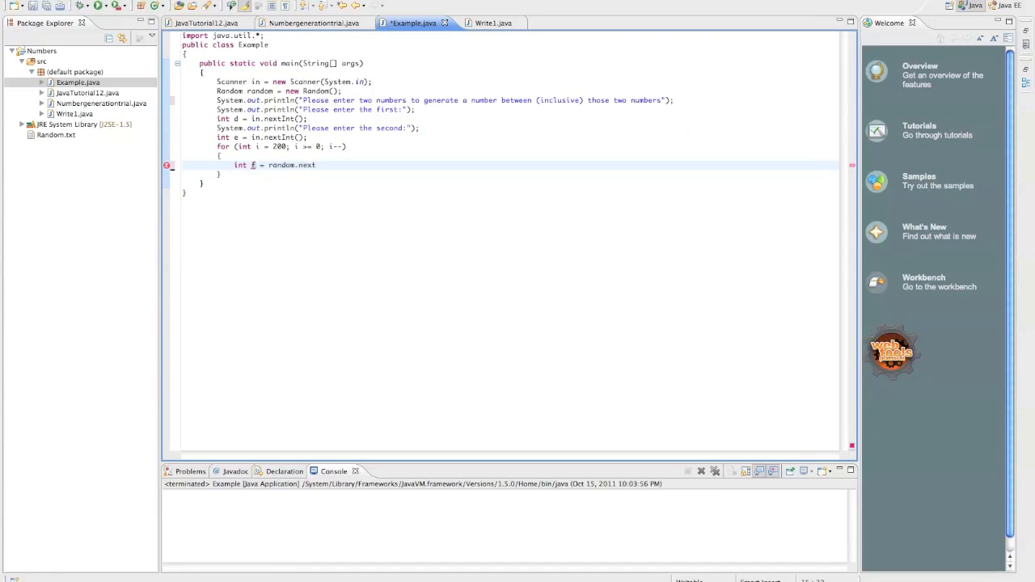
text(Int())
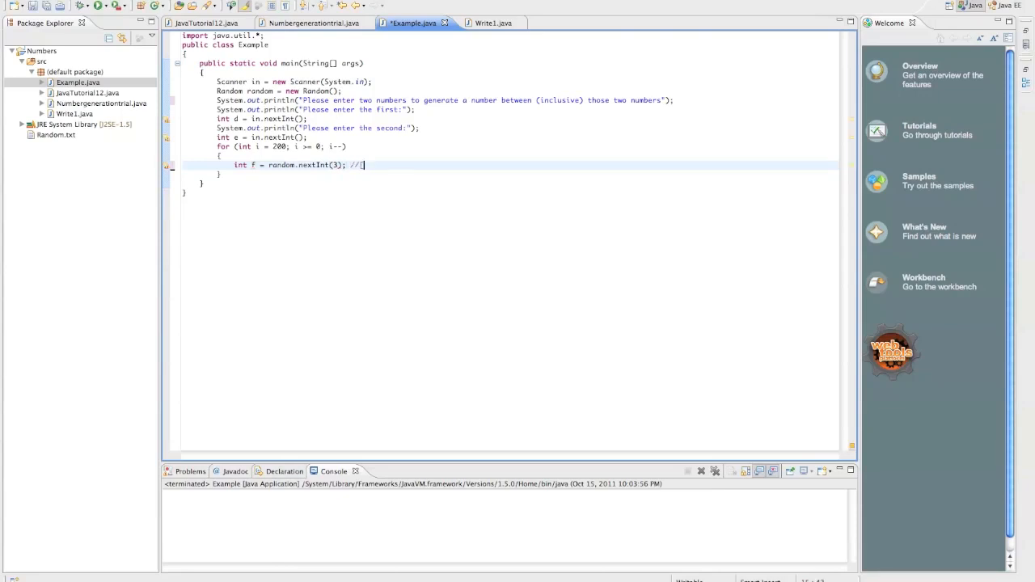
text(0,)
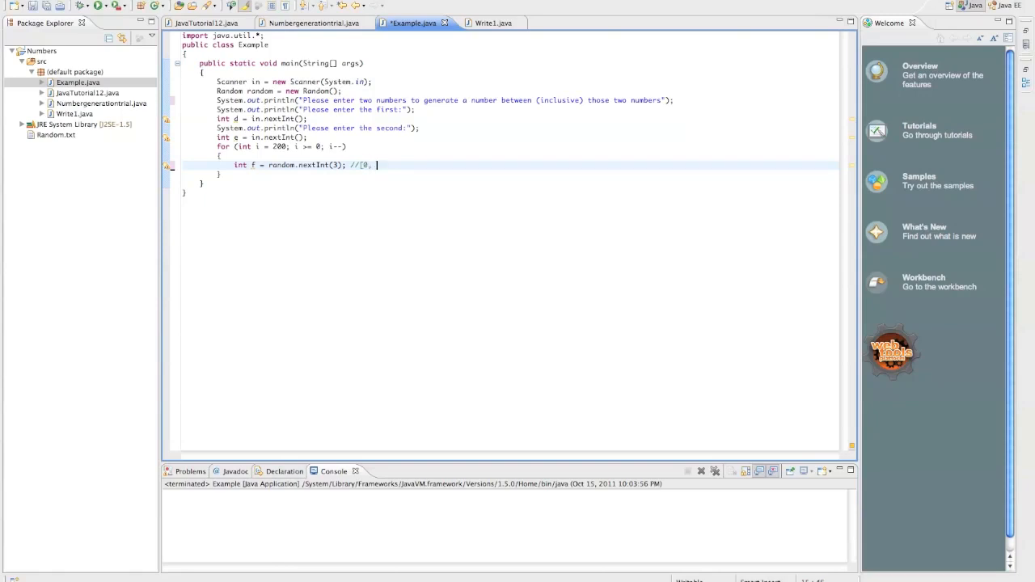
text(1, 2])
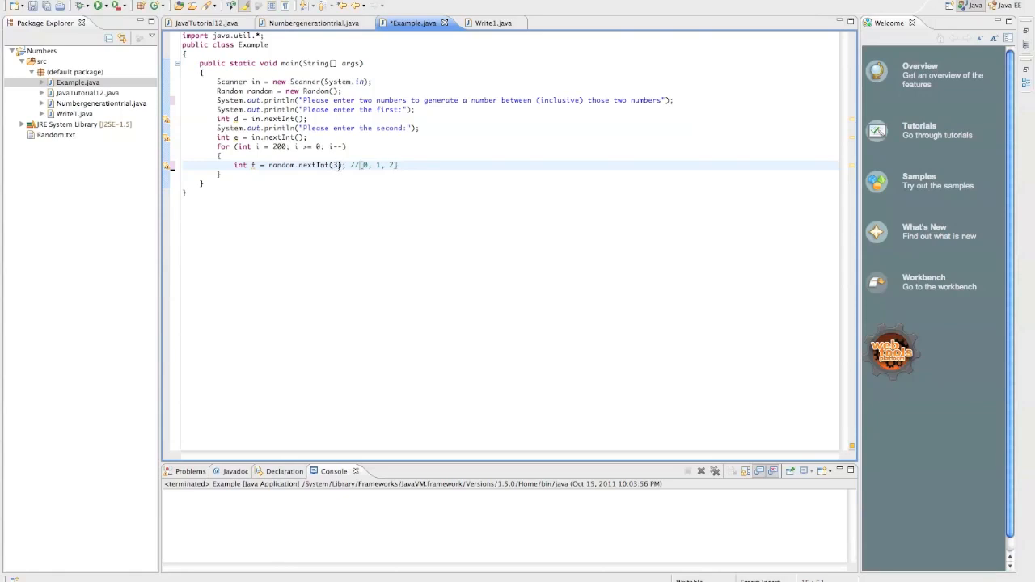
Step: Append +1 after nextInt(3) and rewrite the comment as [1, 2, 3]
click(398, 165)
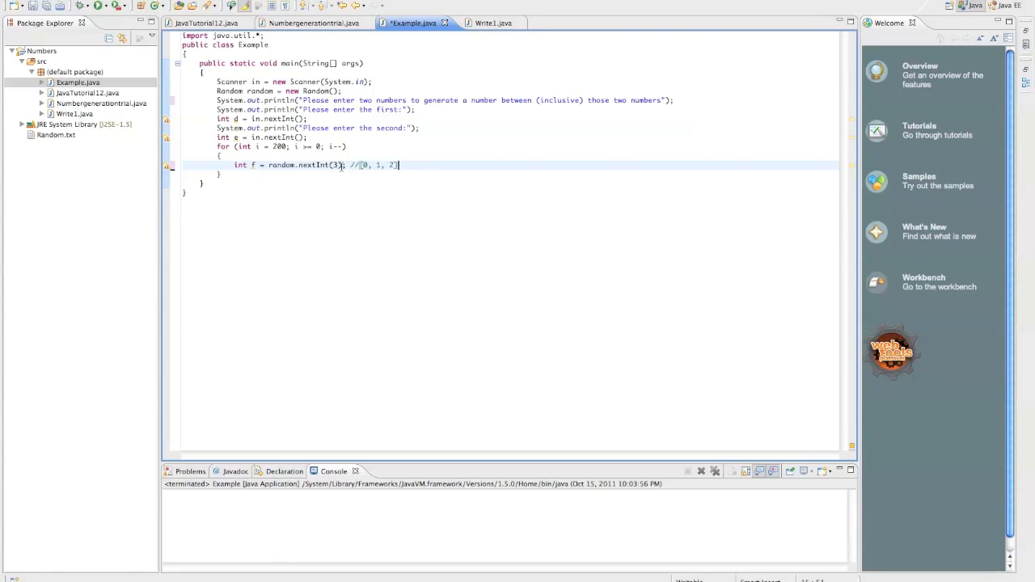
text(+1)
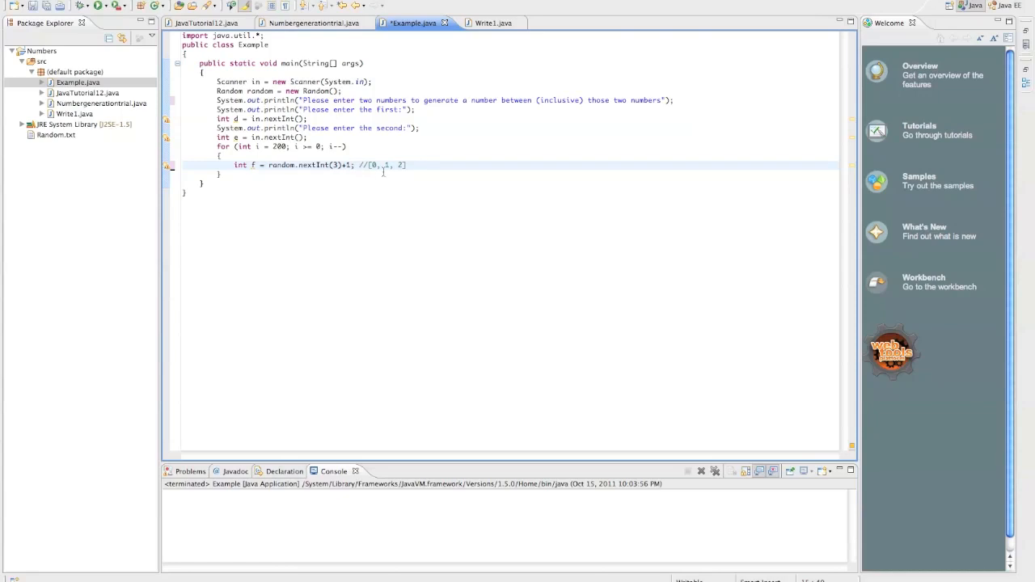
text(1)
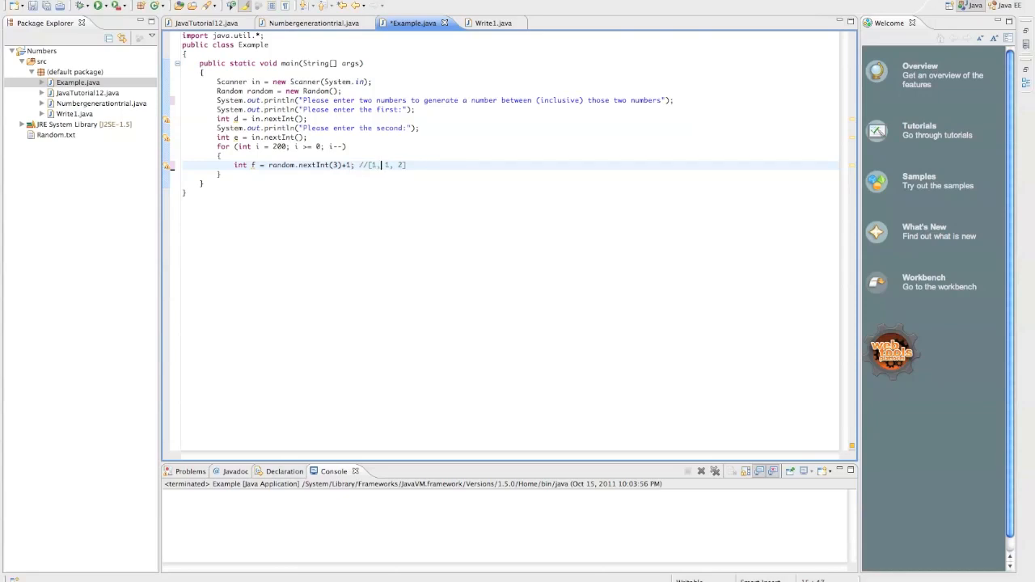
text(2,)
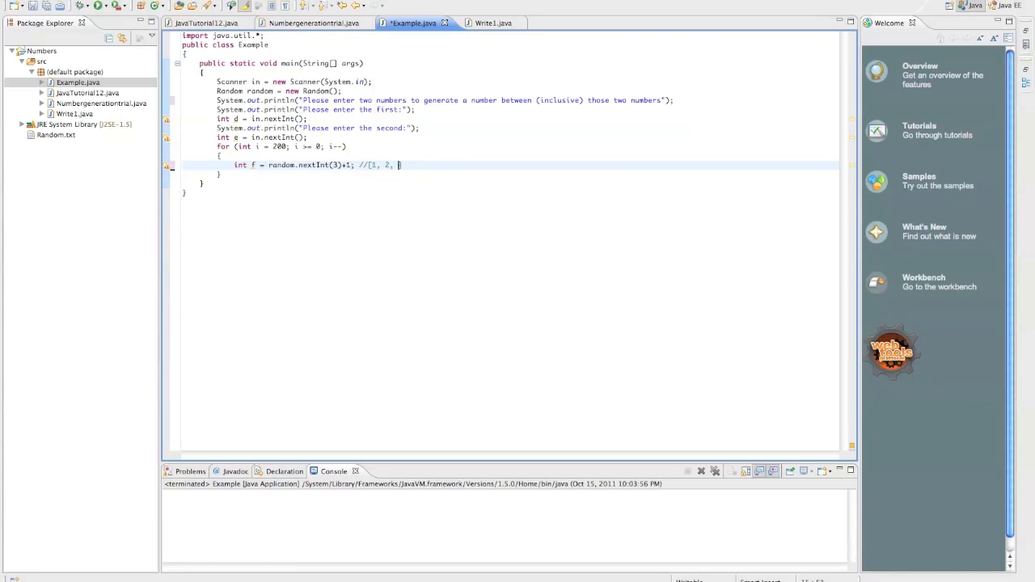
text(3)
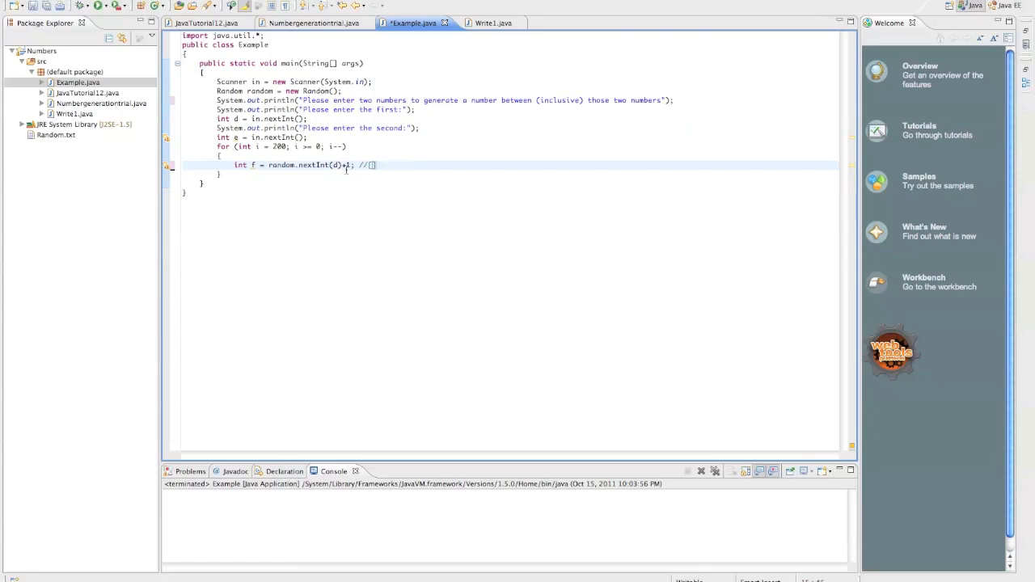
Step: Change nextInt(3) to nextInt(d) and erase the old example values from the comment
text(0, 1, 2)
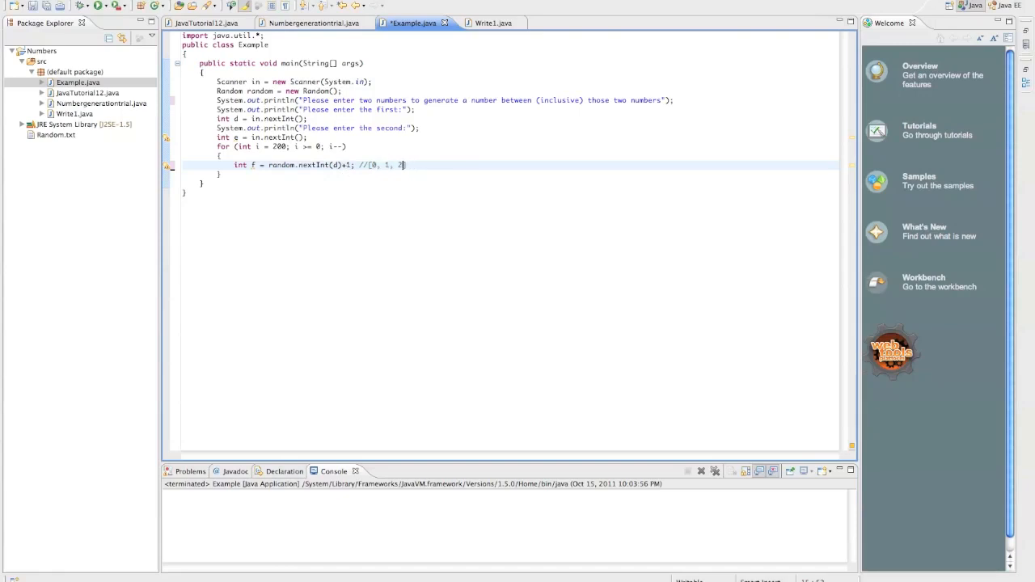
key(BackSpace)
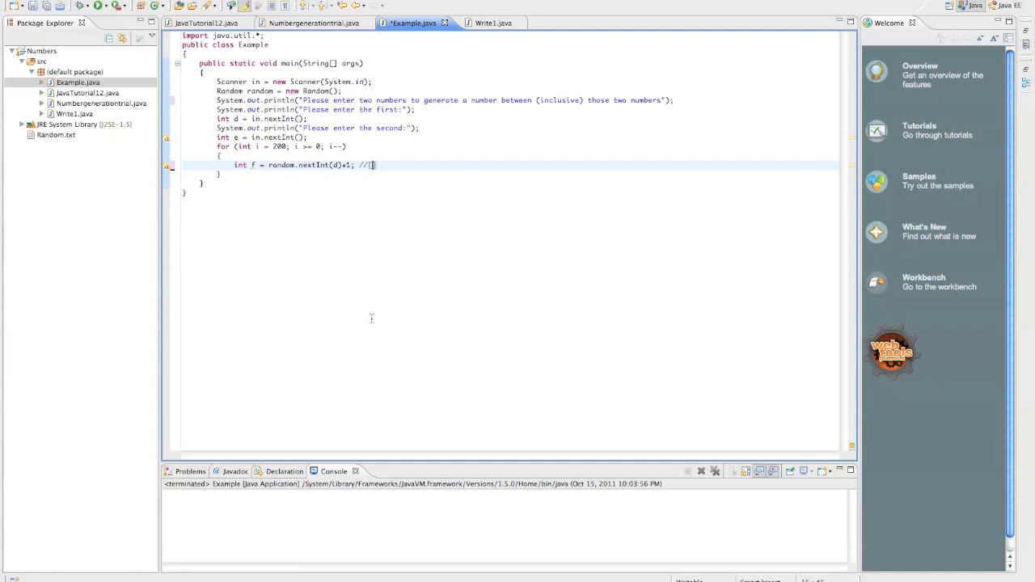
mouse_move(262, 243)
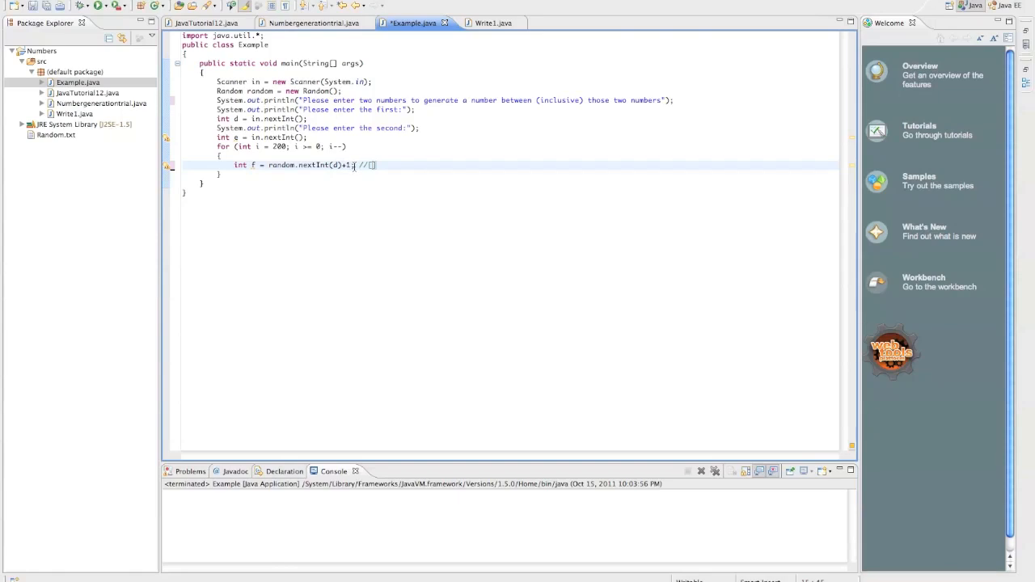
text(;)
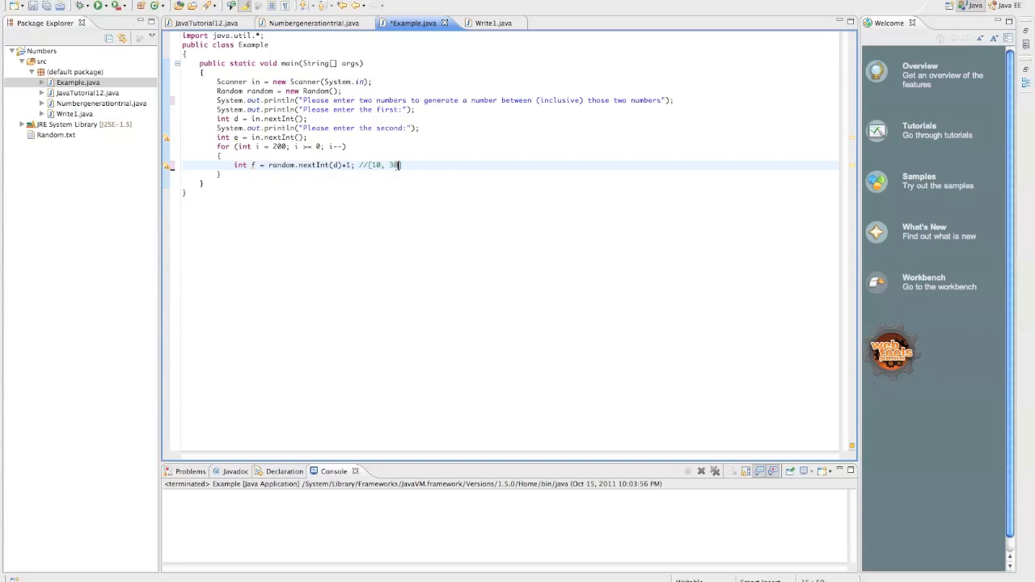
Step: Edit the bracketed range comment so its upper bound reads 16 after the 15 entry
text(15])
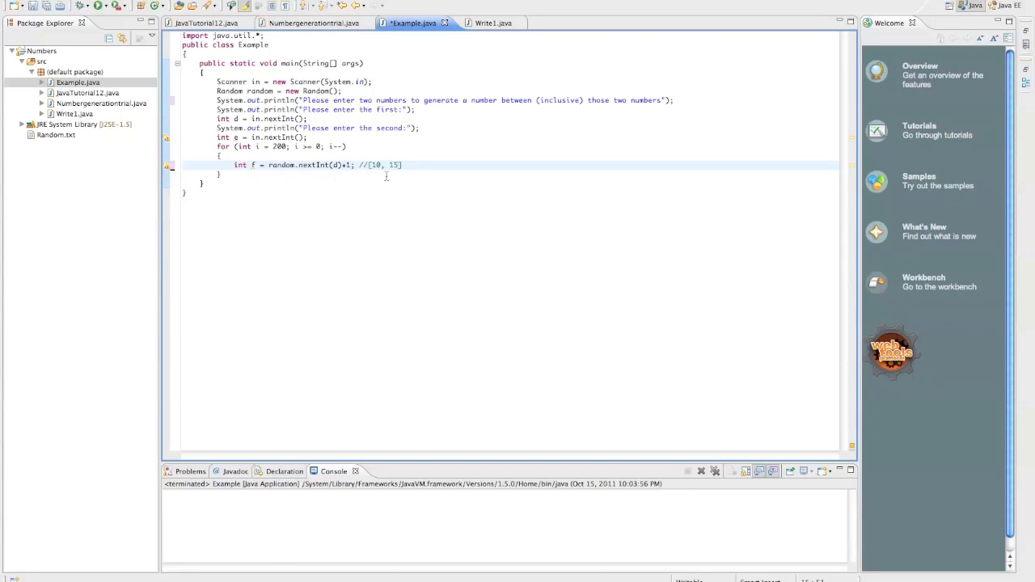
key(BackSpace)
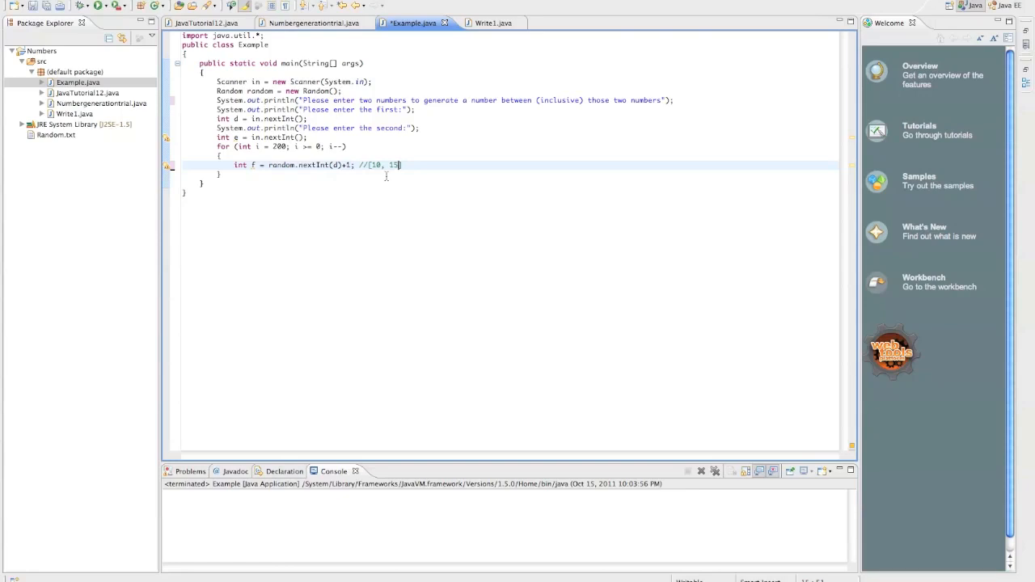
key(BackSpace)
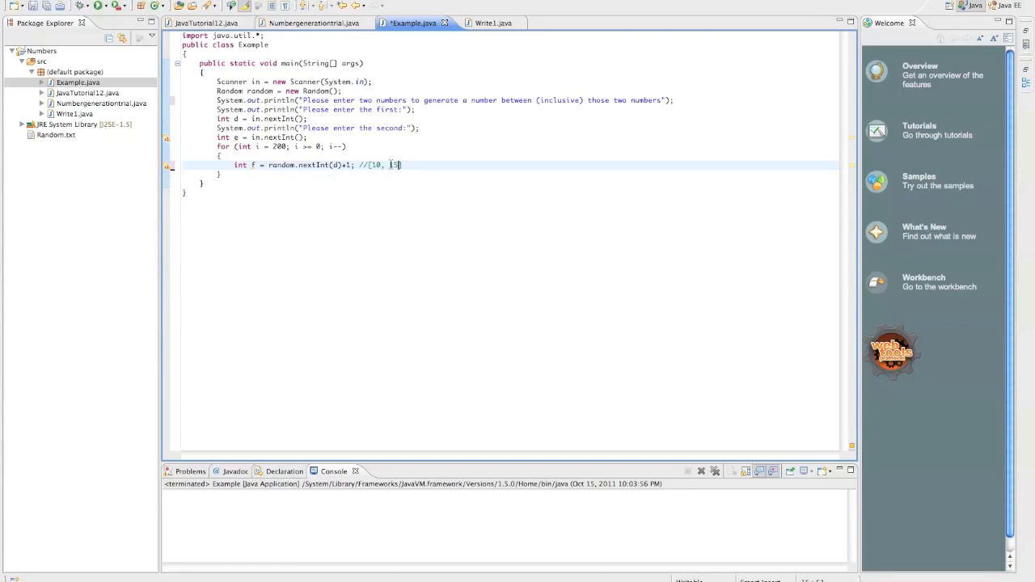
text(5)
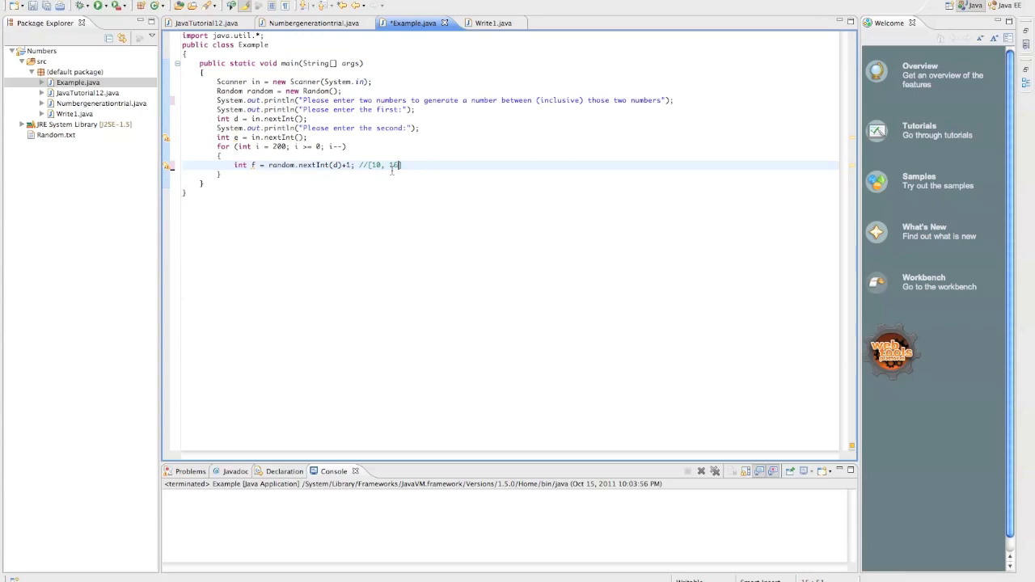
text(6]+1)
text(int )
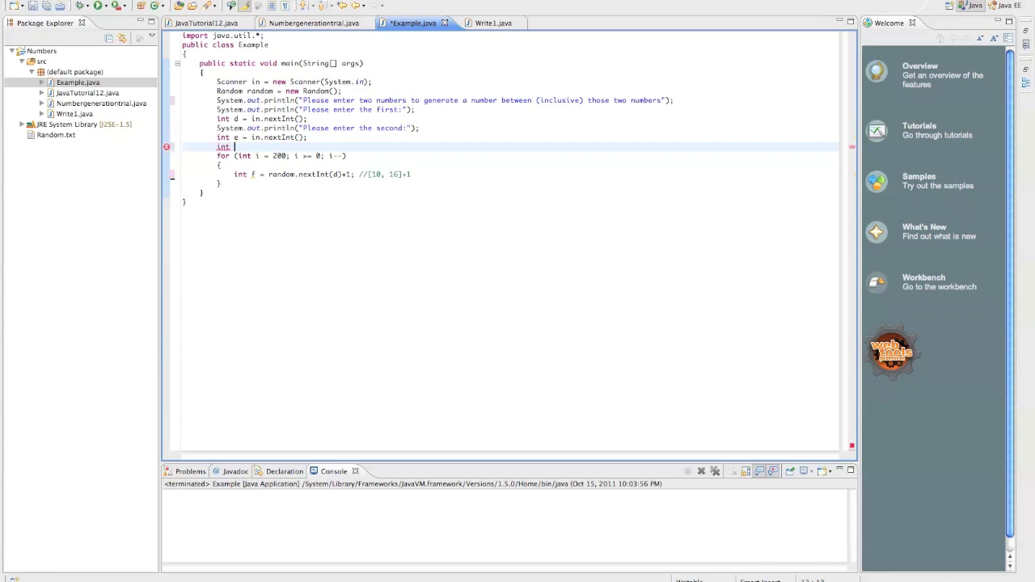
text(toWorkWith)
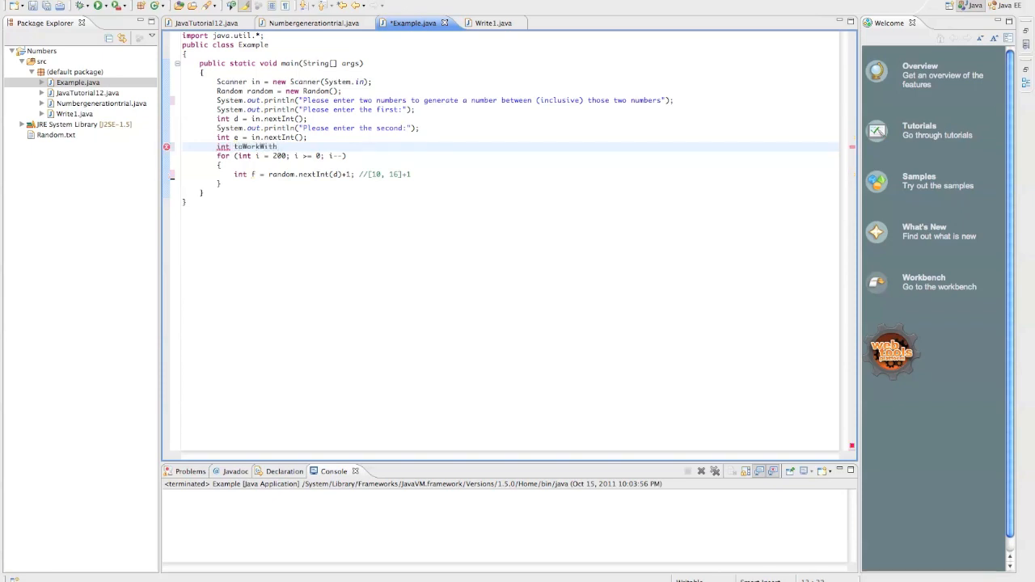
text(= d;)
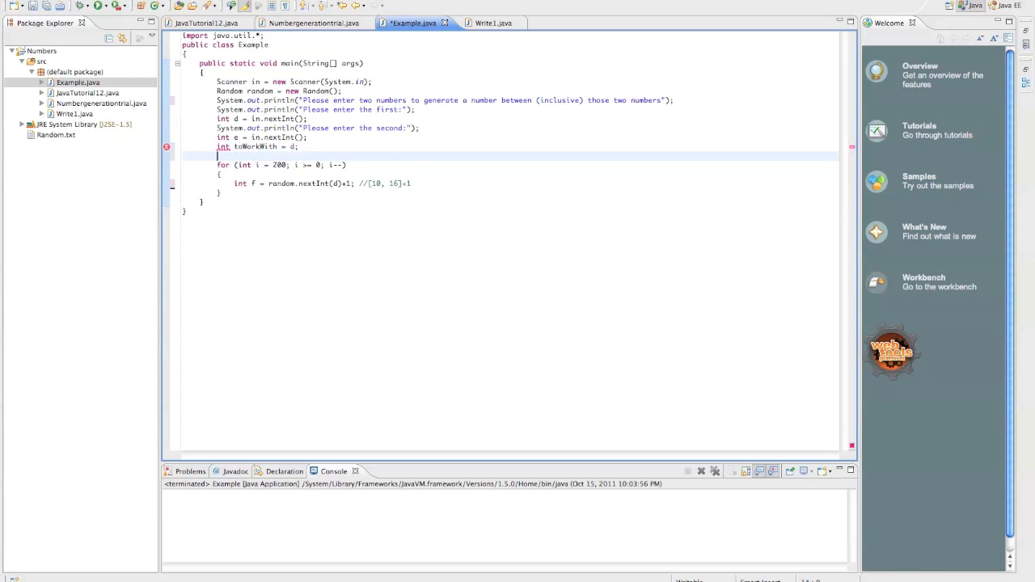
text(if ())
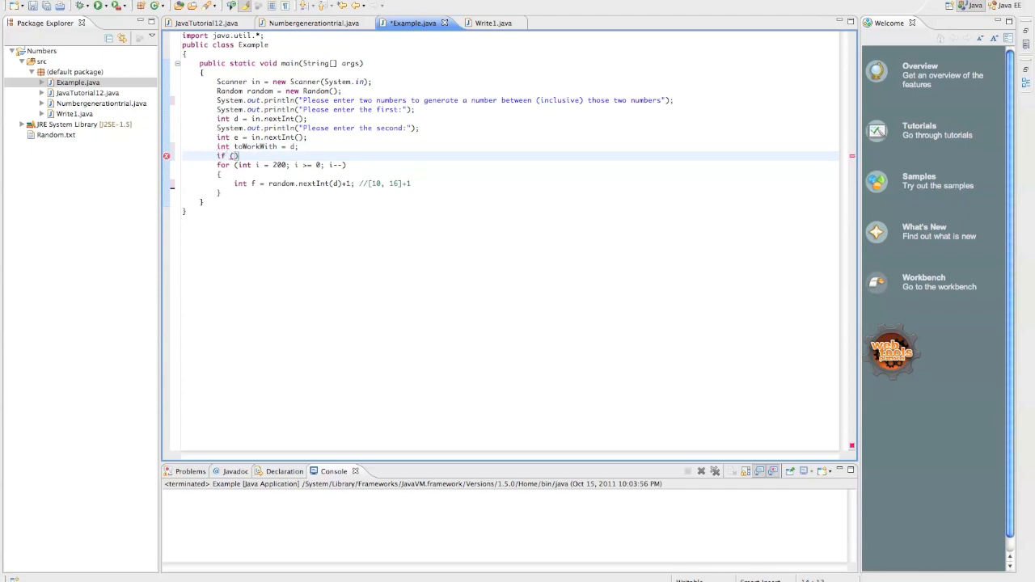
text(e > d)
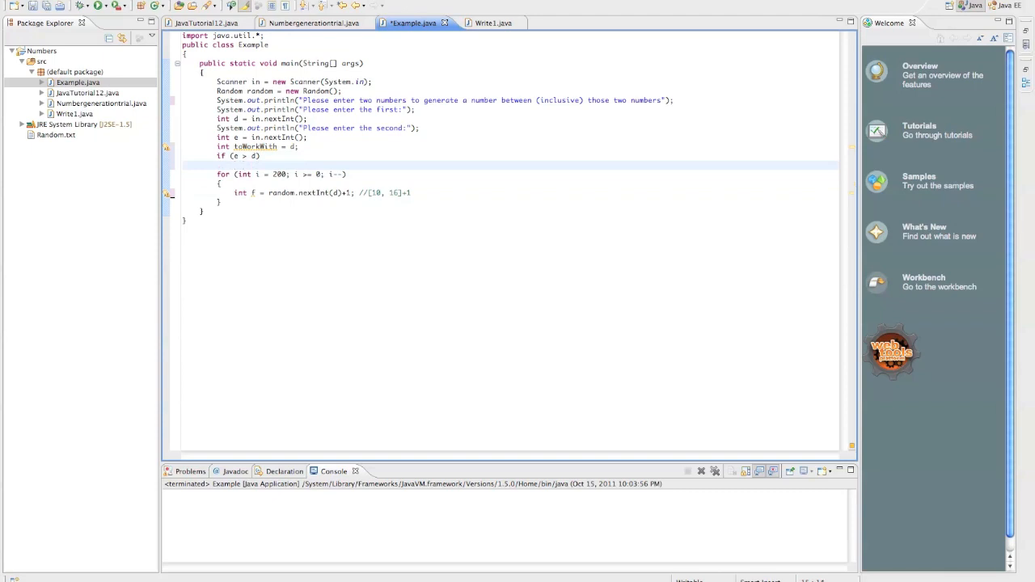
text(toWorkWith =)
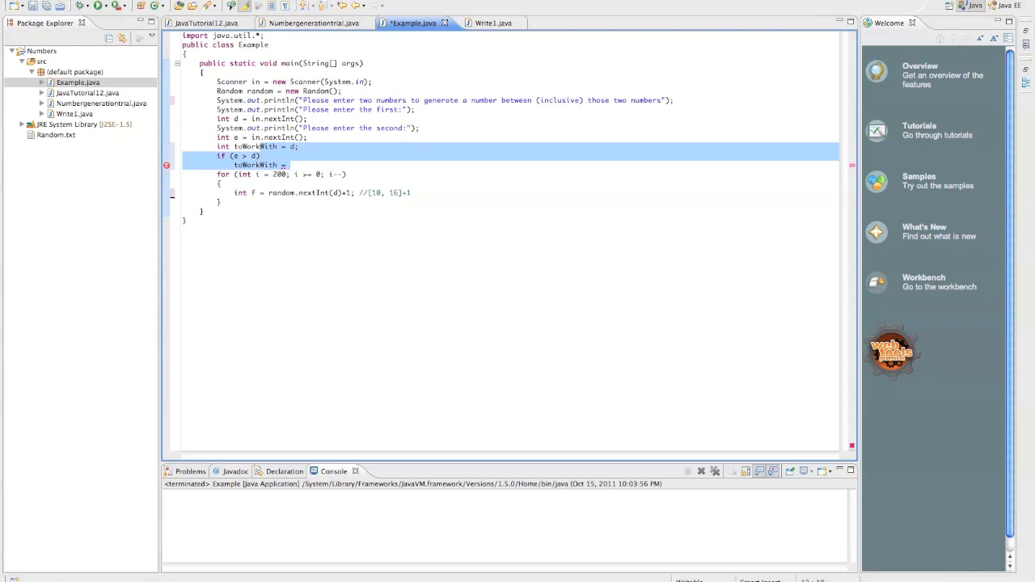
key(Delete)
text(e-)
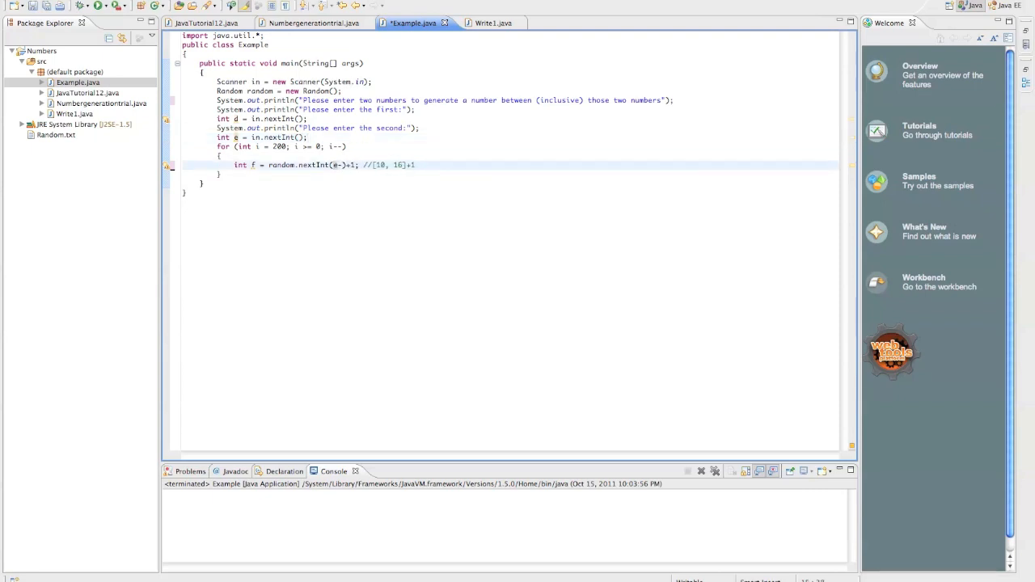
Step: Make f equal random.nextInt(e-d+1)+d and delete the trailing range comment
text(d+1)
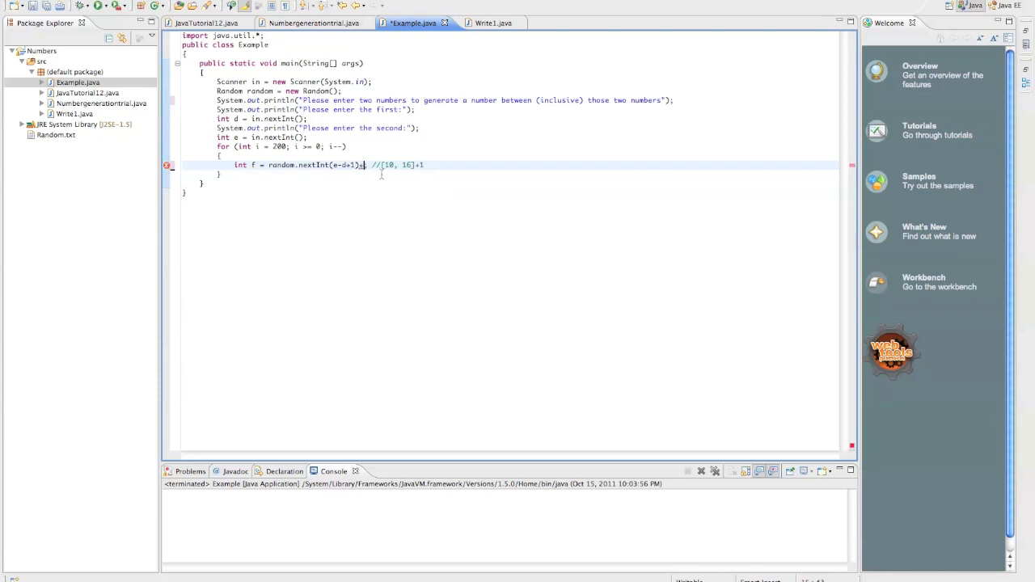
text(d)
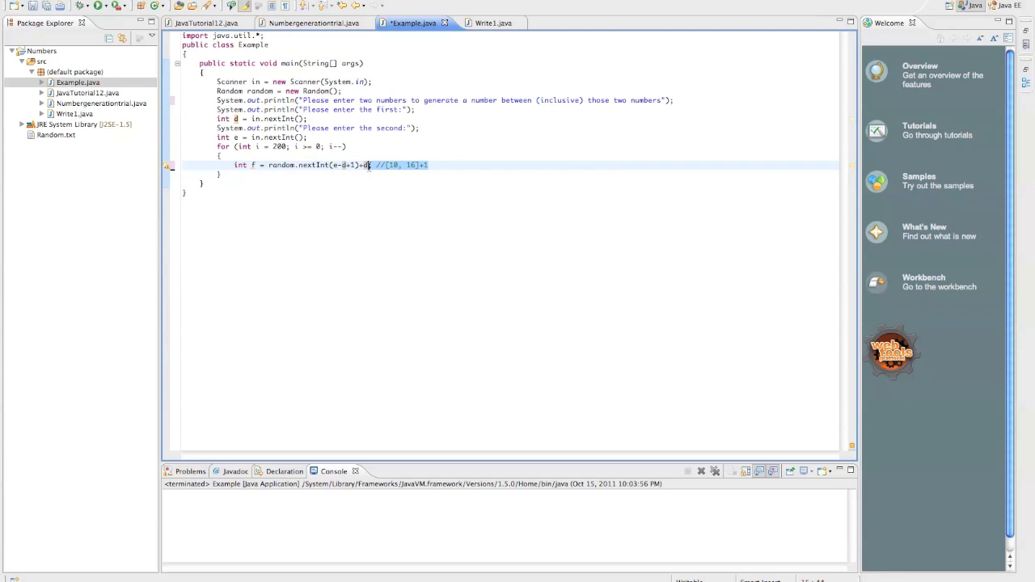
key(Delete)
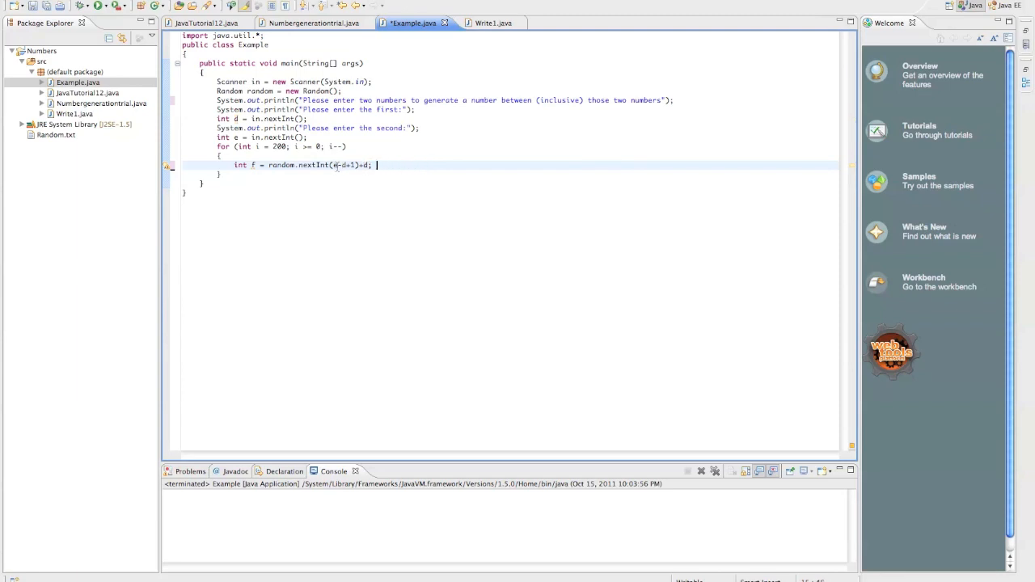
mouse_move(338, 165)
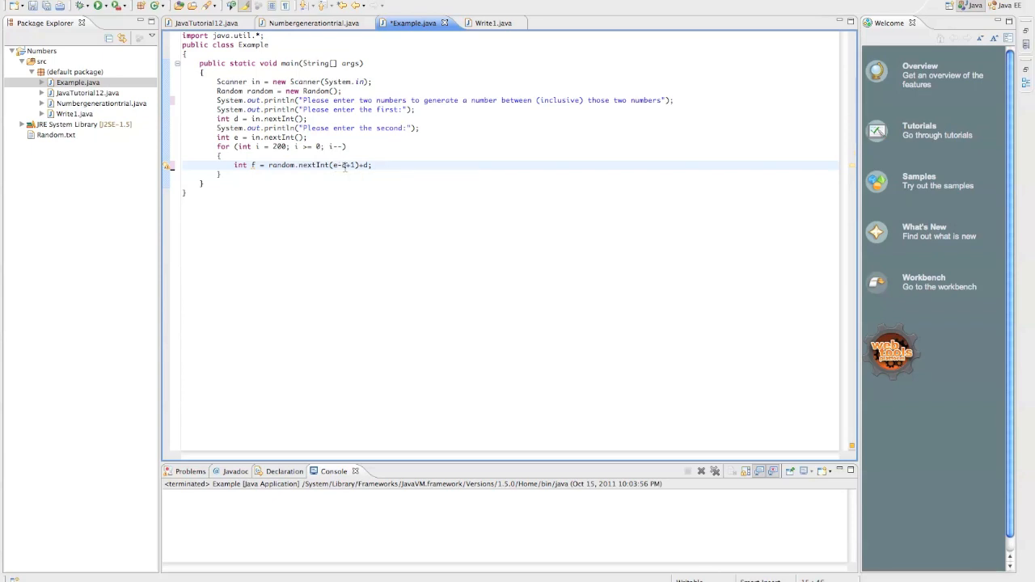
mouse_move(346, 165)
text( [)
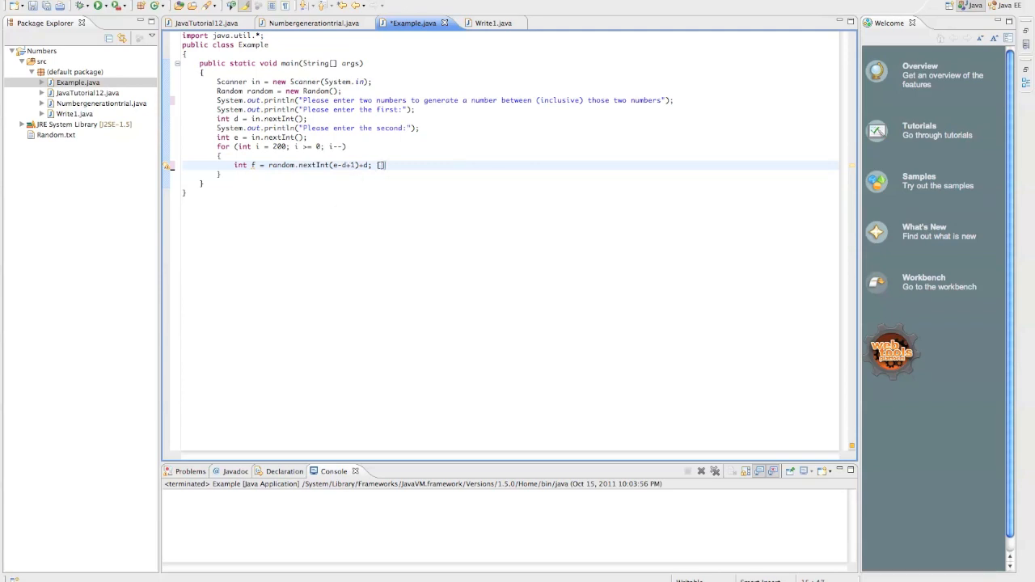
Step: Add a note after the f line listing the possible values 10 through 16
text(0, 1, 2, 3, 4, 5, 6)
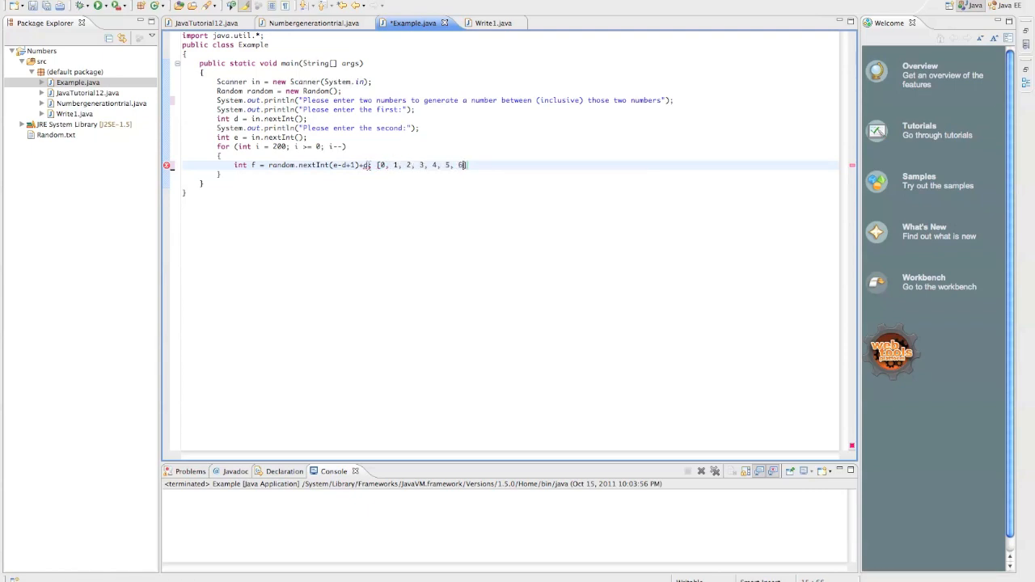
mouse_move(380, 165)
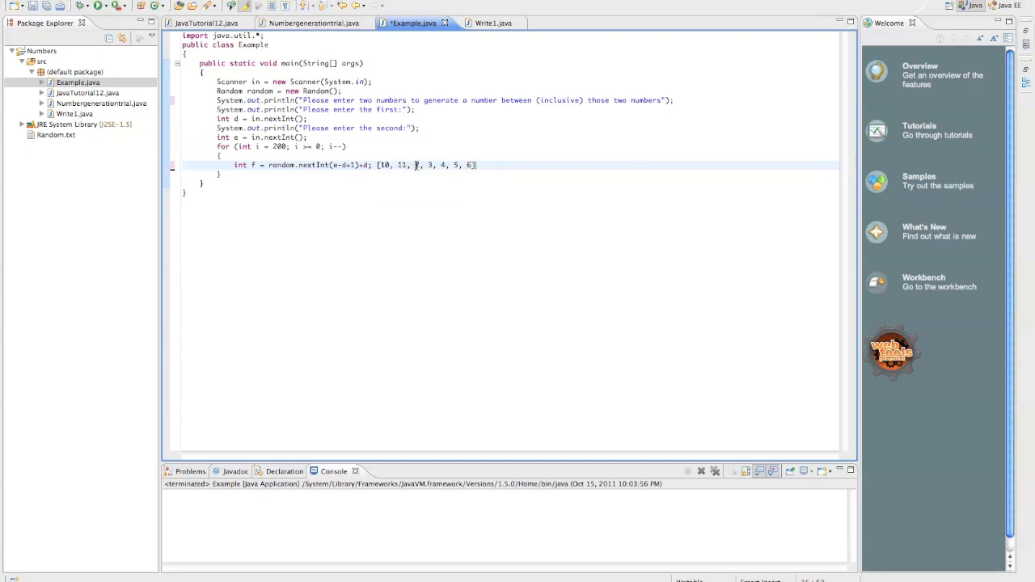
text(12, 13,)
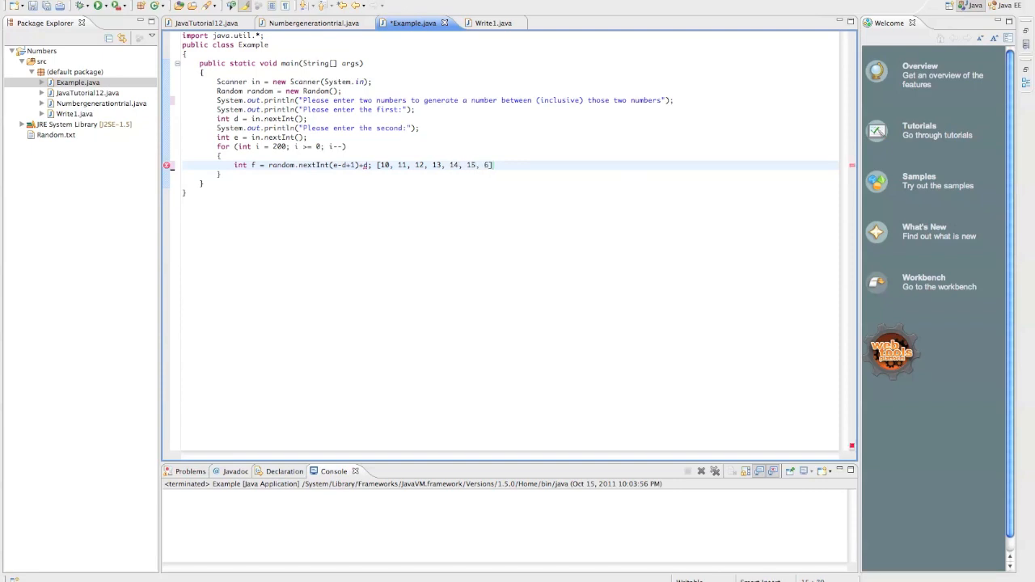
text(1)
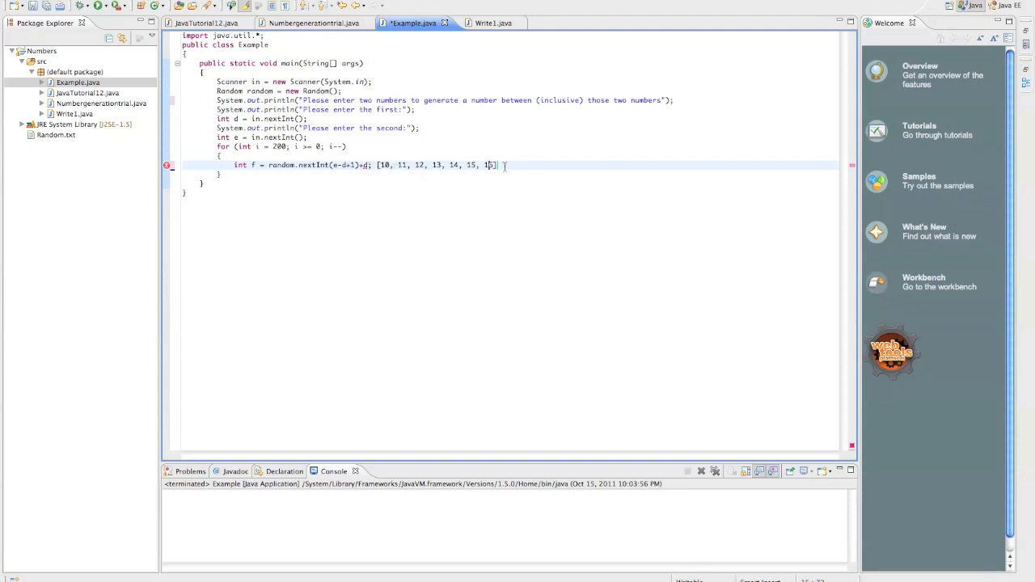
text(6)
click(507, 527)
text(10)
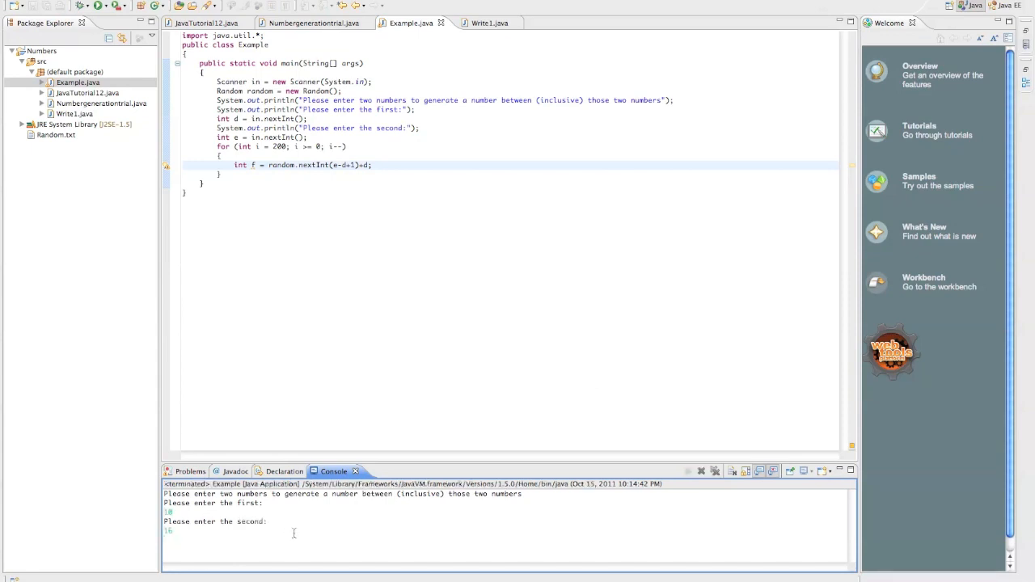
mouse_move(304, 538)
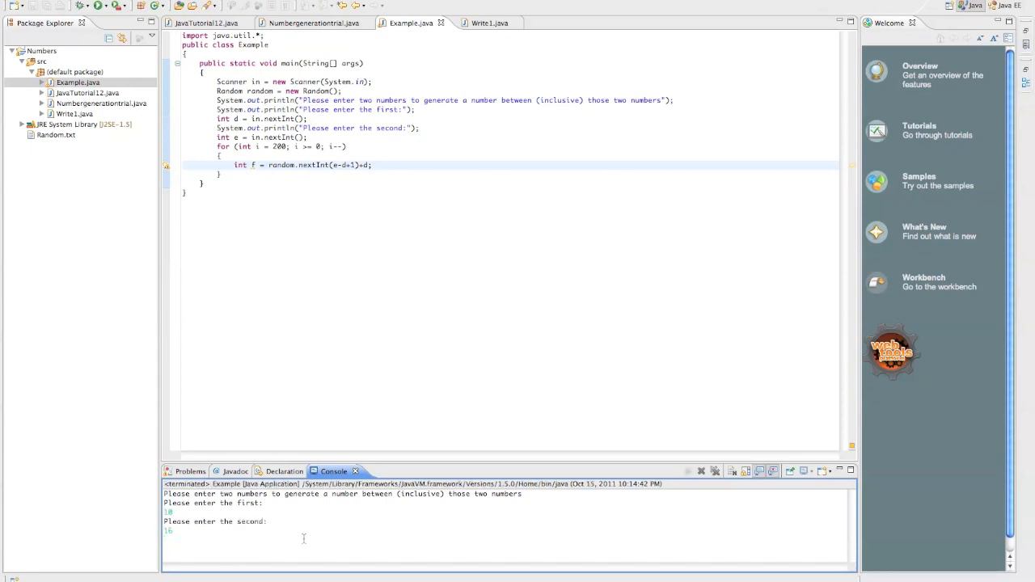
Step: Add System.out.println(f); inside the loop so f is printed on every pass
text(S)
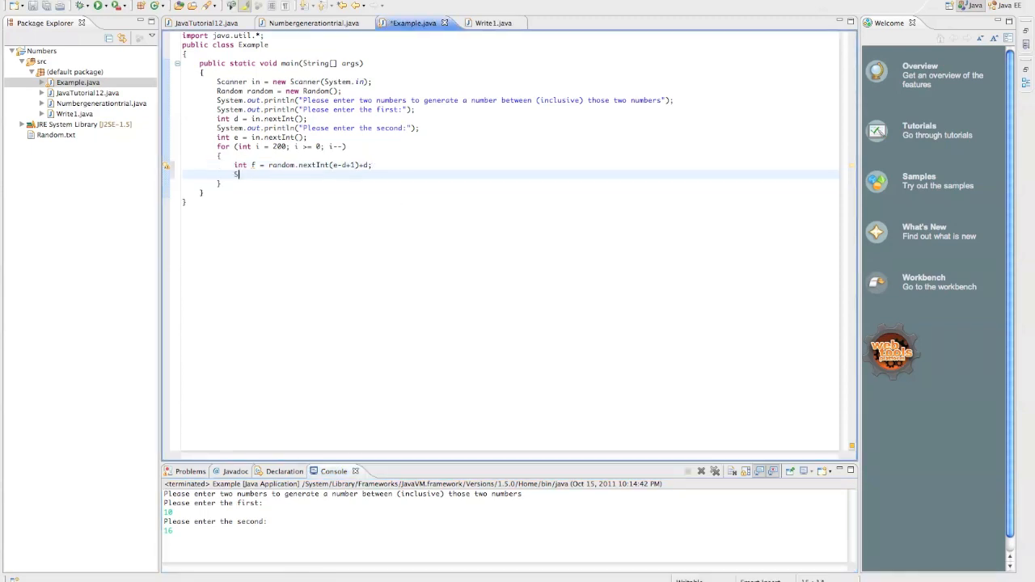
text(ystem.out.println(f))
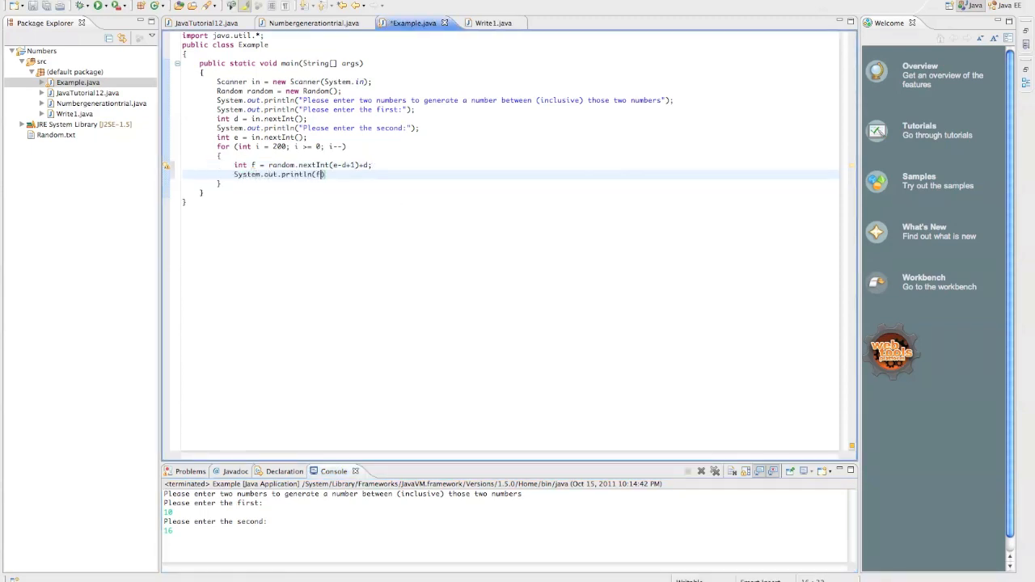
text(;)
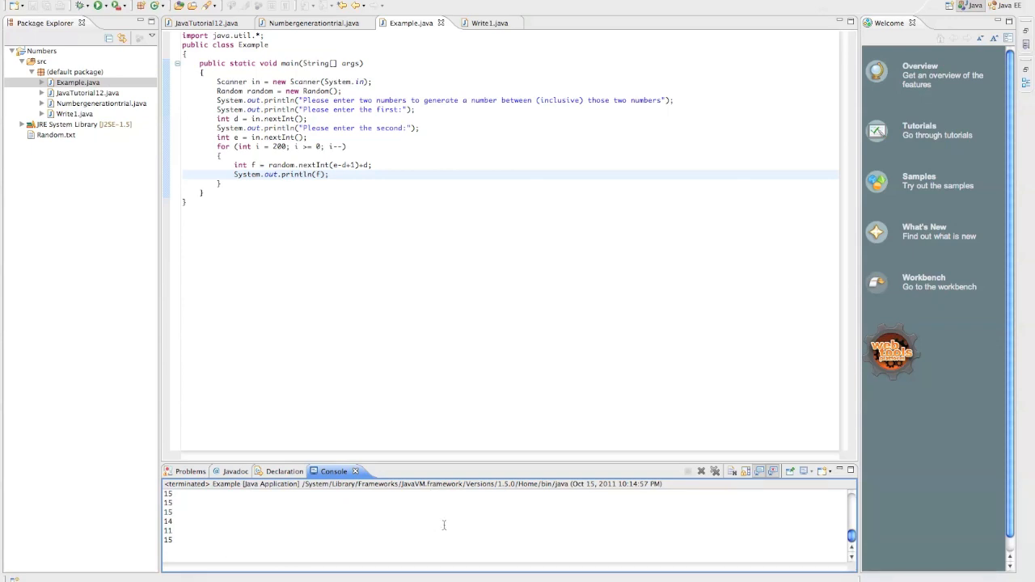
Step: Scroll down through the Console to review the printed random numbers
scroll(down, 3)
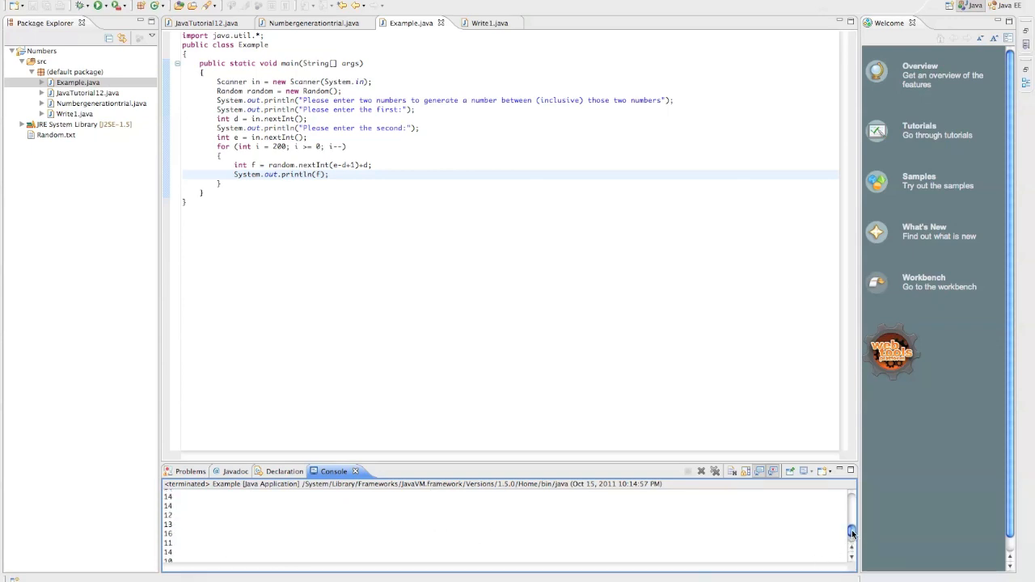
scroll(down, 3)
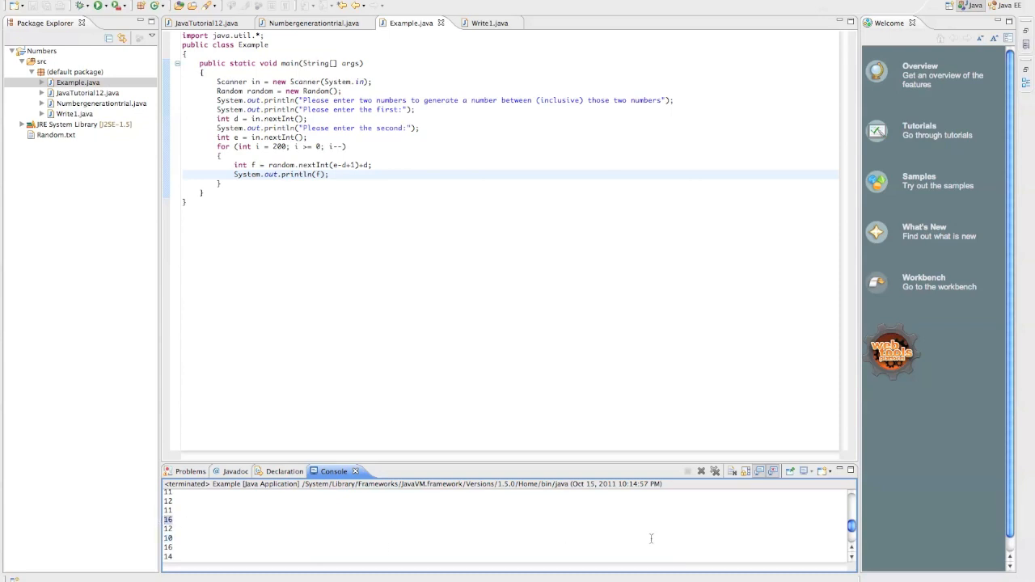
scroll(down, 3)
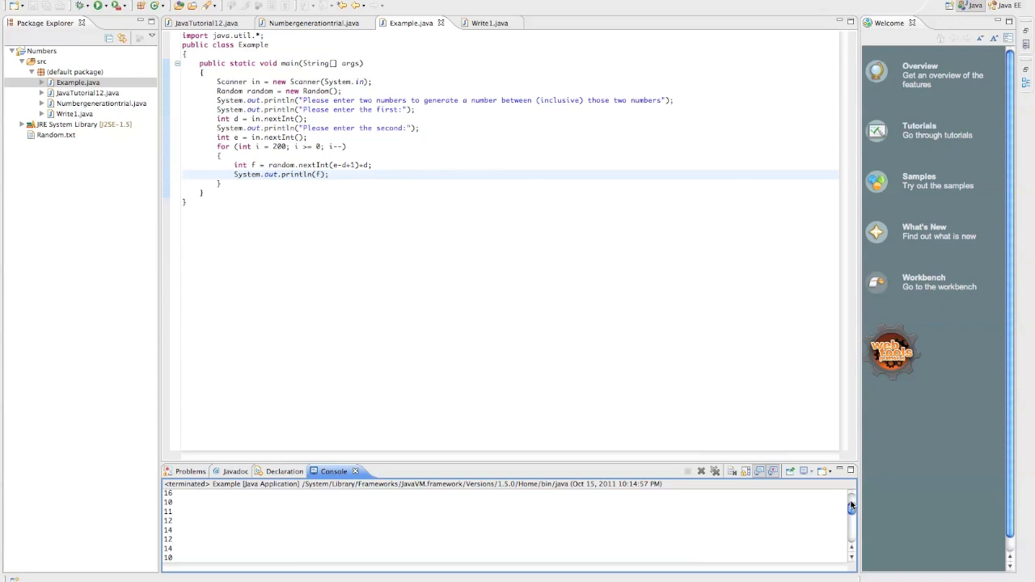
scroll(down, 3)
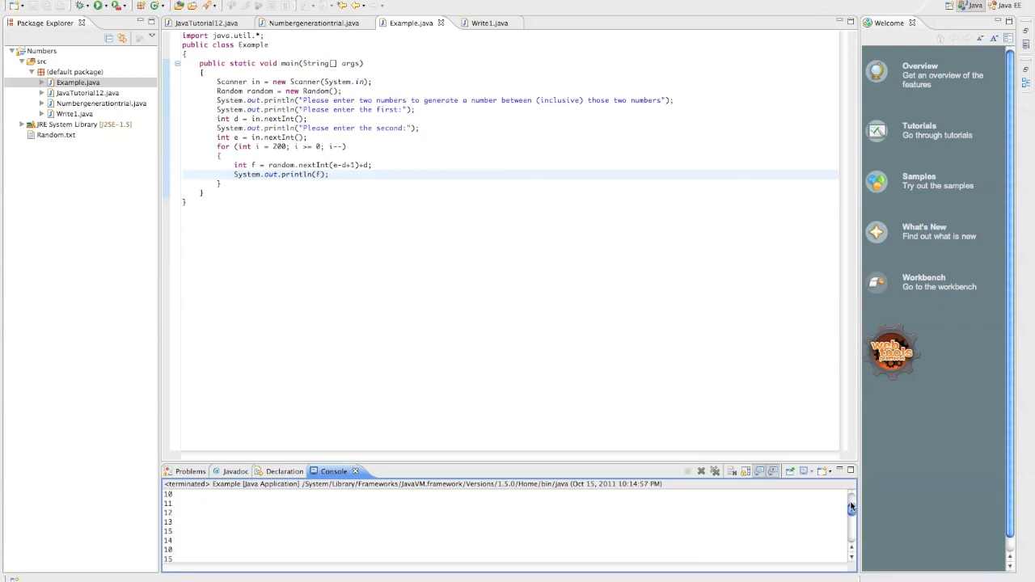
scroll(down, 3)
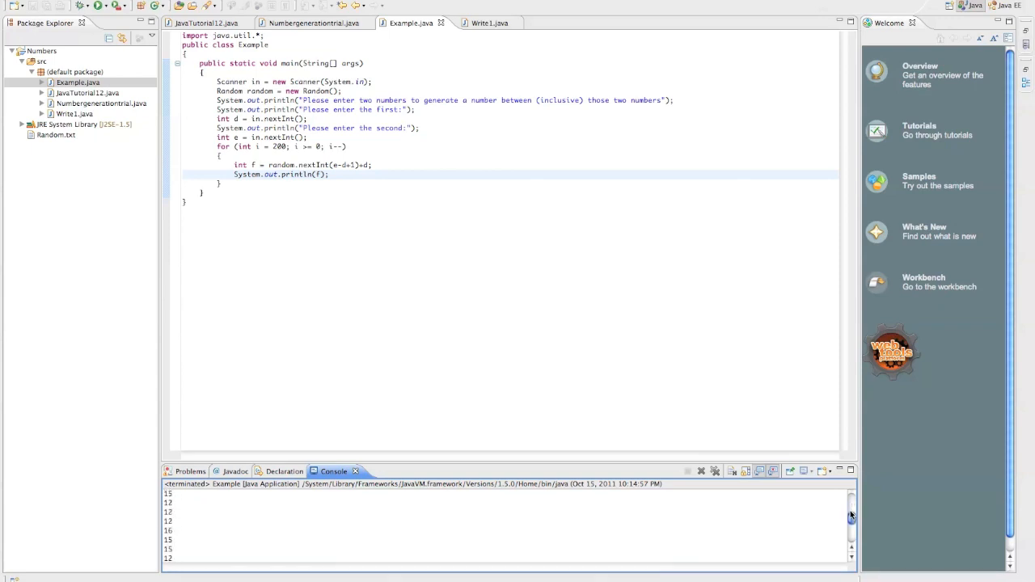
scroll(down, 3)
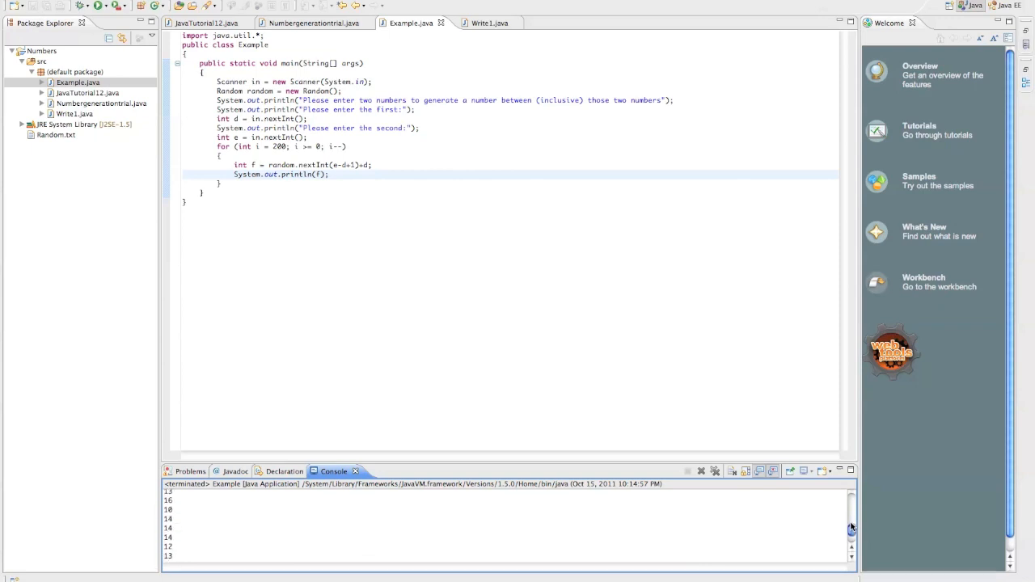
scroll(down, 3)
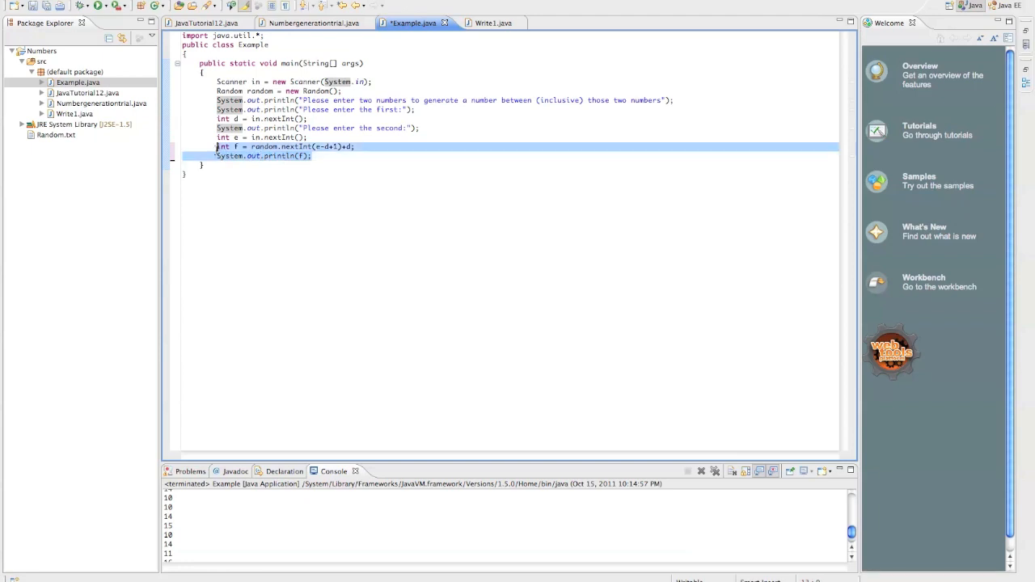
Step: Remove the f lines from main and begin declaring public static int randomBetween
key(Delete)
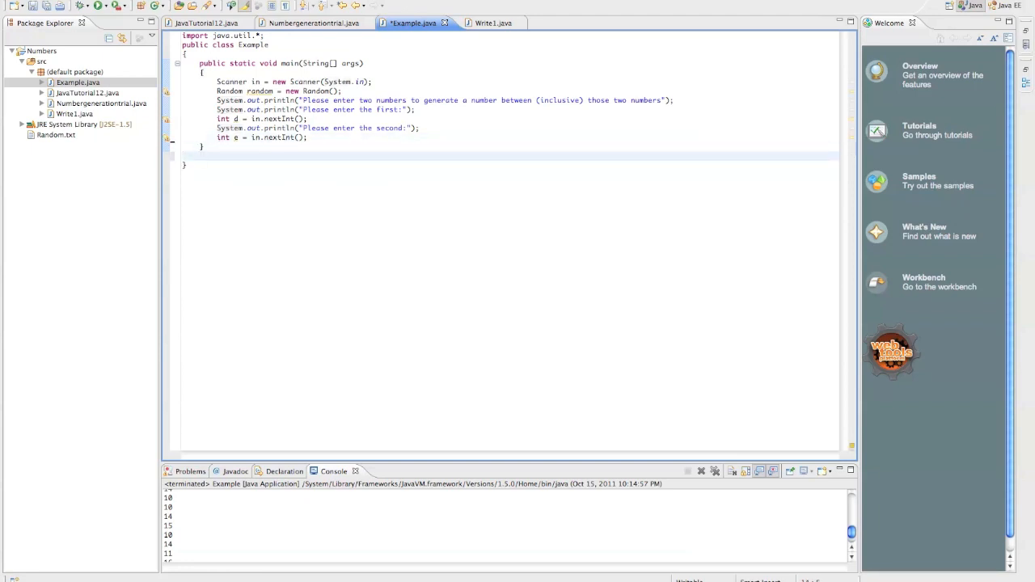
text(public static)
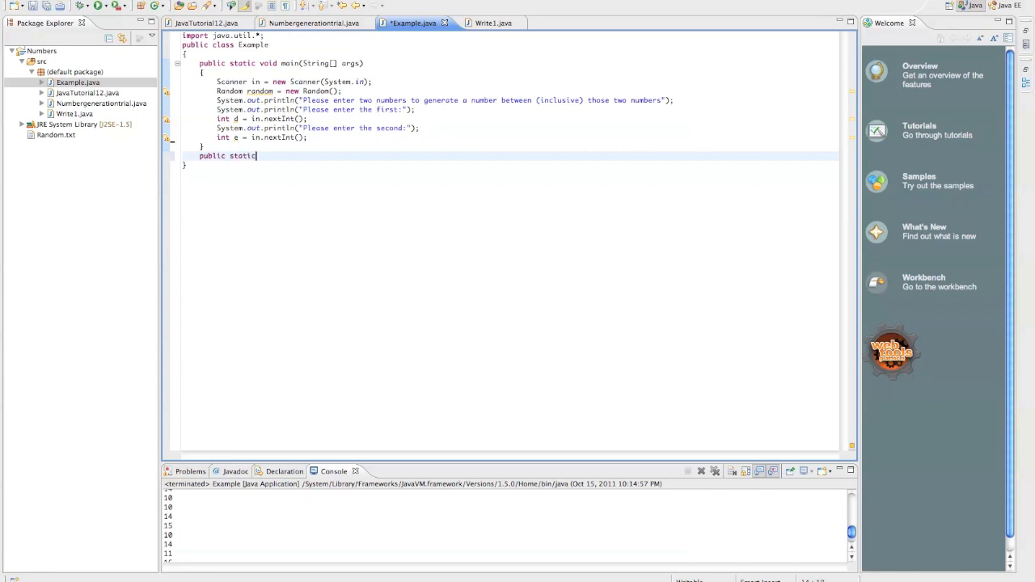
text(int)
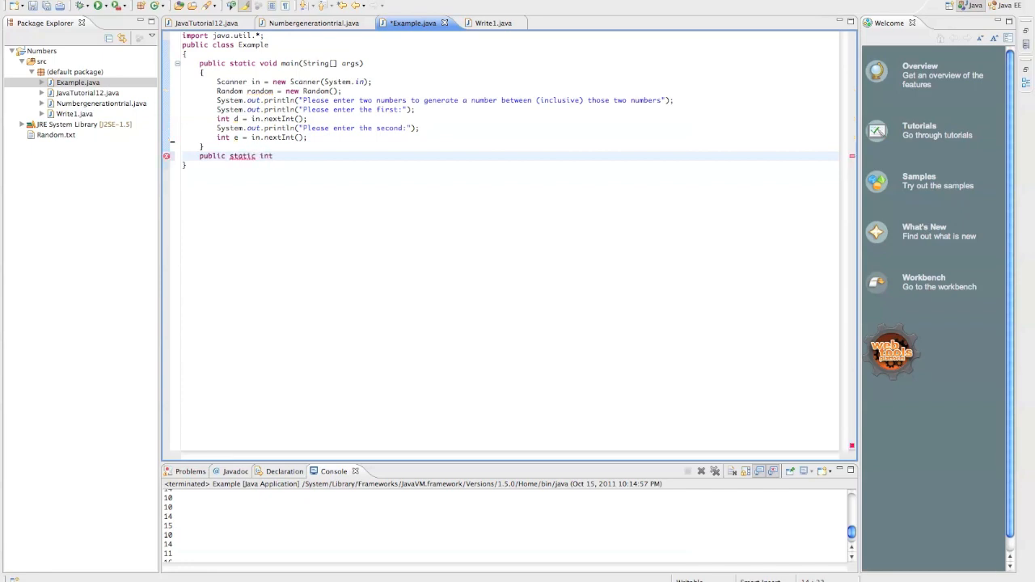
text(ran)
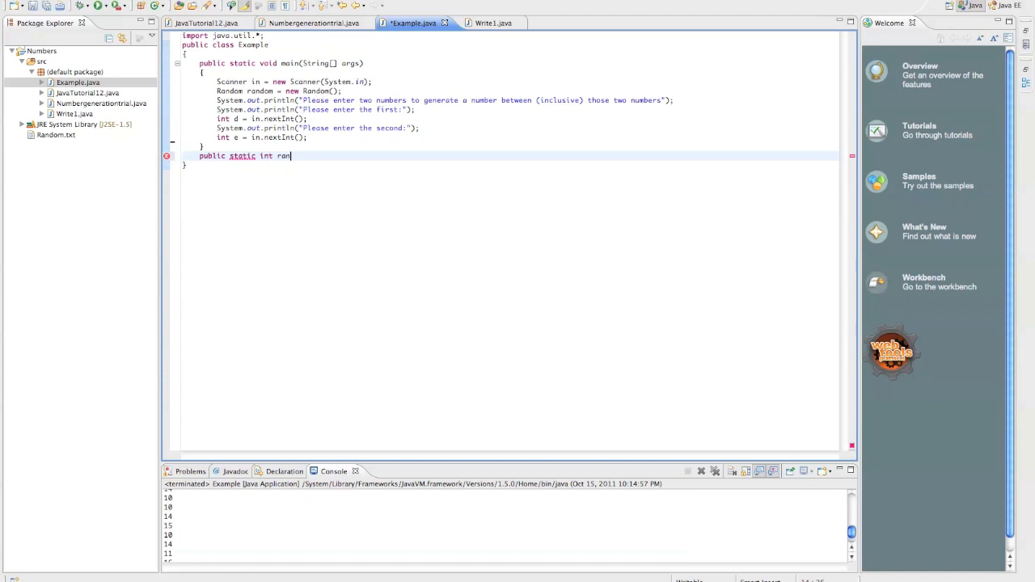
text(domBetween)
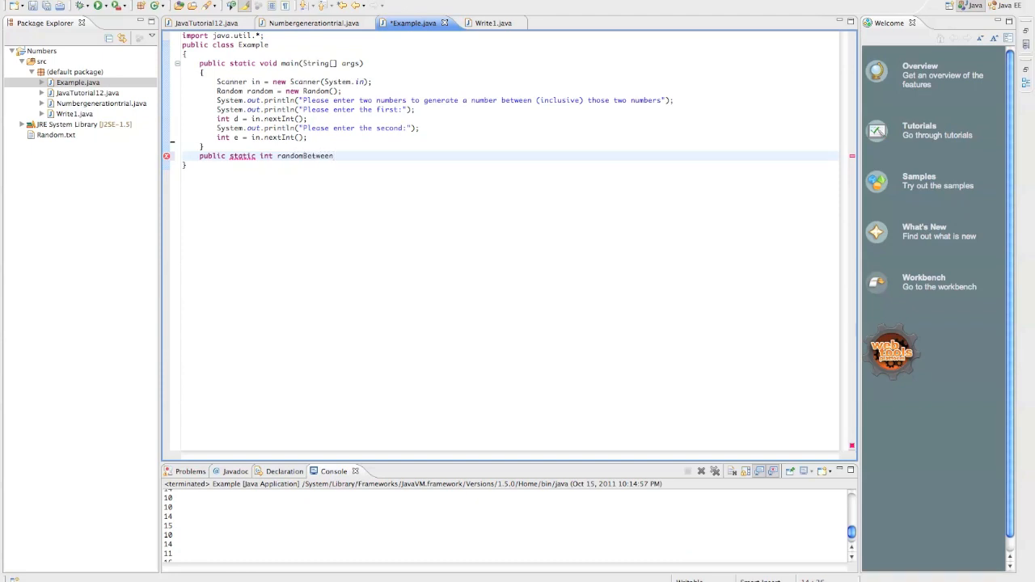
Step: Give randomBetween two int parameters, d and e, with an empty body
text((int b)
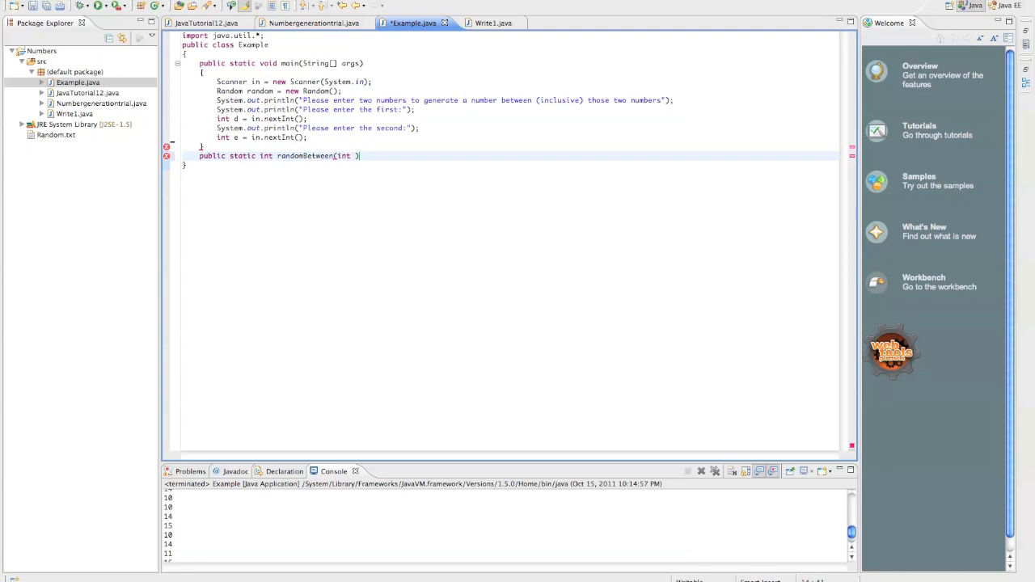
text(, int)
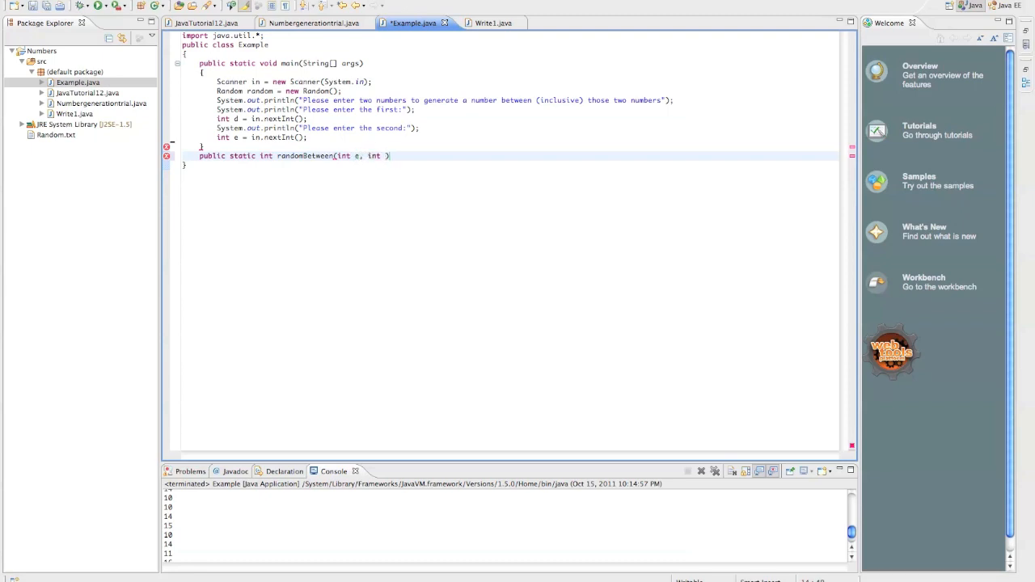
text(d)
text({)
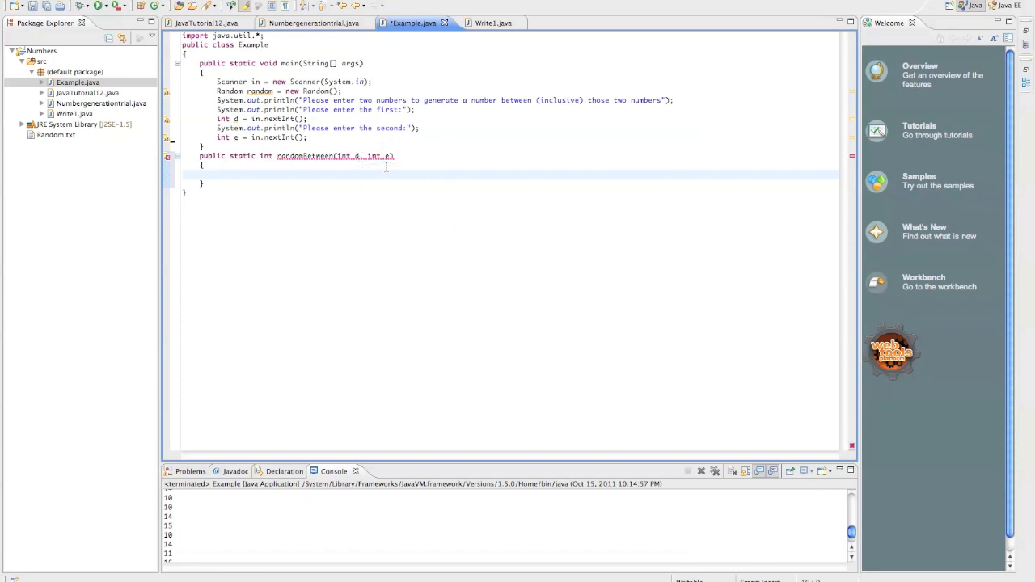
mouse_move(333, 169)
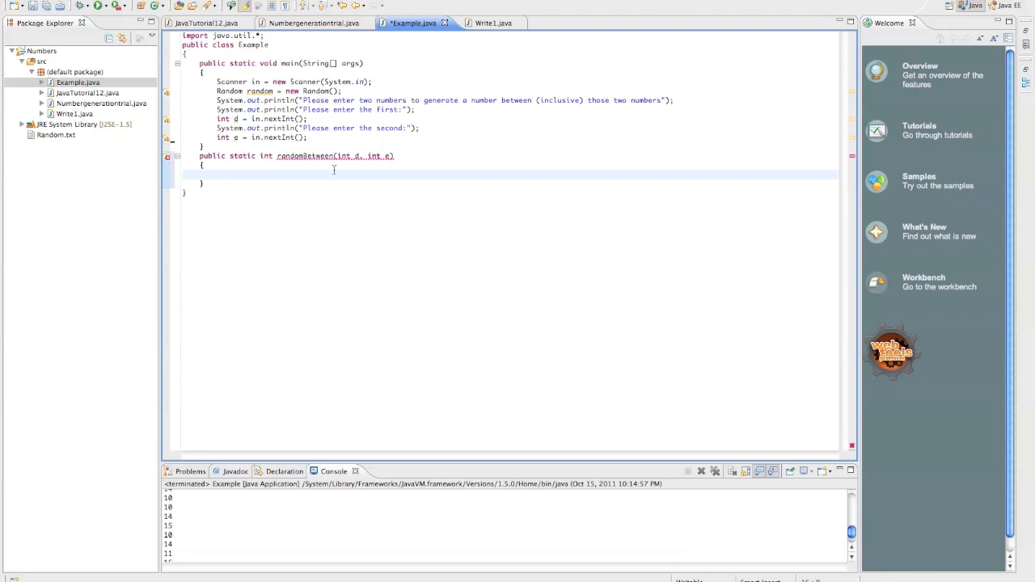
Step: Inside randomBetween compute int f = random.nextInt(e-d+1)+d;
text(int f =)
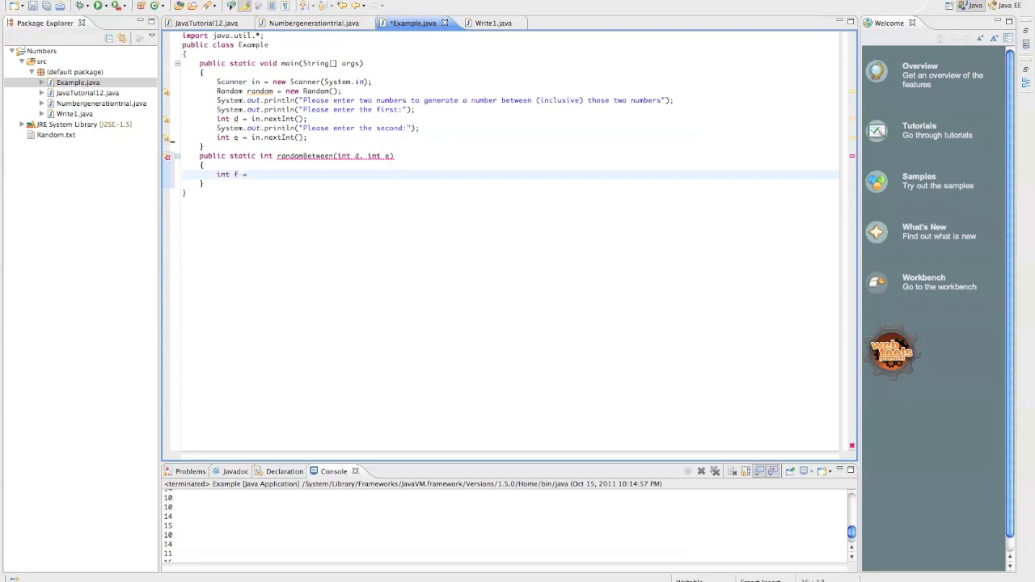
text(random.nextInt()
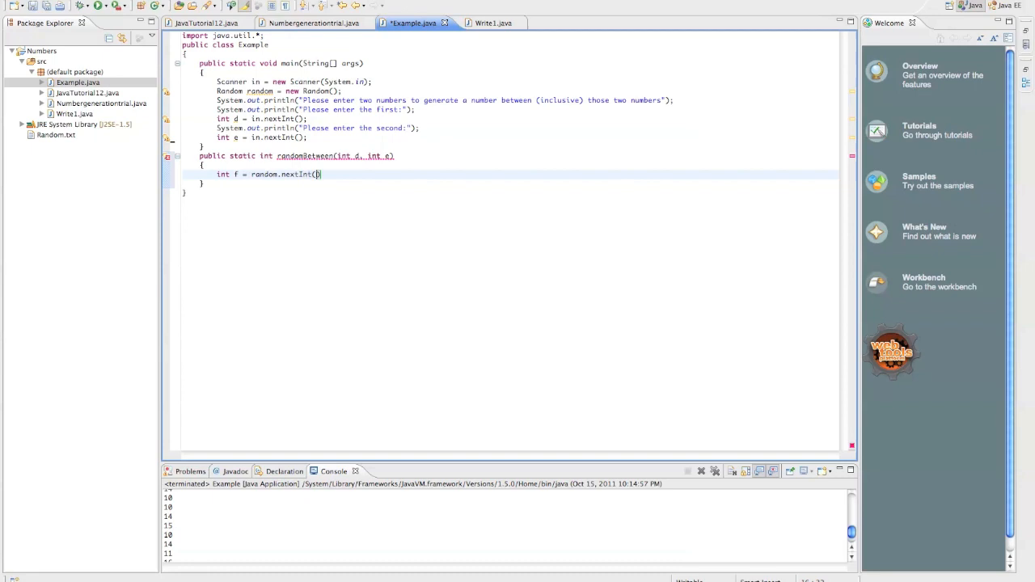
text(-3);)
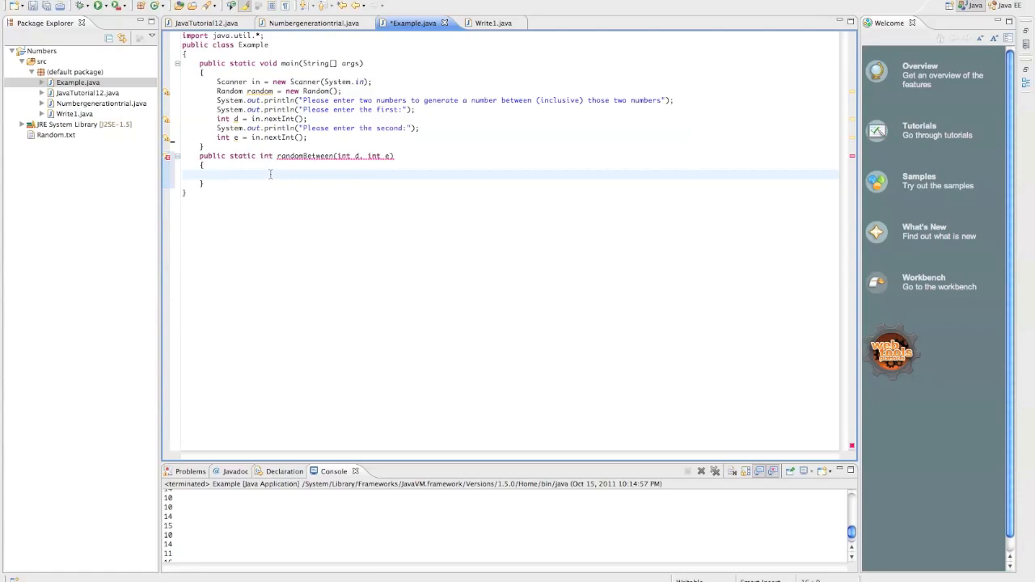
mouse_move(278, 177)
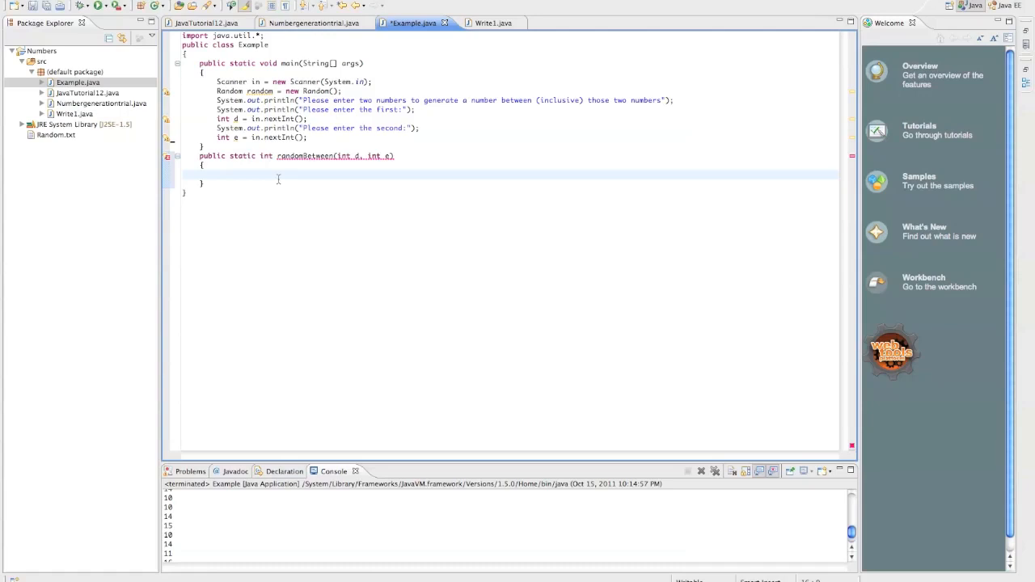
Step: Create Random random = new Random(); at the top of the method and return f at the end
click(216, 175)
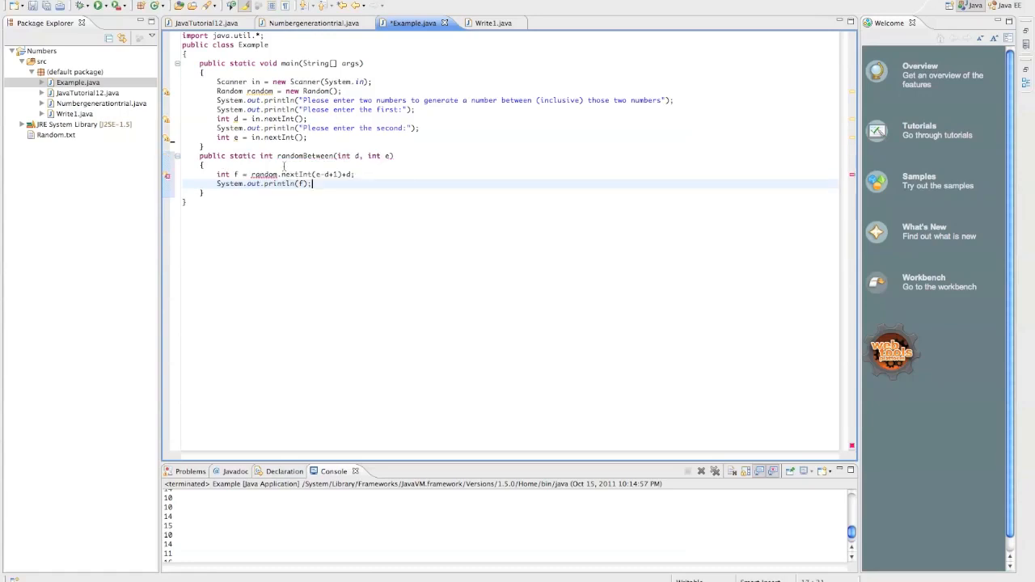
text(Random r)
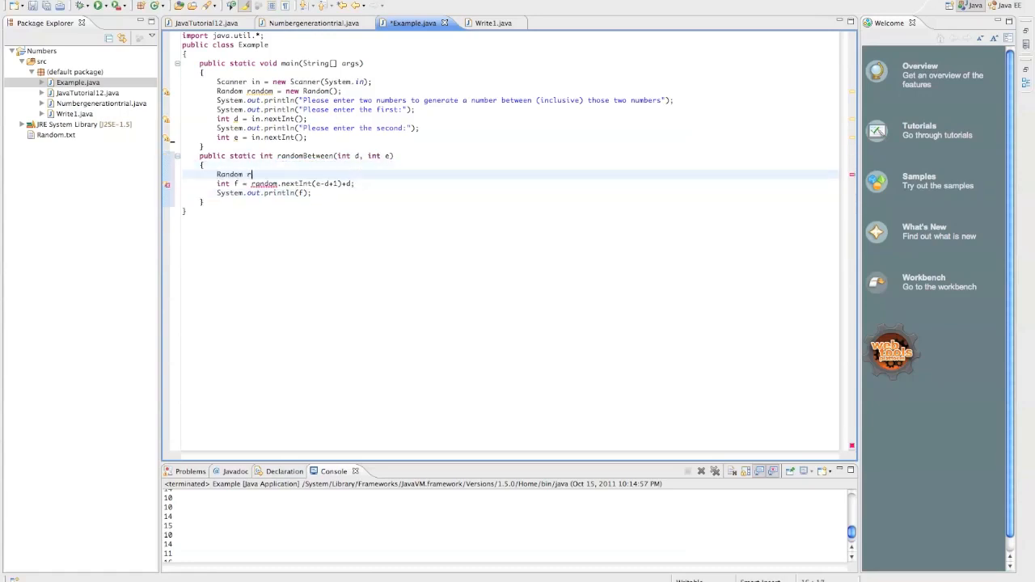
text(andom = new Random();)
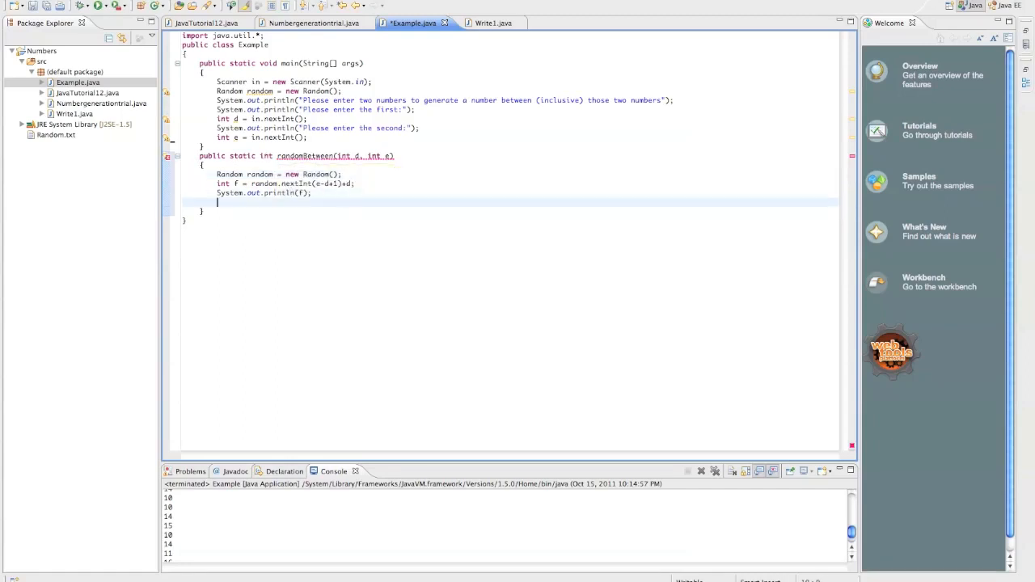
text(return f;)
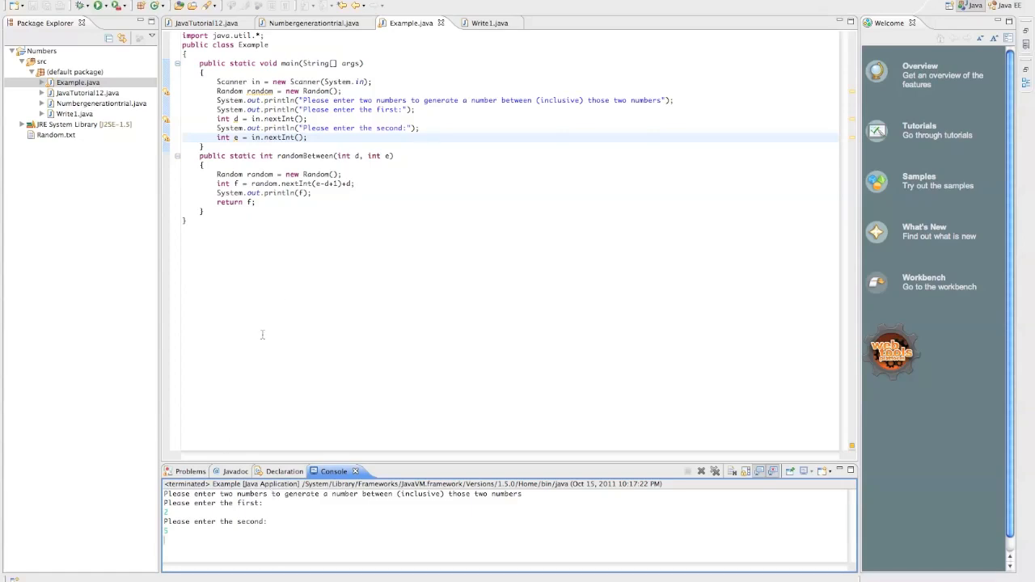
mouse_move(269, 204)
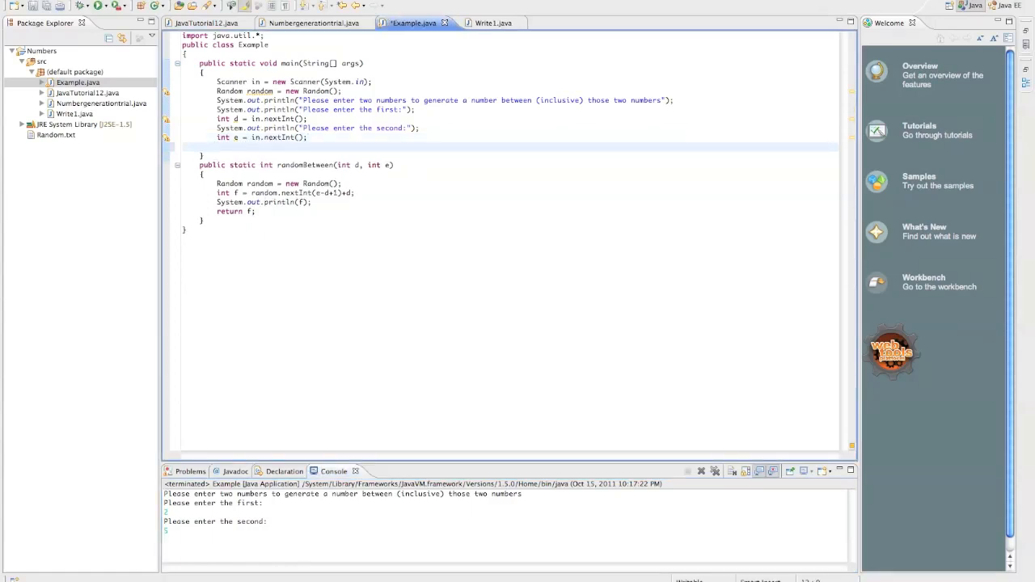
Step: In main store randomBetween(d, e) in a new int variable, renamed from f to g
text(int)
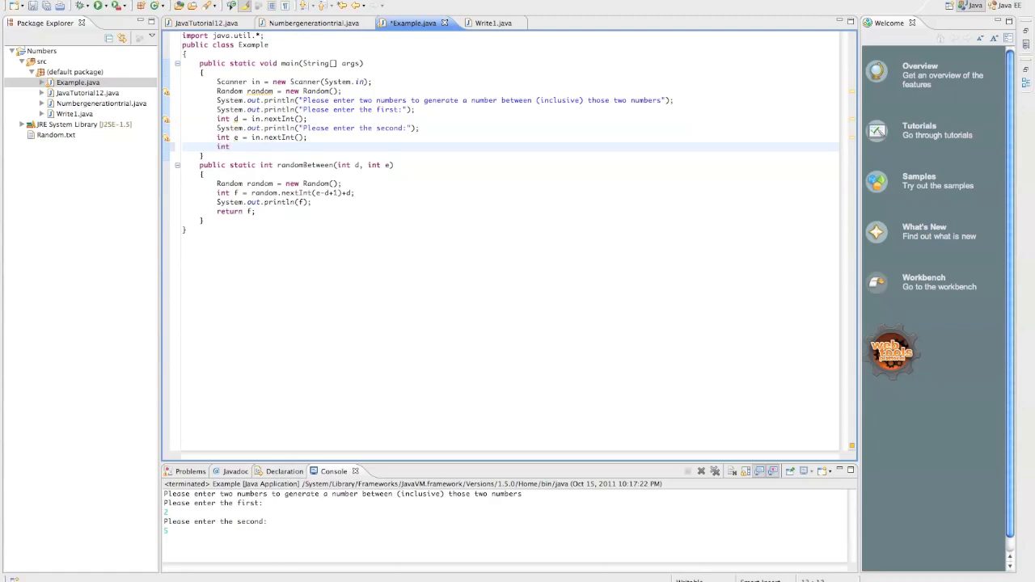
text(f = randomBetween()
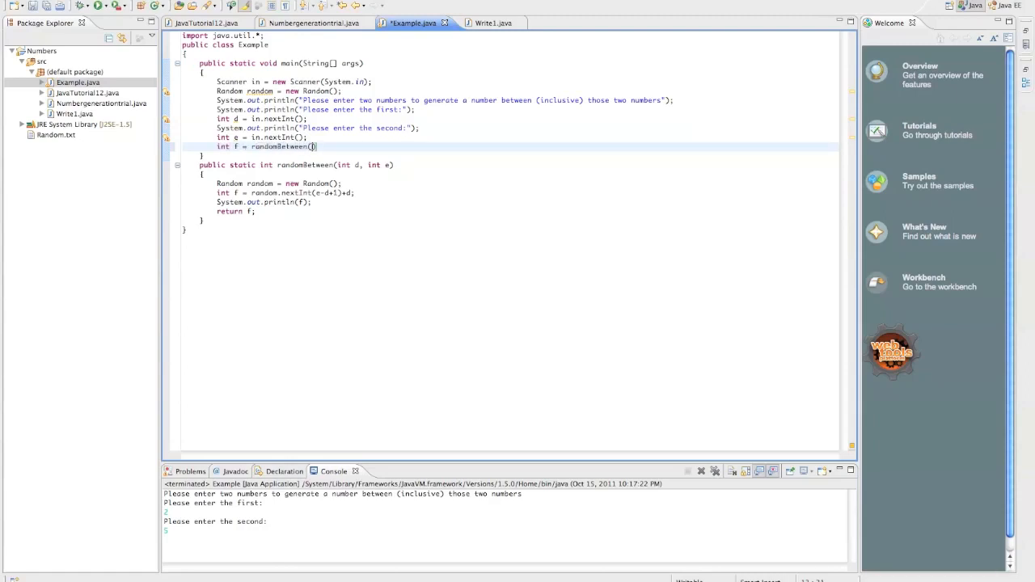
text(d, e)
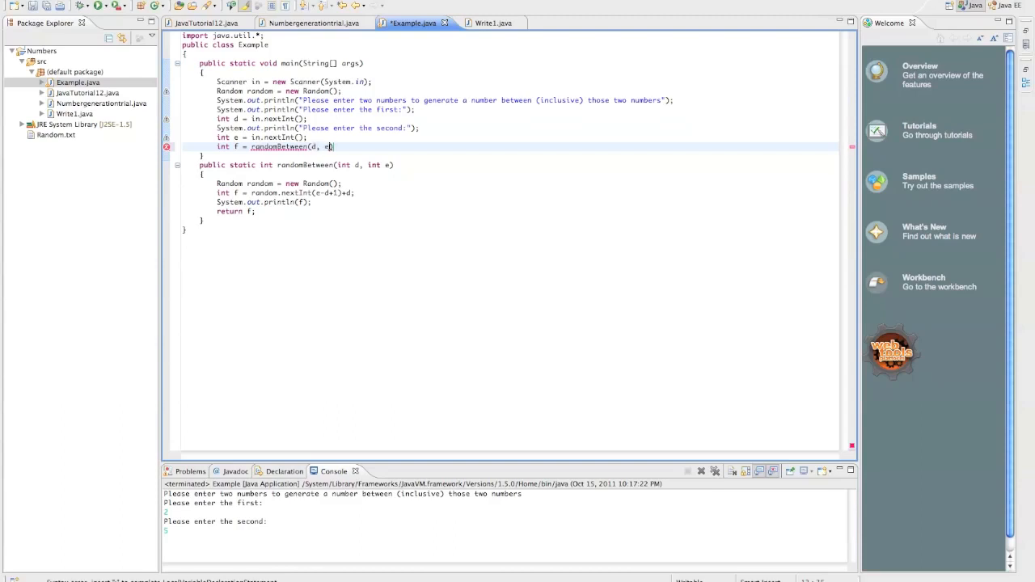
text(;)
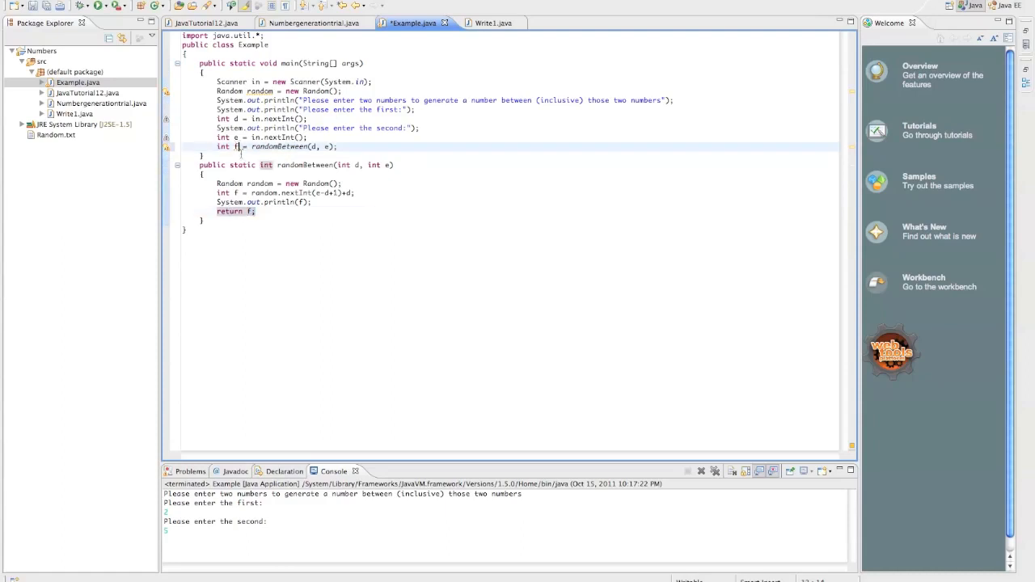
text(q)
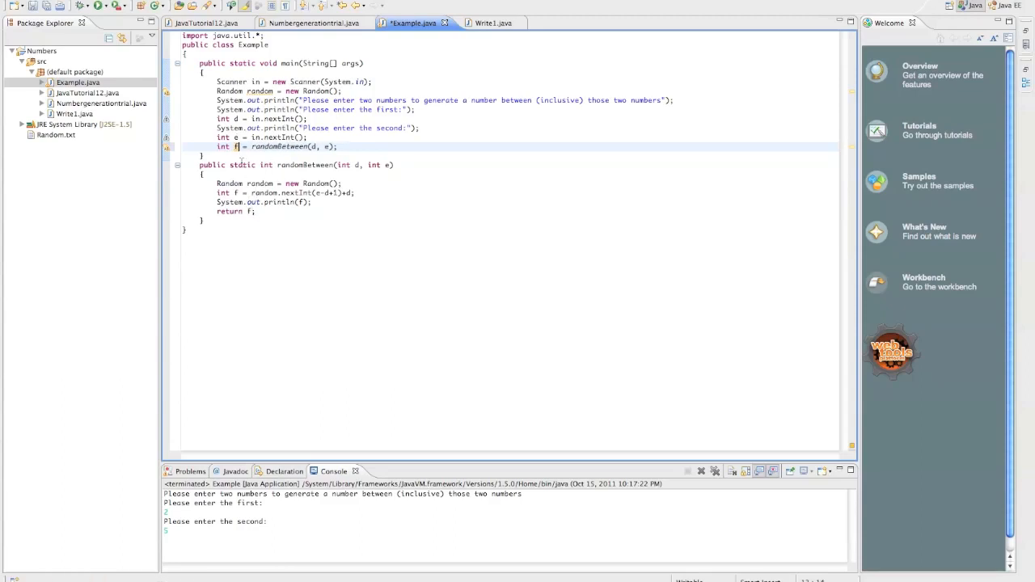
text(g)
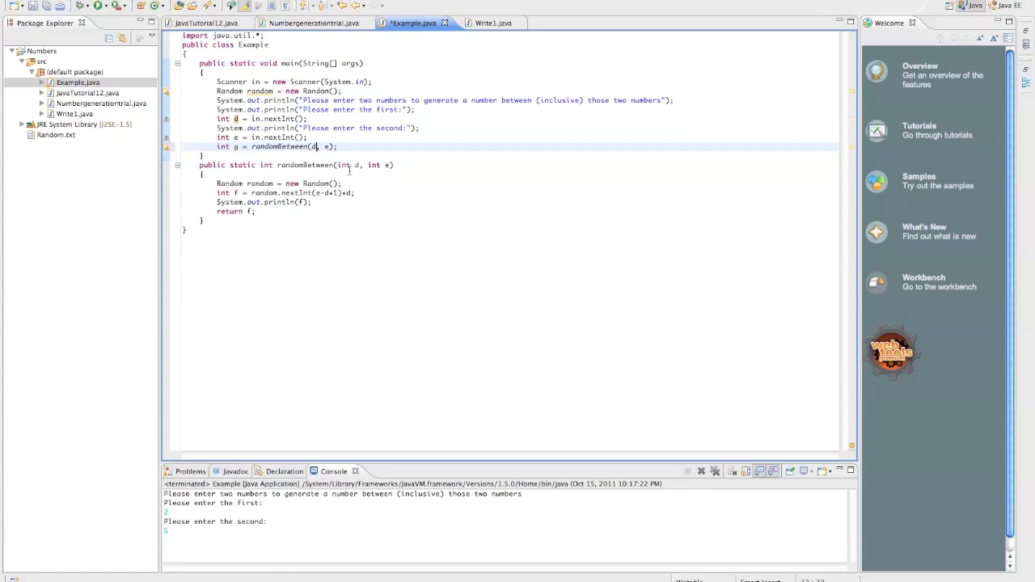
mouse_move(356, 165)
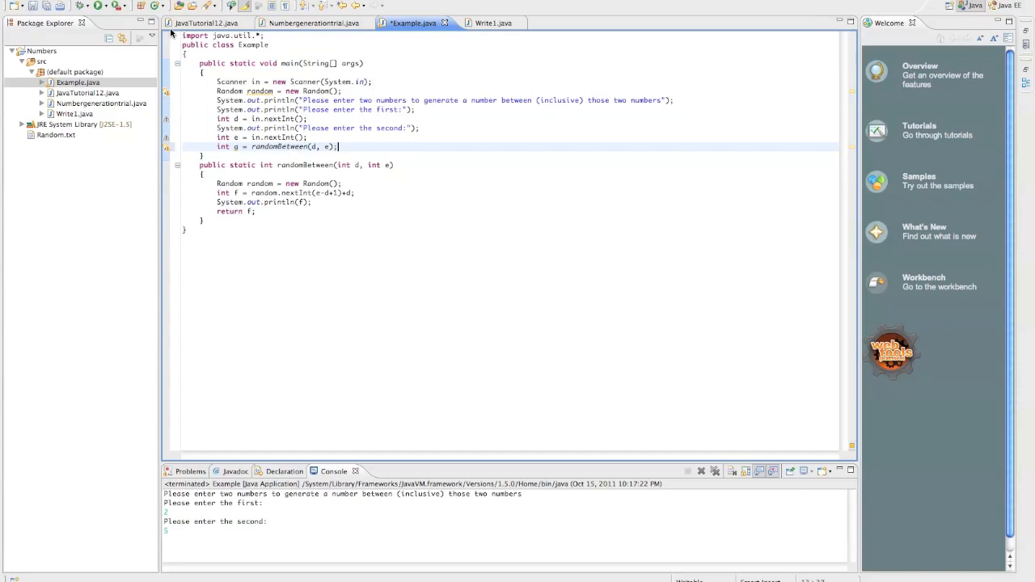
Step: Save and launch Example, then answer the console prompts with 10 and 40
click(98, 7)
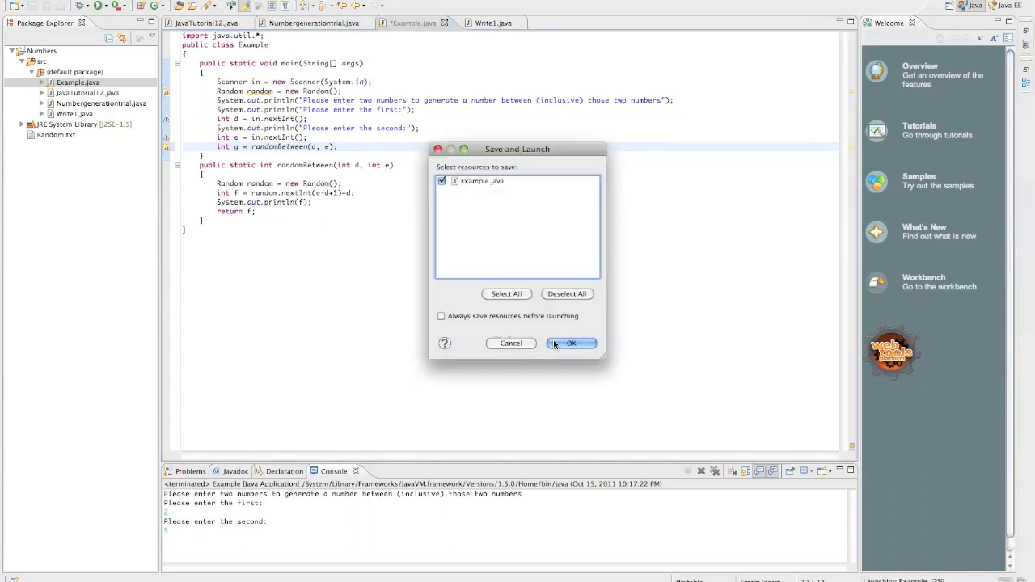
click(573, 343)
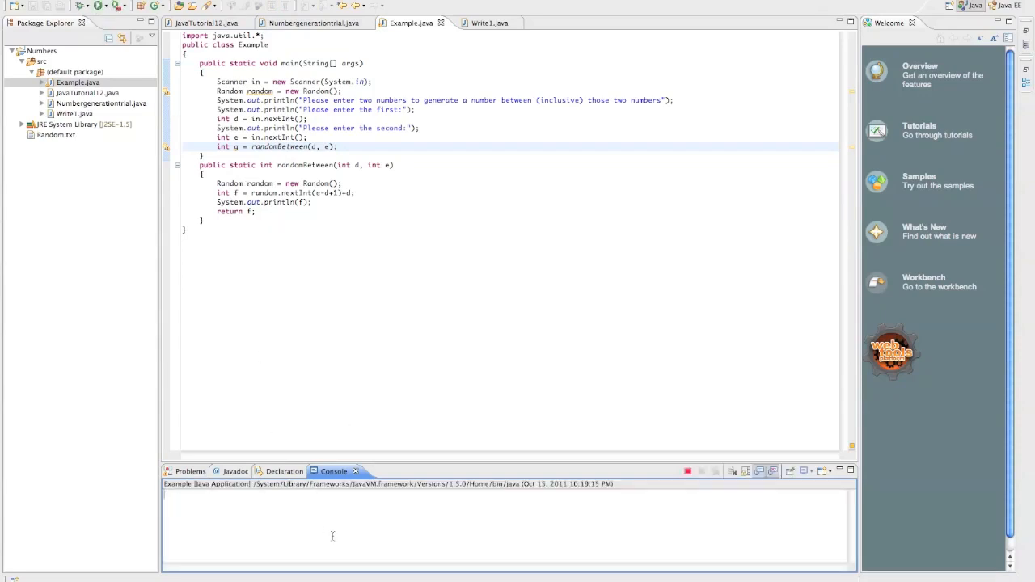
click(84, 6)
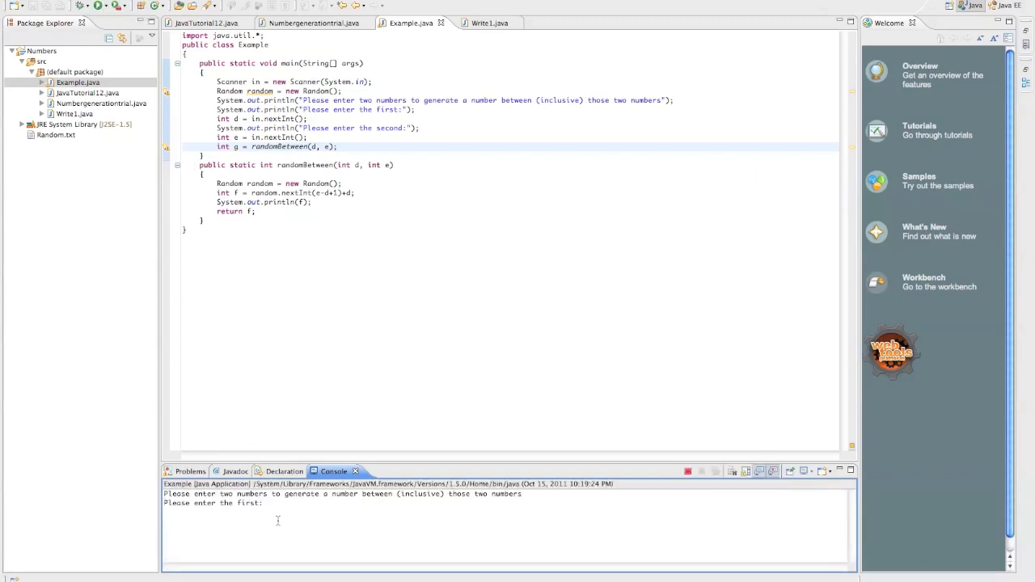
text(10)
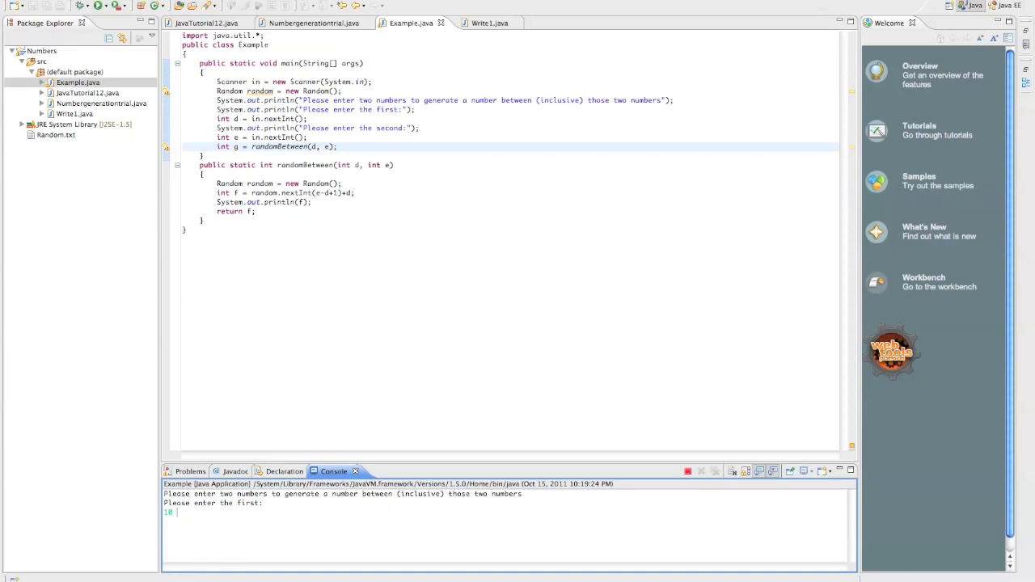
text(40)
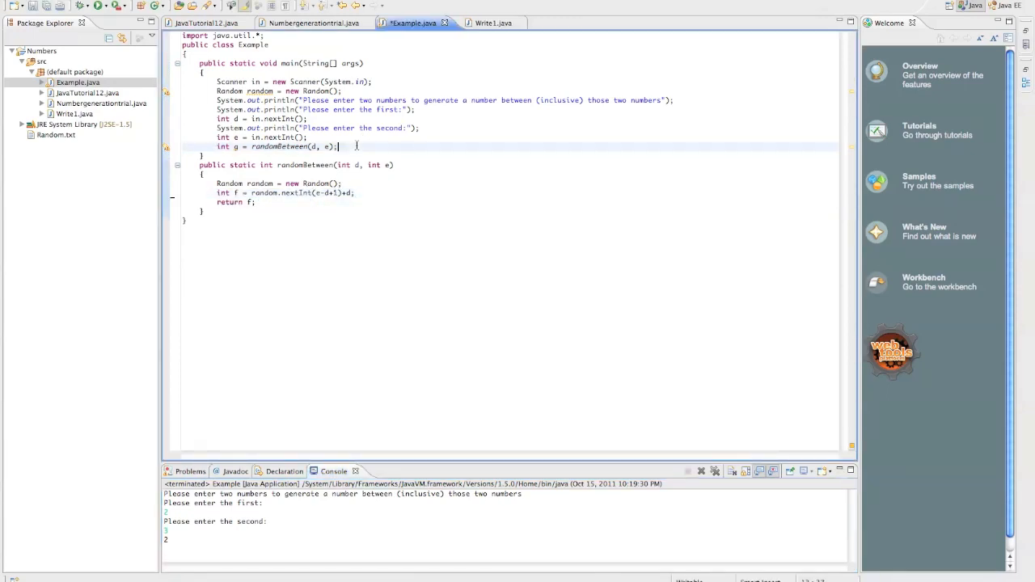
Step: Add System.out.println(g); in main, then save and launch Example again
text(System.out.println(g);)
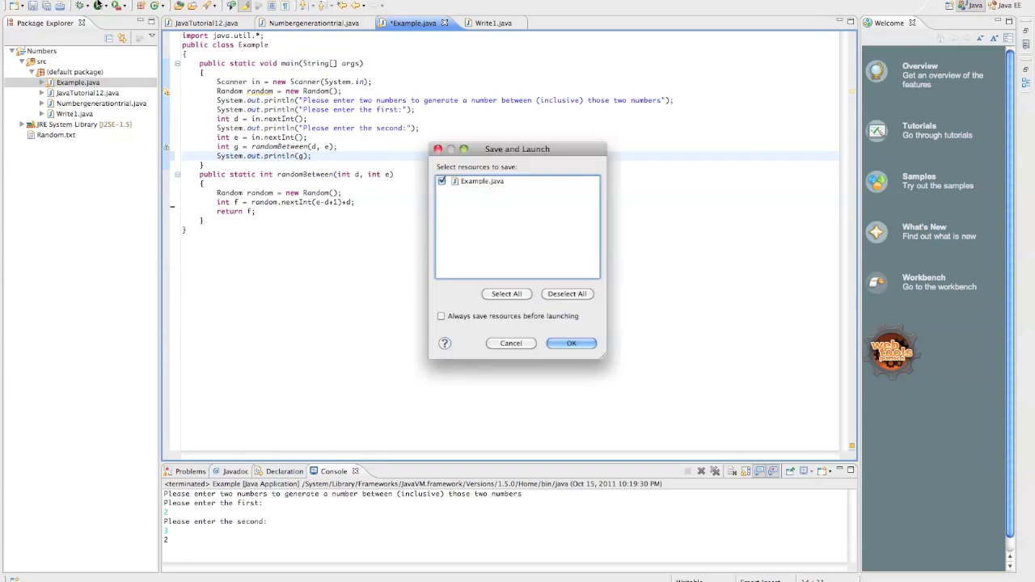
click(571, 343)
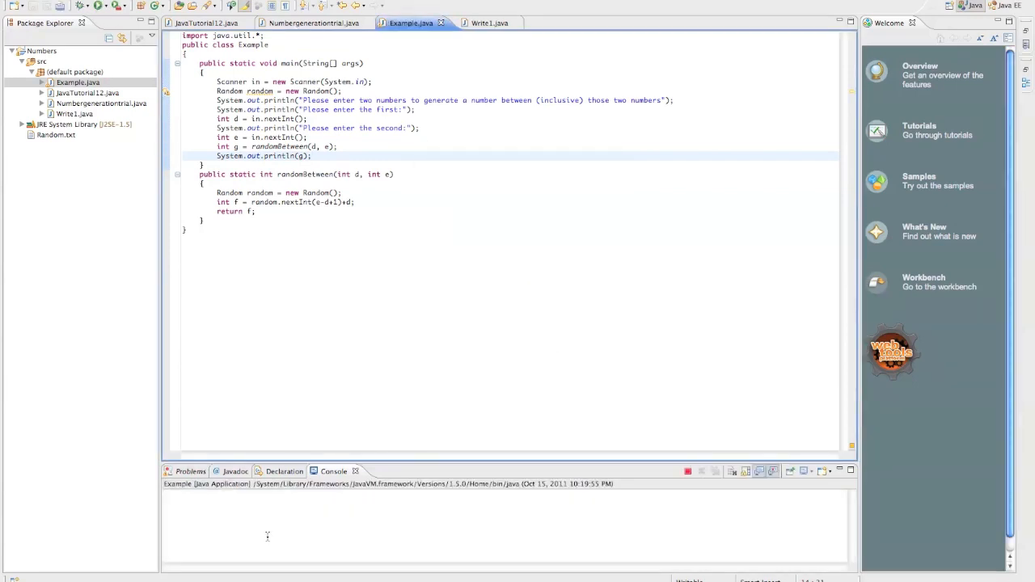